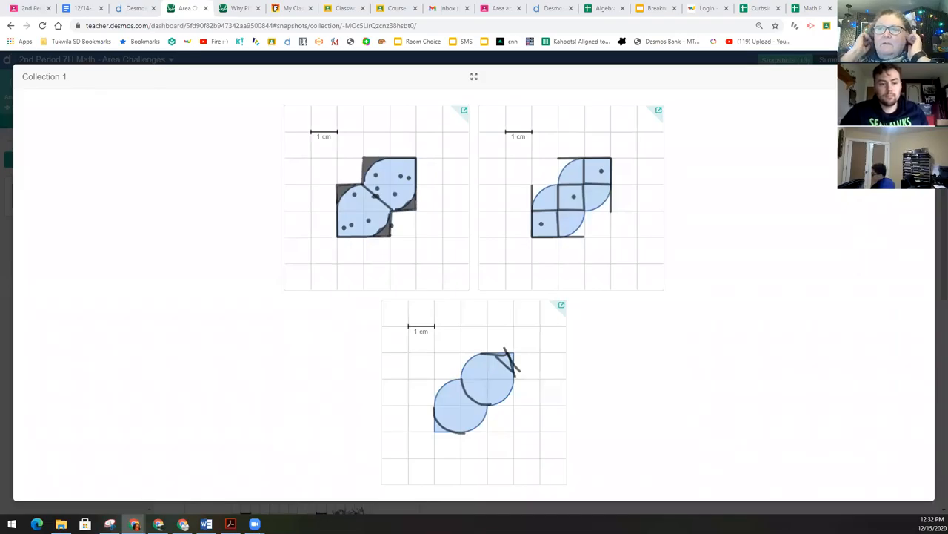
pyautogui.moveTo(11, 329)
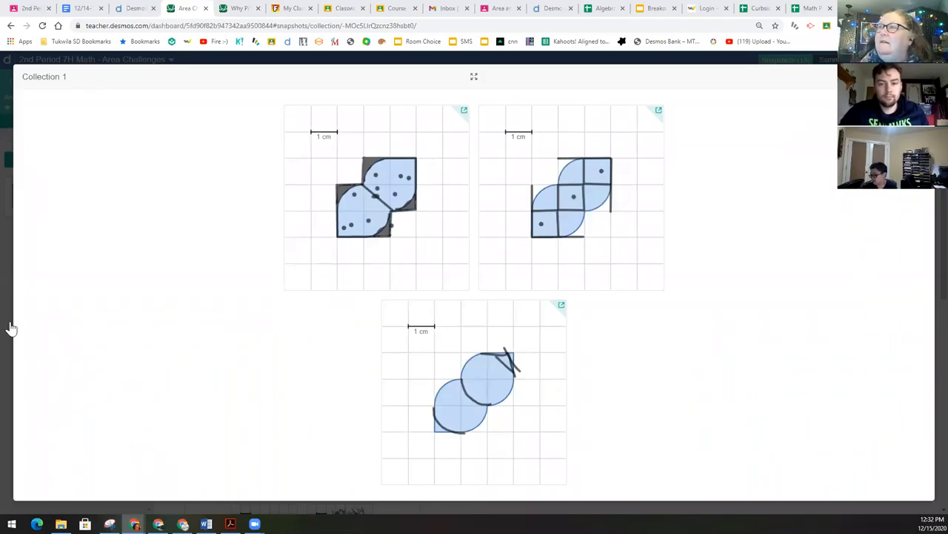
pyautogui.moveTo(541, 210)
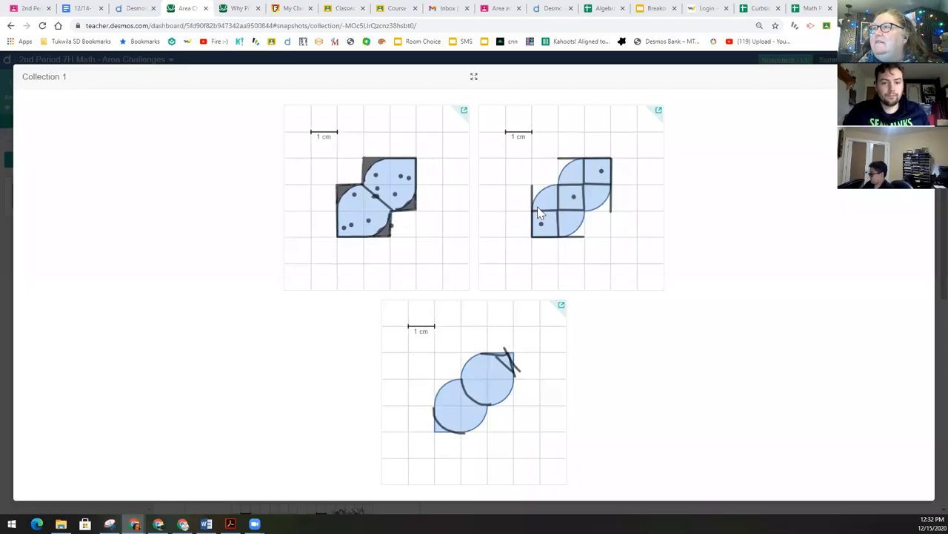
pyautogui.moveTo(549, 174)
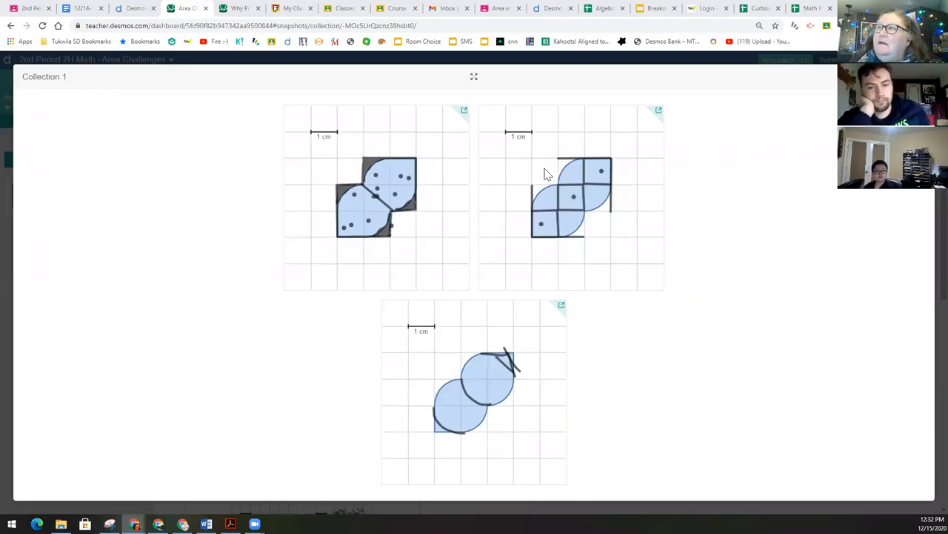
pyautogui.moveTo(584, 237)
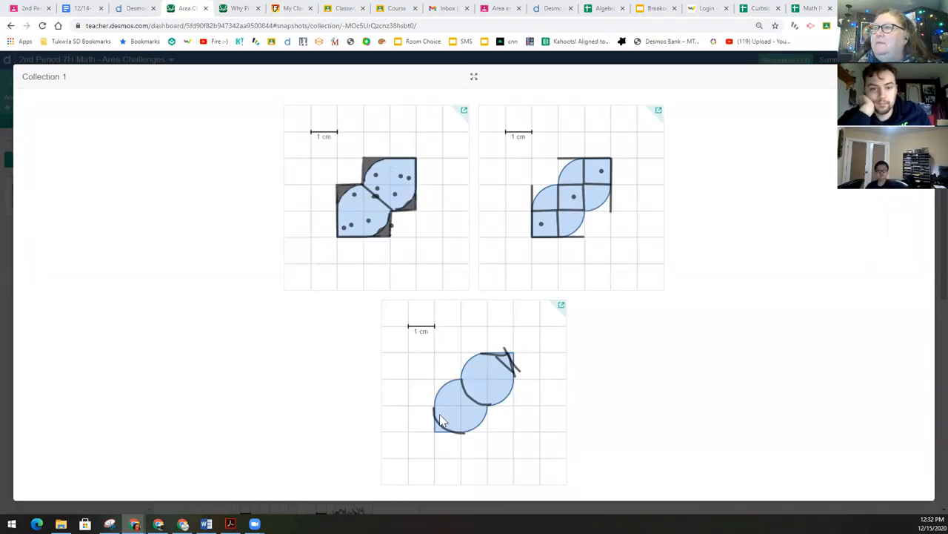
pyautogui.moveTo(350, 236)
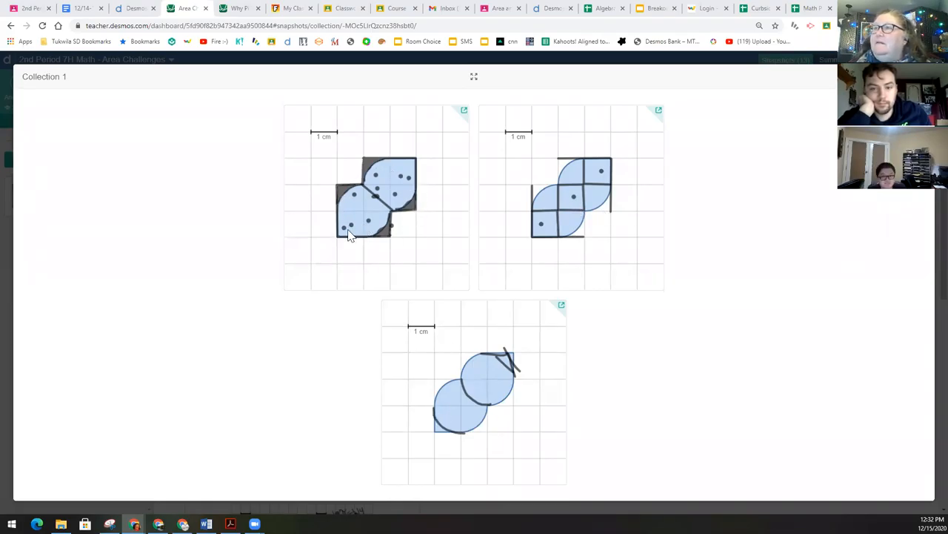
pyautogui.moveTo(353, 228)
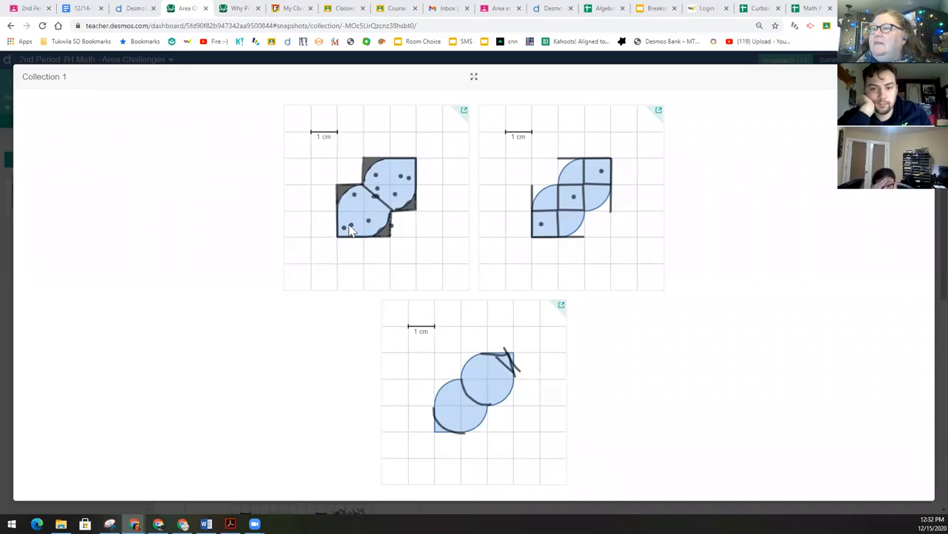
pyautogui.moveTo(376, 200)
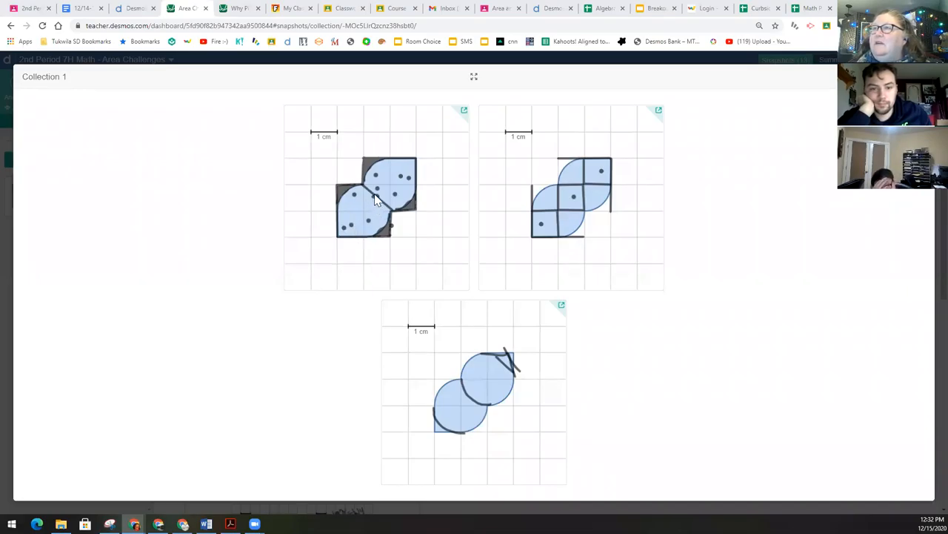
pyautogui.moveTo(406, 176)
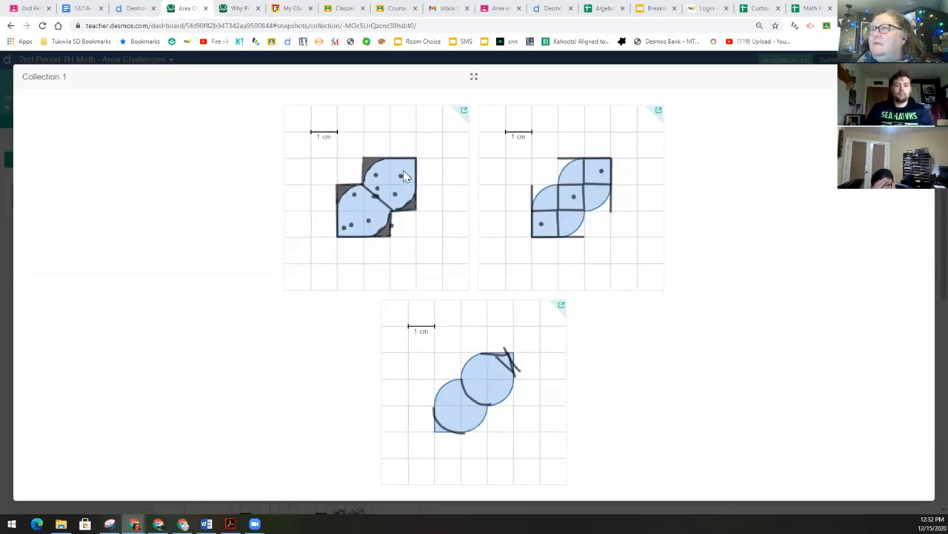
pyautogui.moveTo(379, 195)
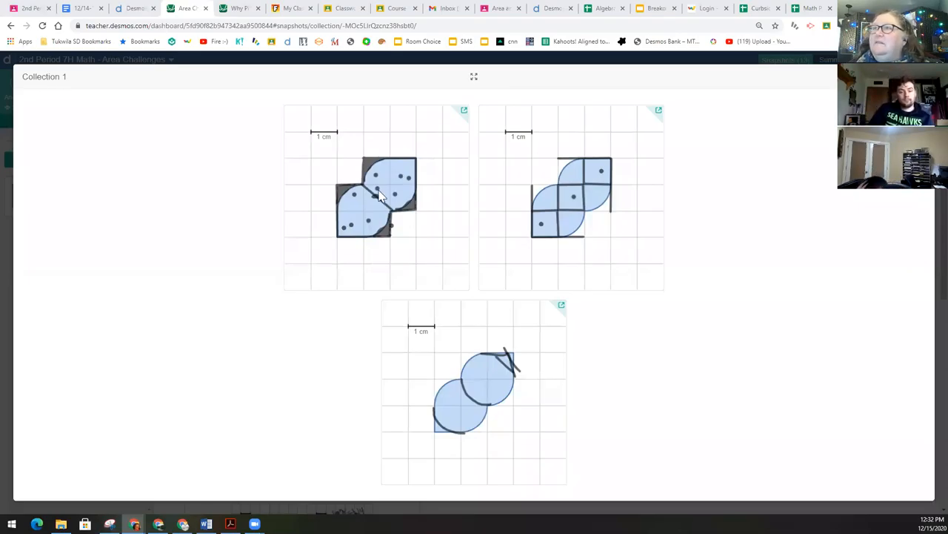
pyautogui.moveTo(363, 214)
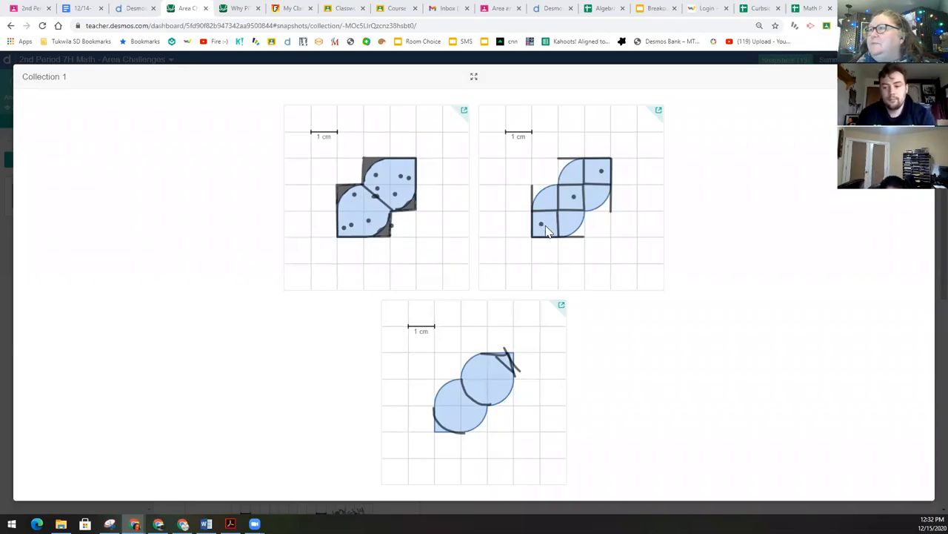
pyautogui.moveTo(576, 204)
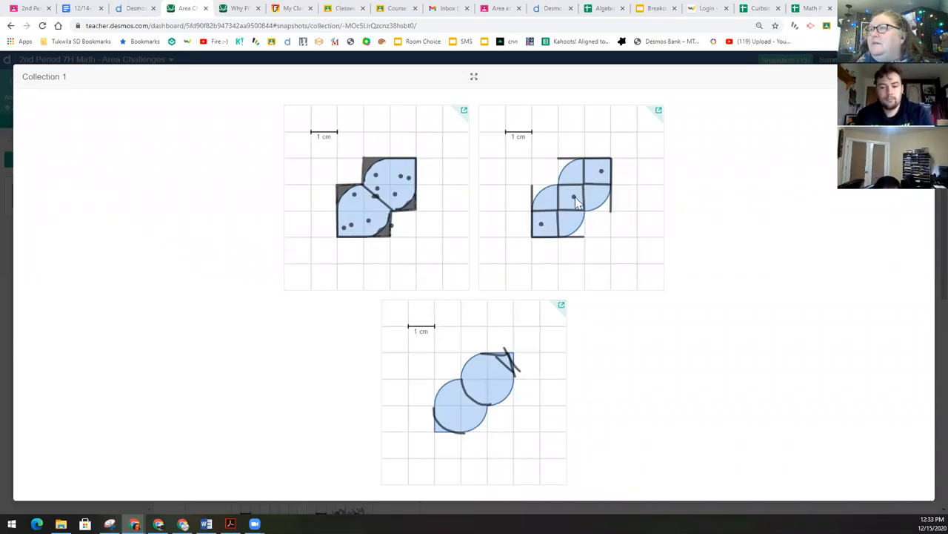
pyautogui.moveTo(591, 181)
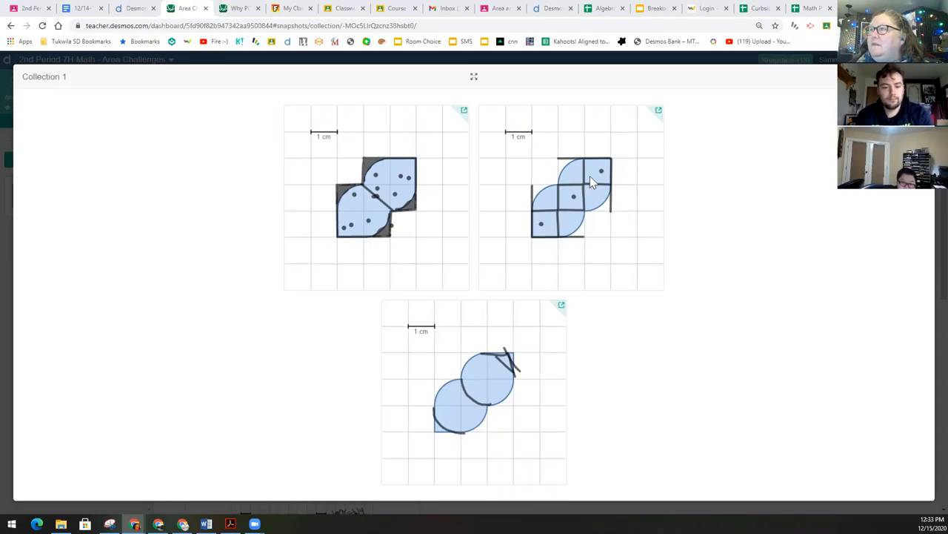
pyautogui.moveTo(571, 225)
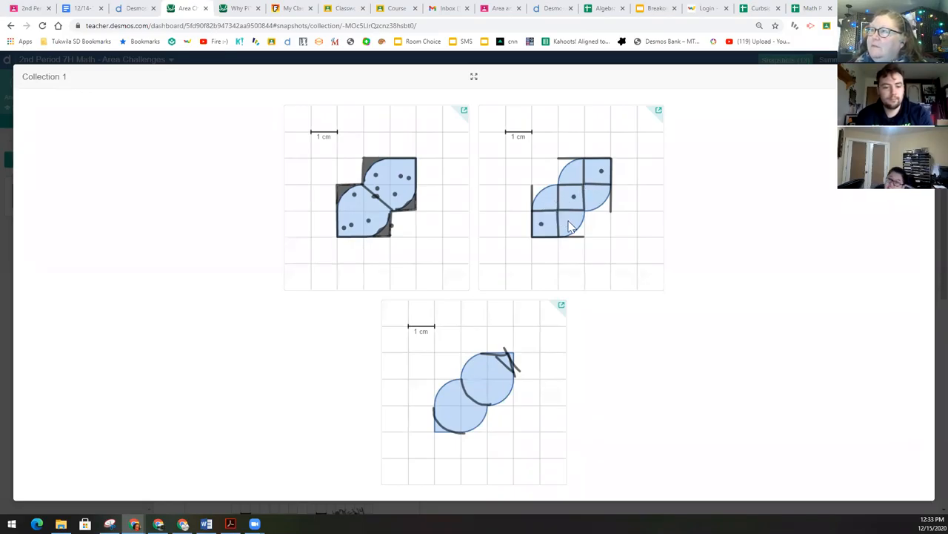
pyautogui.moveTo(504, 370)
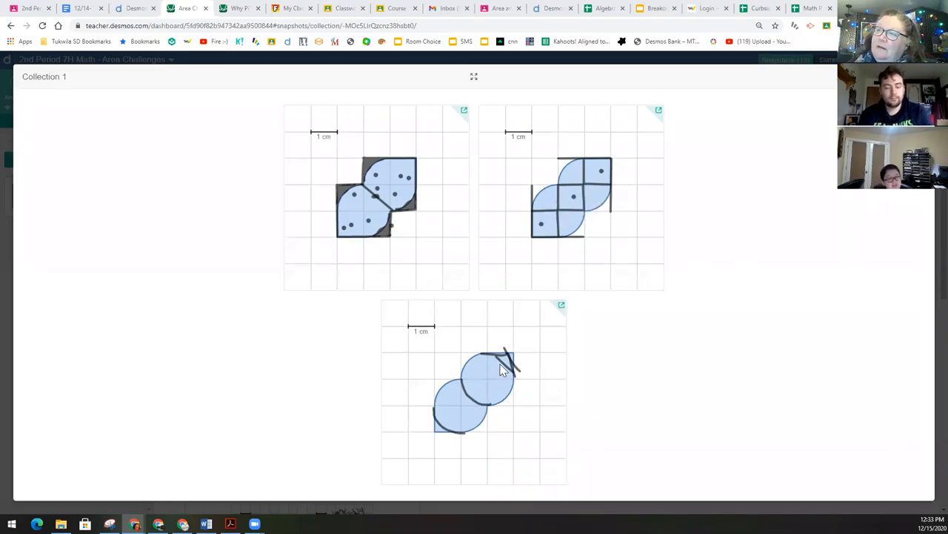
pyautogui.moveTo(507, 400)
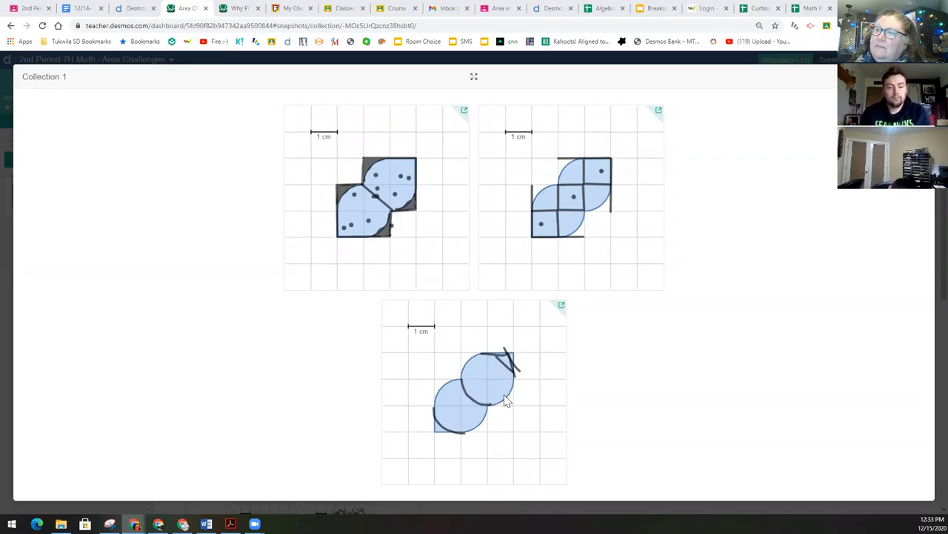
pyautogui.moveTo(481, 412)
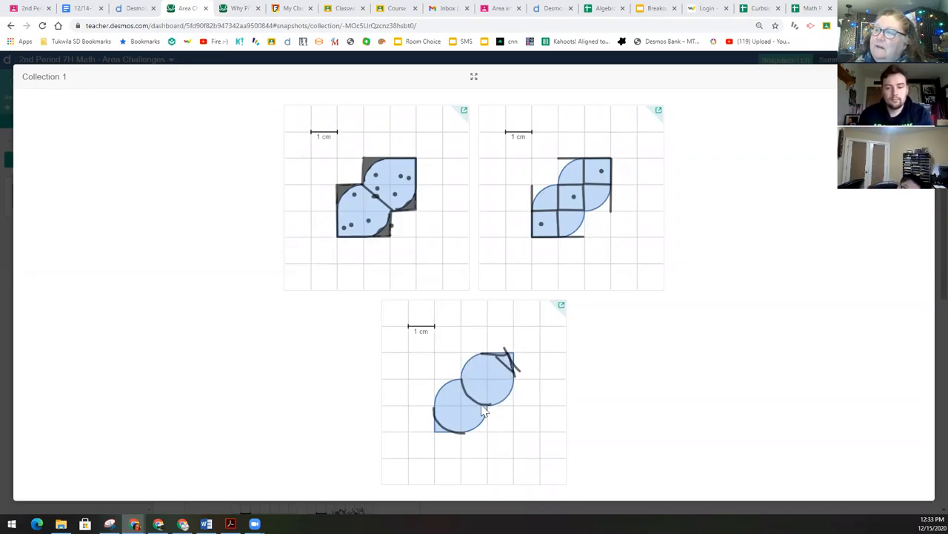
pyautogui.moveTo(501, 367)
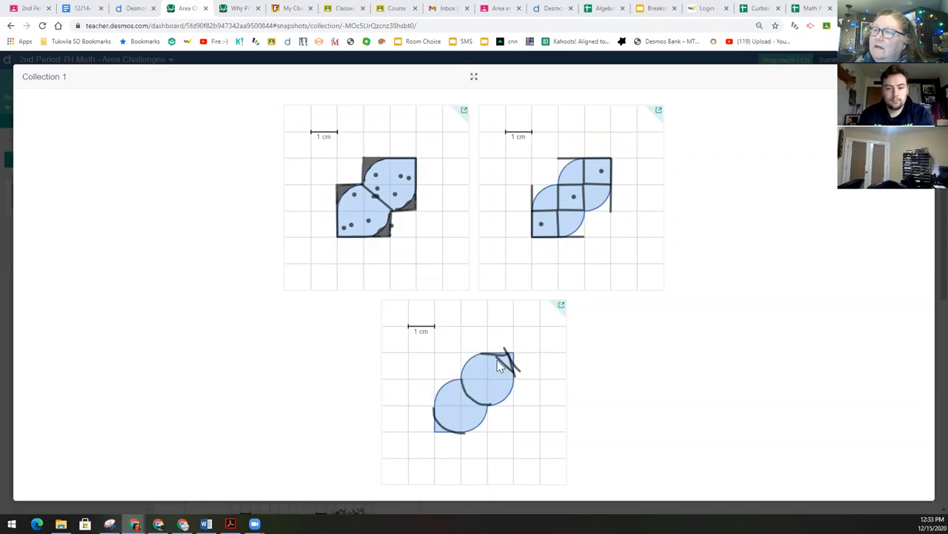
pyautogui.moveTo(504, 365)
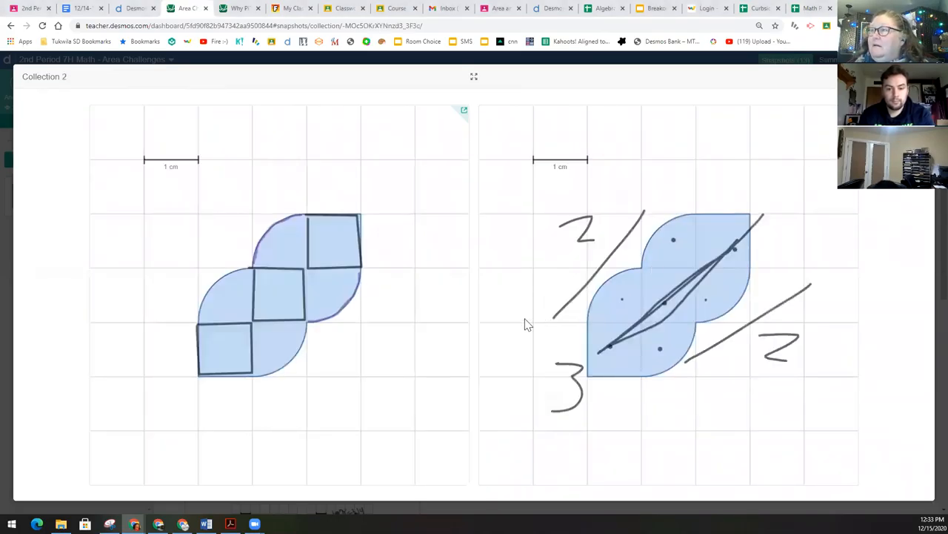
pyautogui.moveTo(475, 331)
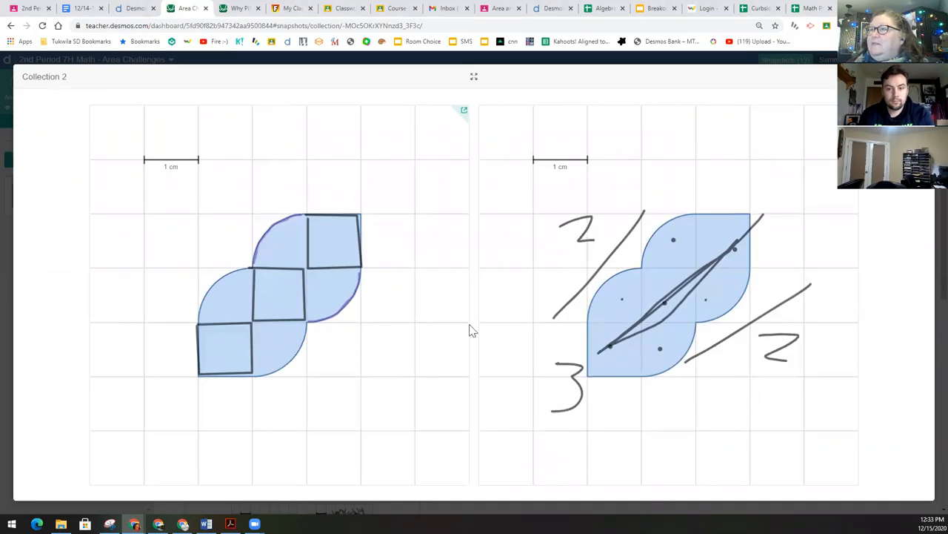
pyautogui.moveTo(255, 317)
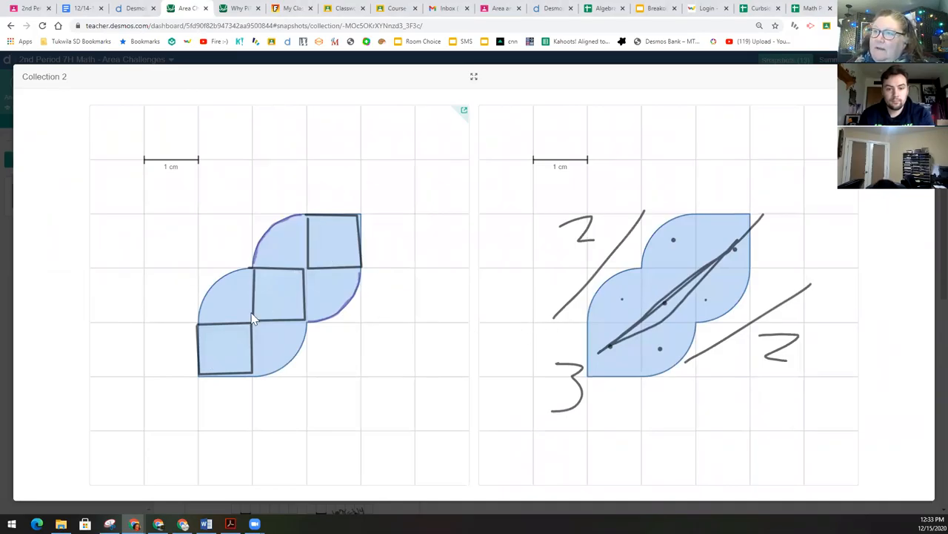
pyautogui.moveTo(340, 299)
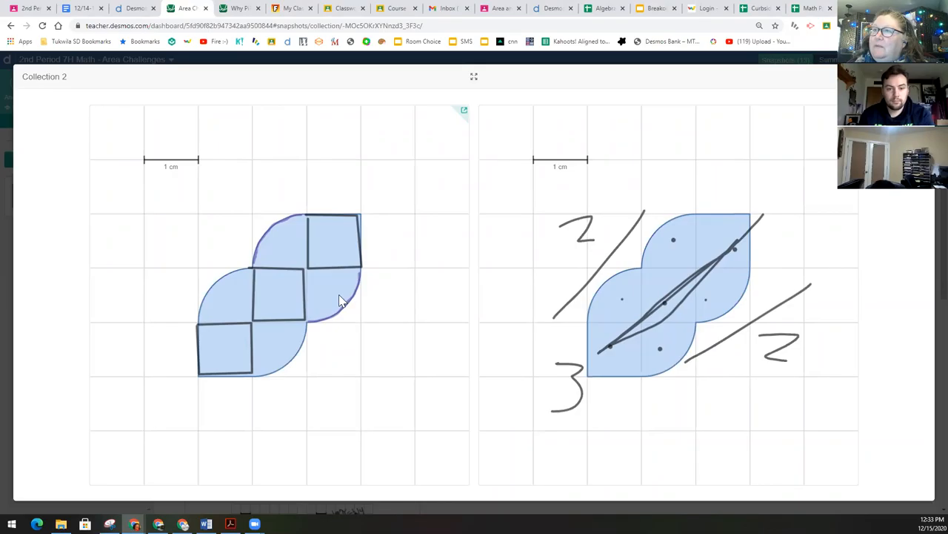
pyautogui.moveTo(356, 347)
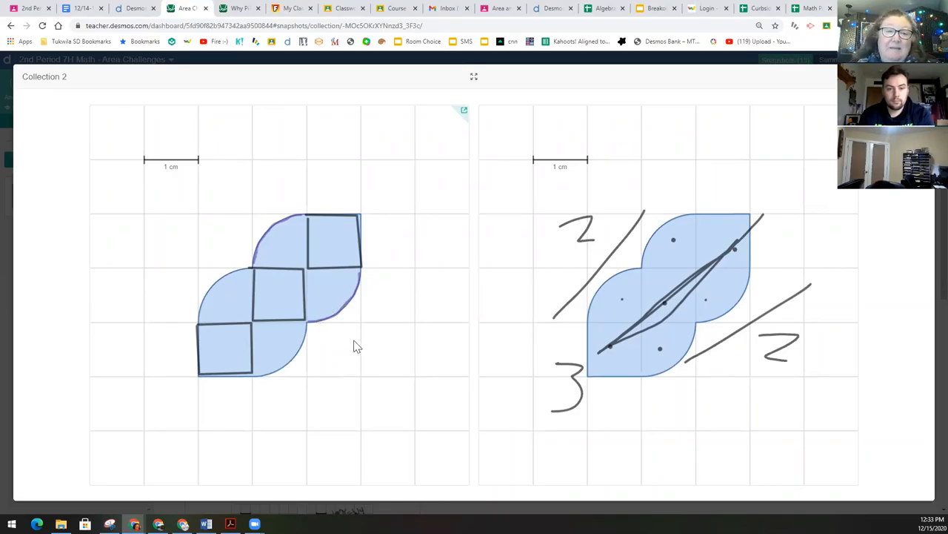
pyautogui.moveTo(536, 353)
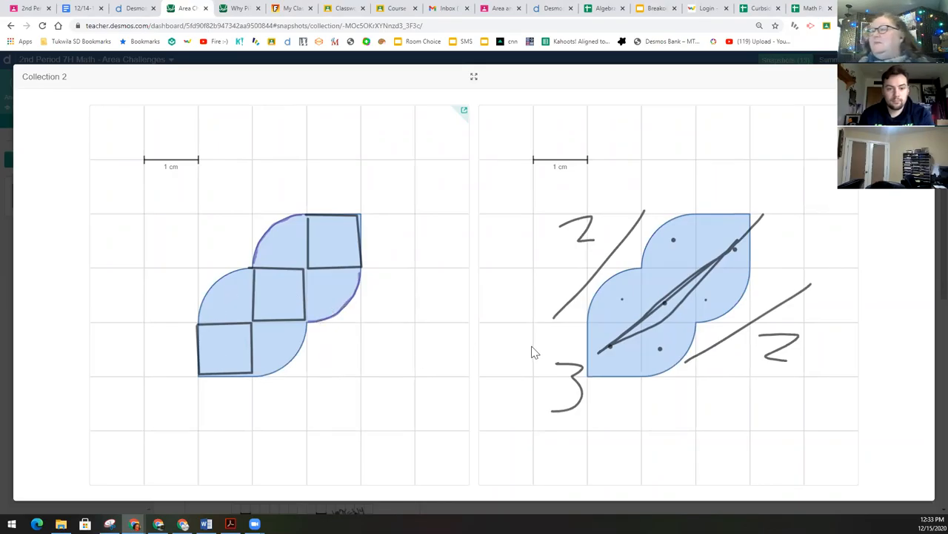
pyautogui.moveTo(708, 302)
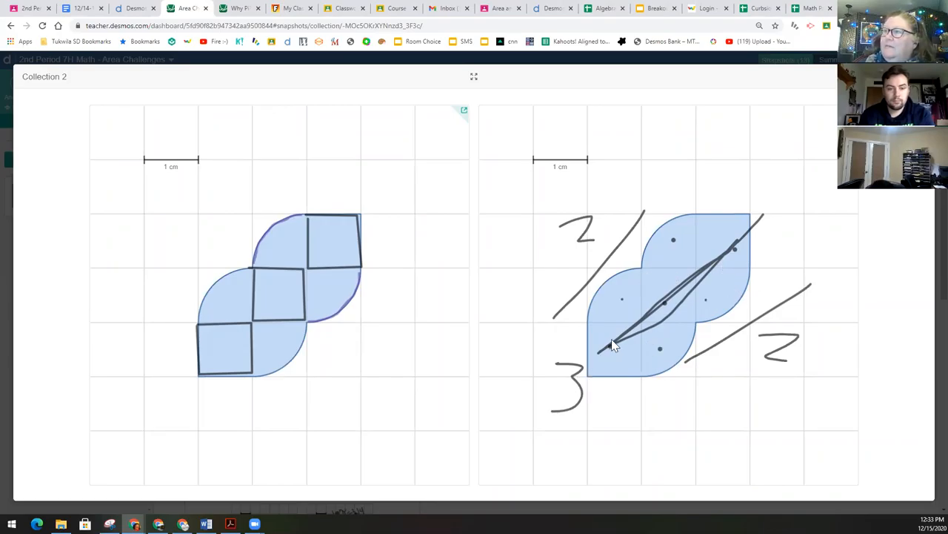
pyautogui.moveTo(572, 280)
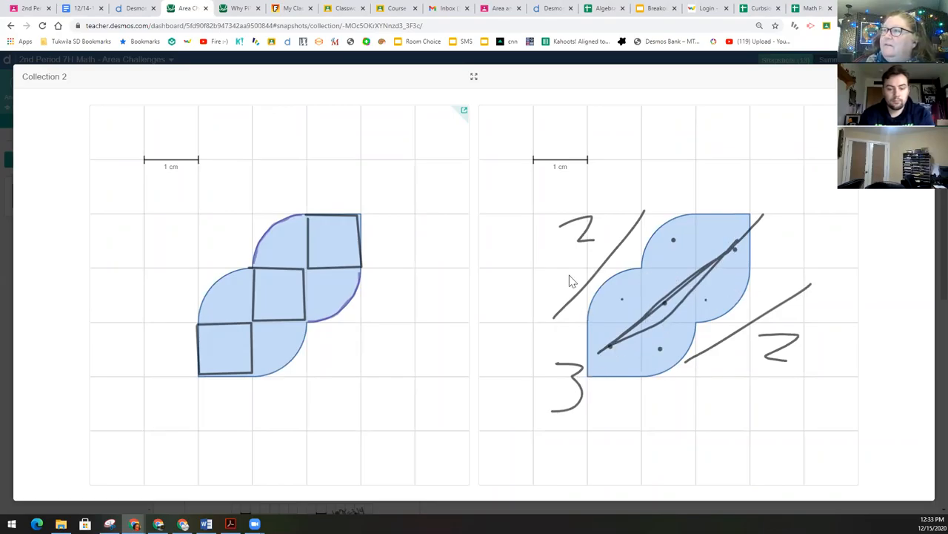
pyautogui.moveTo(683, 317)
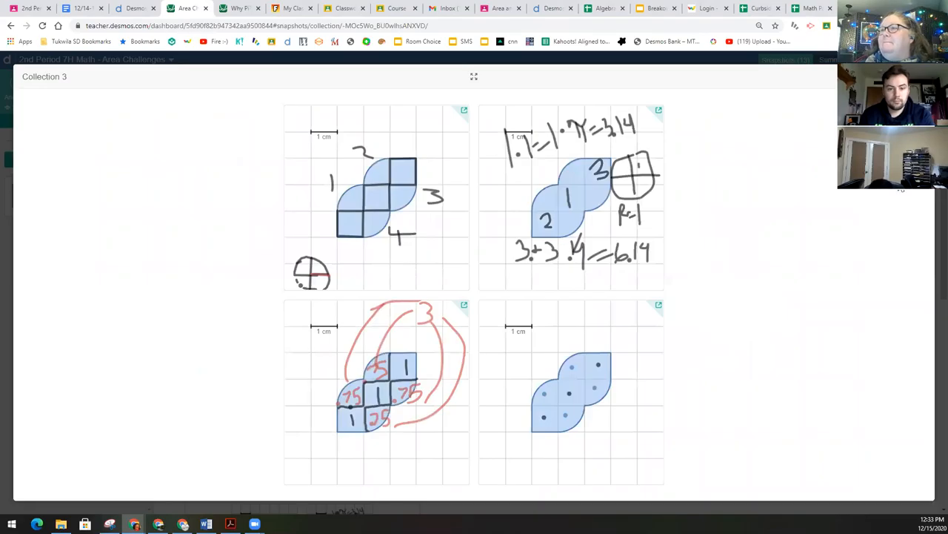
pyautogui.moveTo(763, 242)
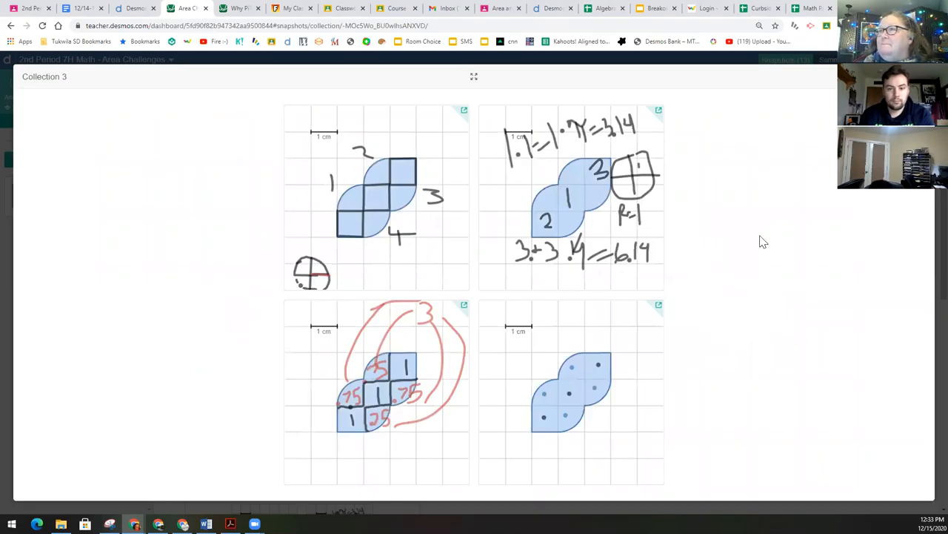
pyautogui.moveTo(474, 249)
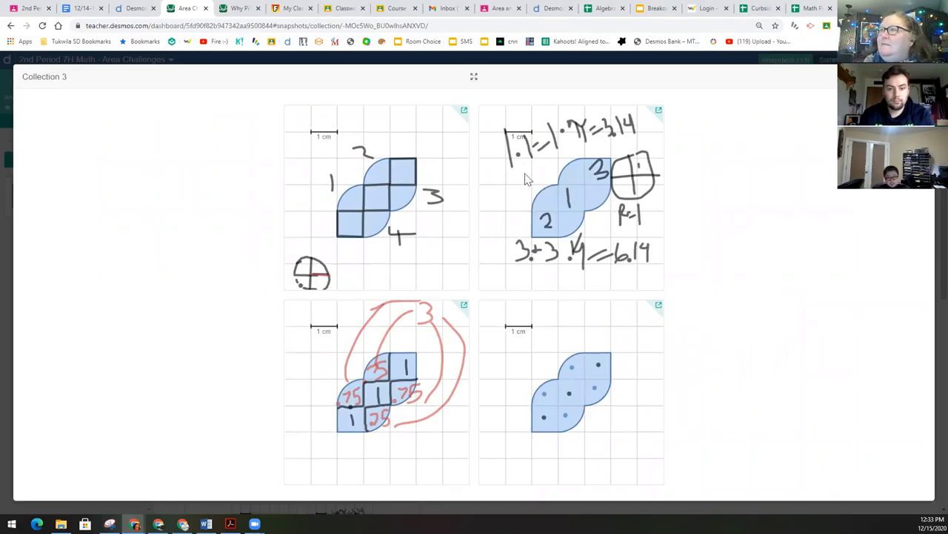
pyautogui.moveTo(546, 178)
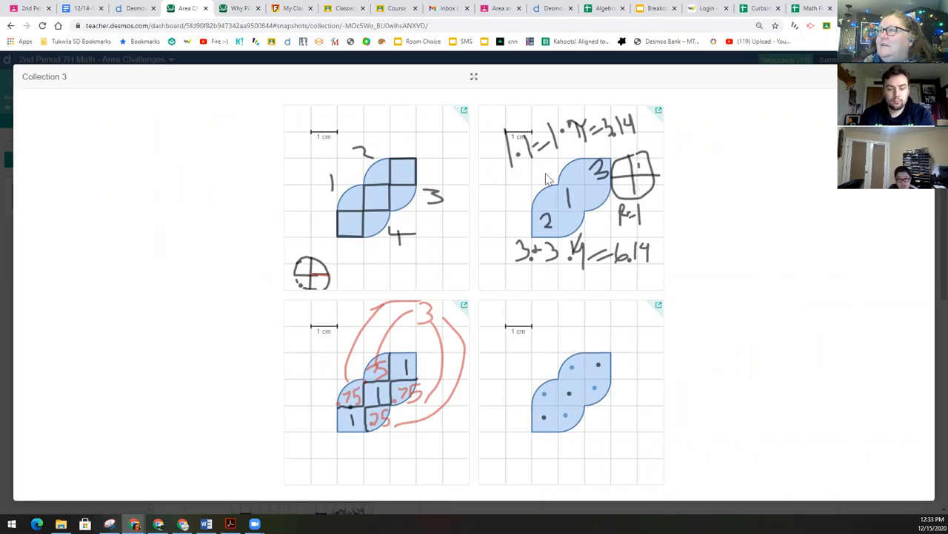
pyautogui.moveTo(640, 196)
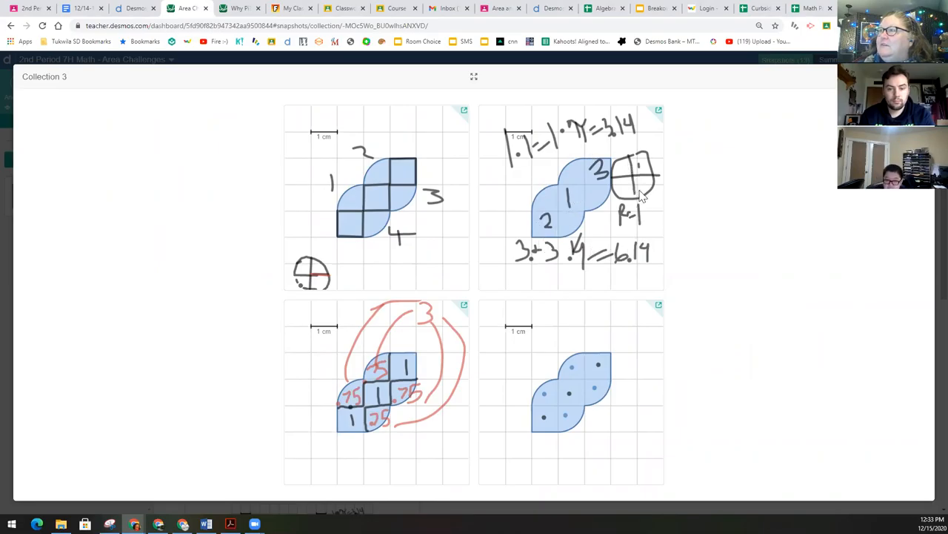
pyautogui.moveTo(640, 237)
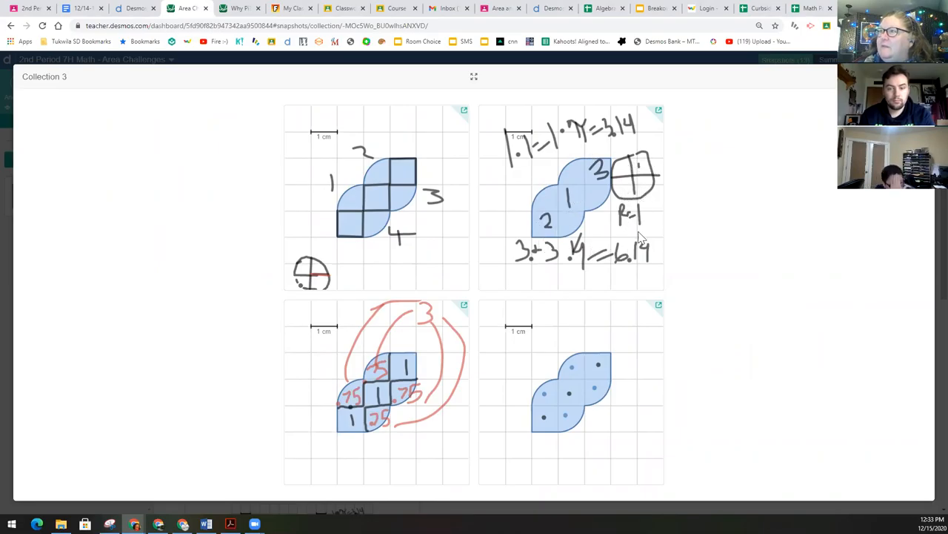
pyautogui.moveTo(628, 232)
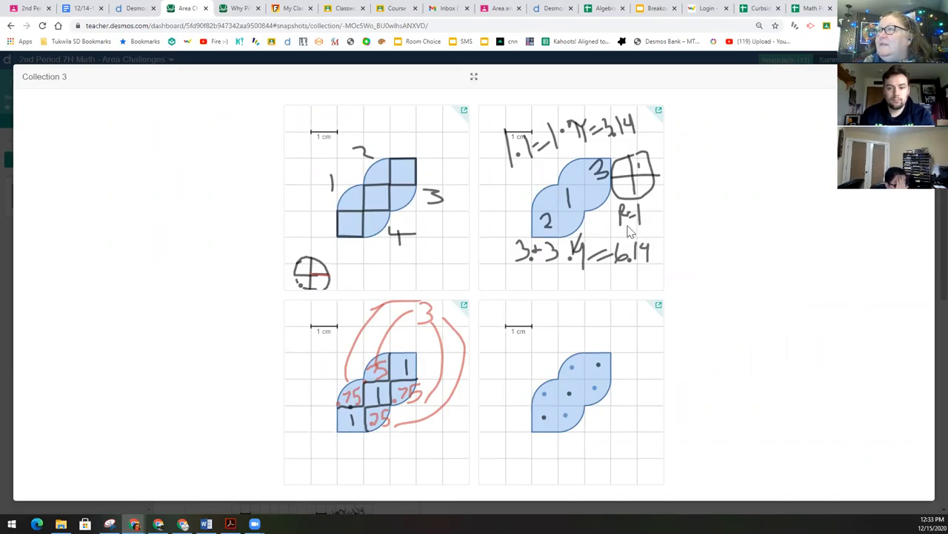
pyautogui.moveTo(560, 192)
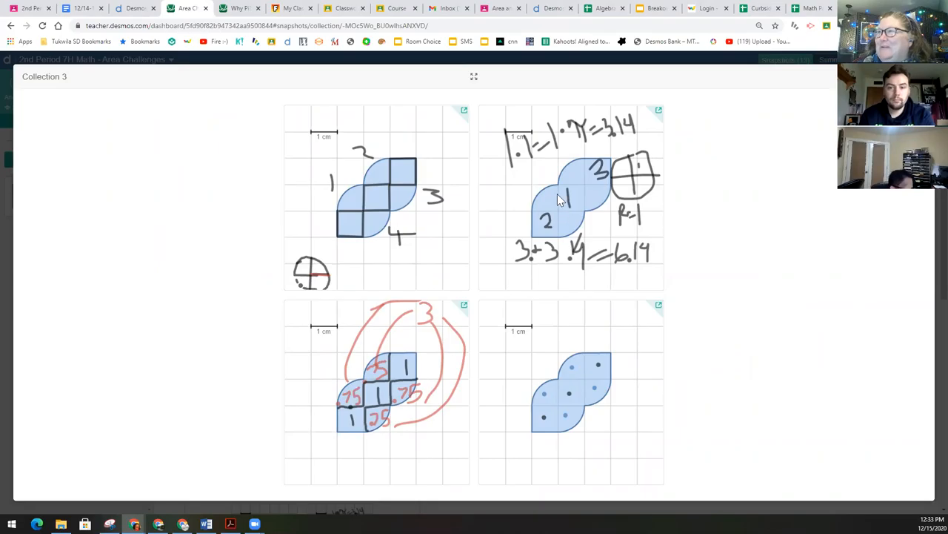
pyautogui.moveTo(557, 194)
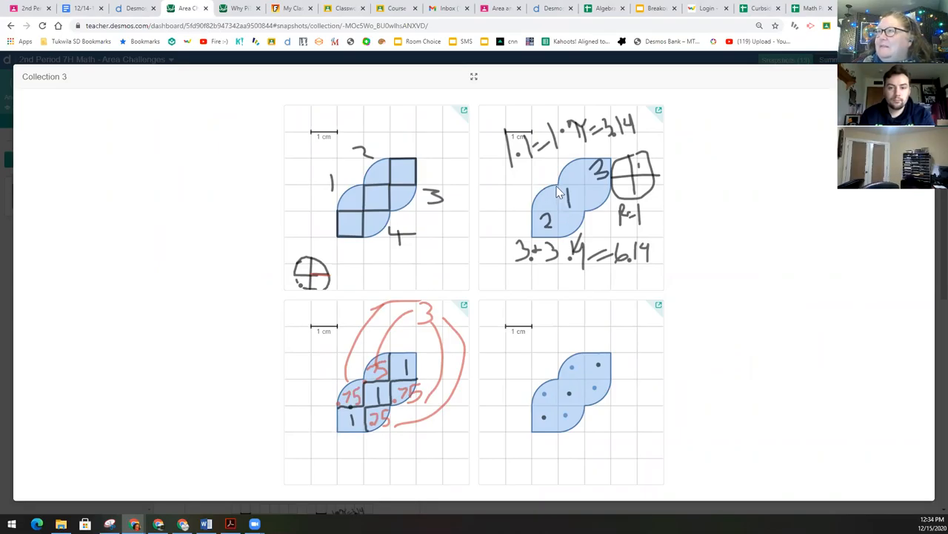
pyautogui.moveTo(558, 195)
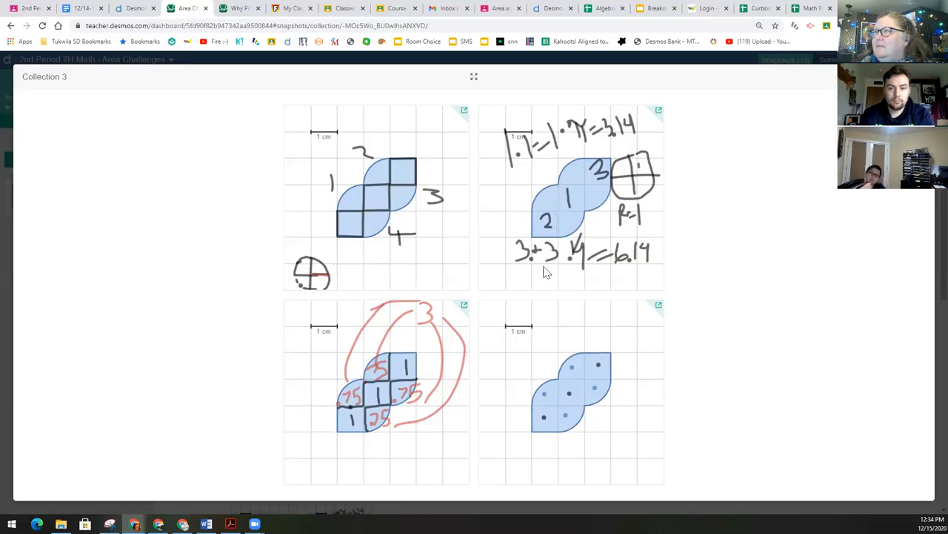
pyautogui.moveTo(386, 412)
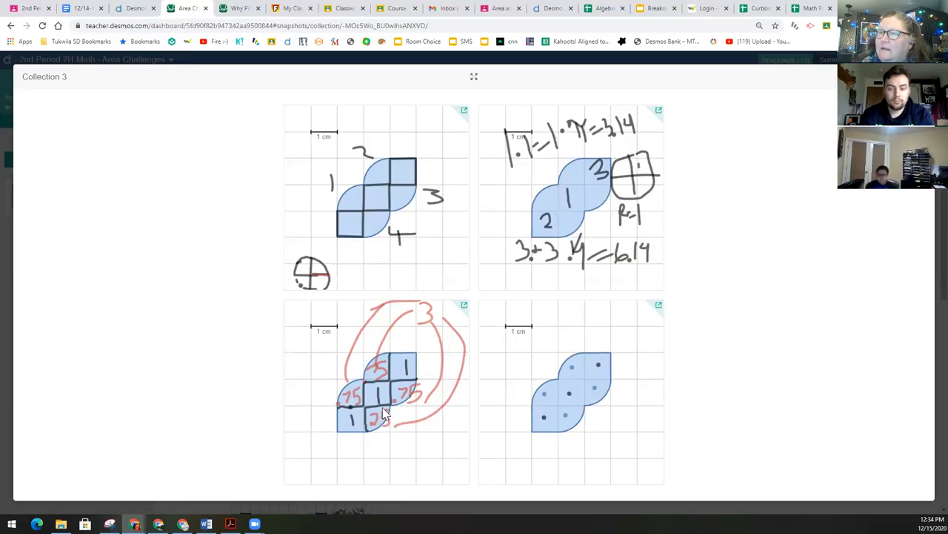
pyautogui.moveTo(400, 393)
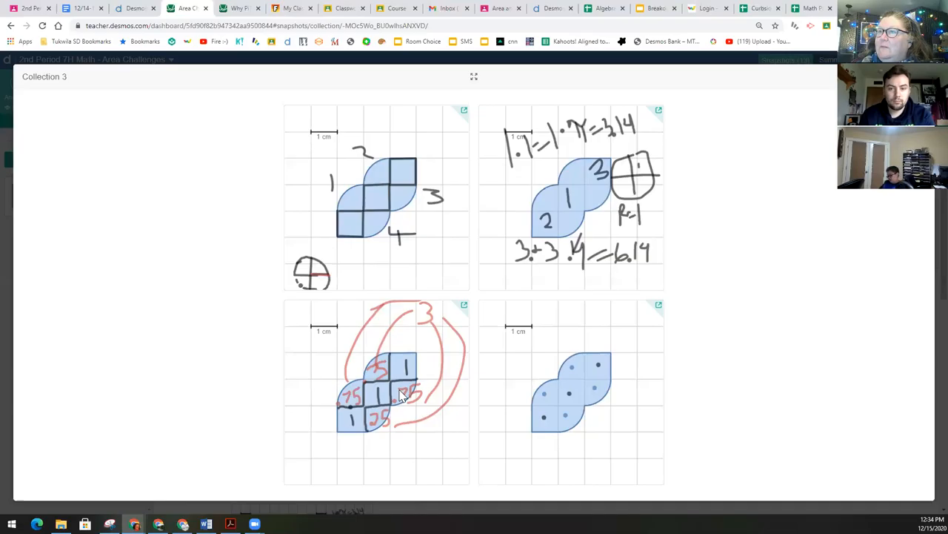
pyautogui.moveTo(350, 392)
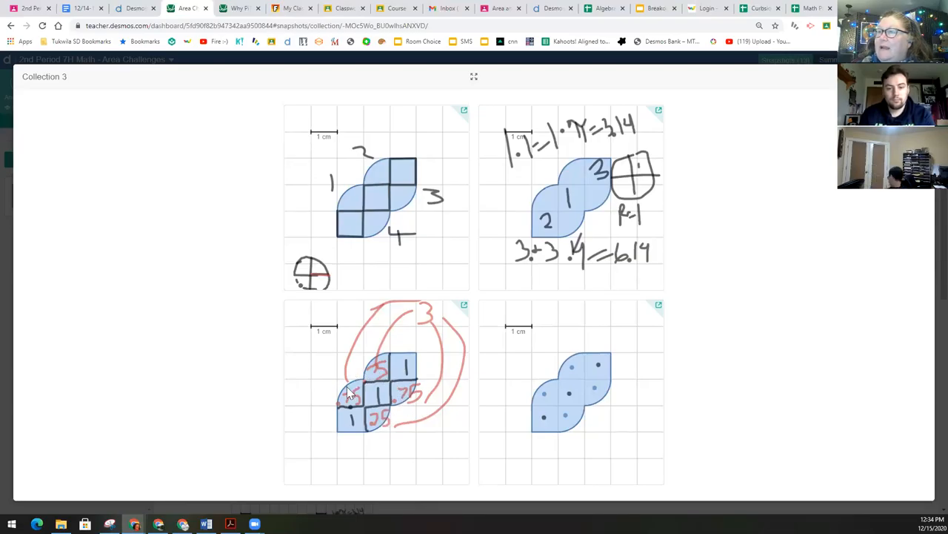
pyautogui.moveTo(424, 306)
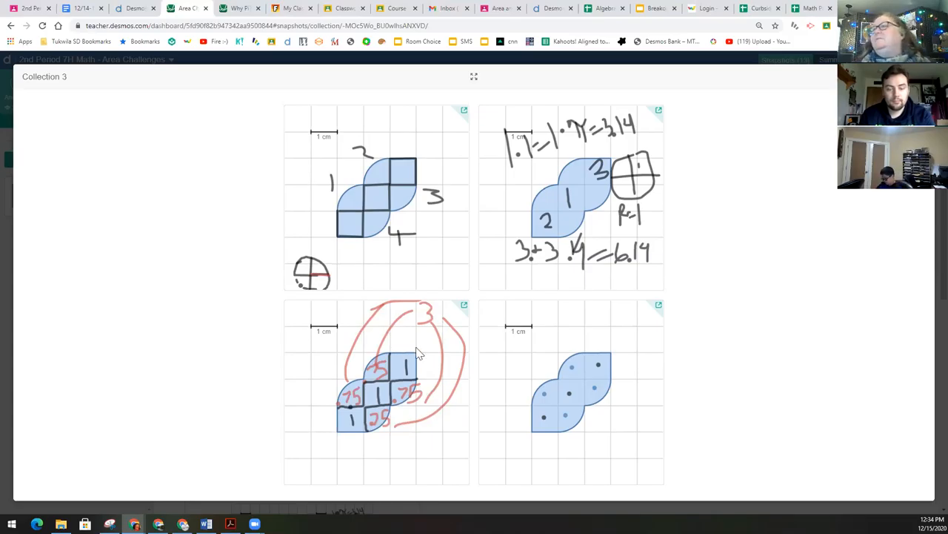
pyautogui.moveTo(545, 400)
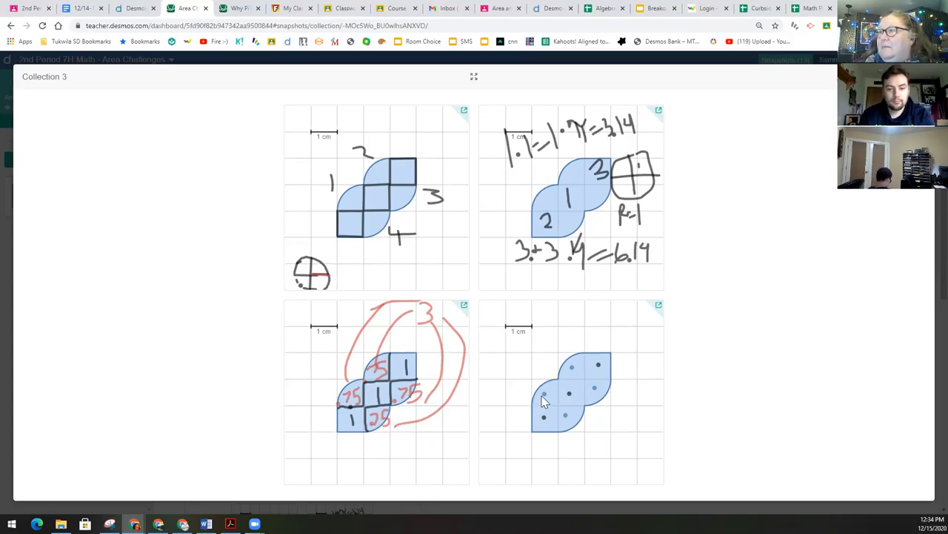
pyautogui.moveTo(590, 397)
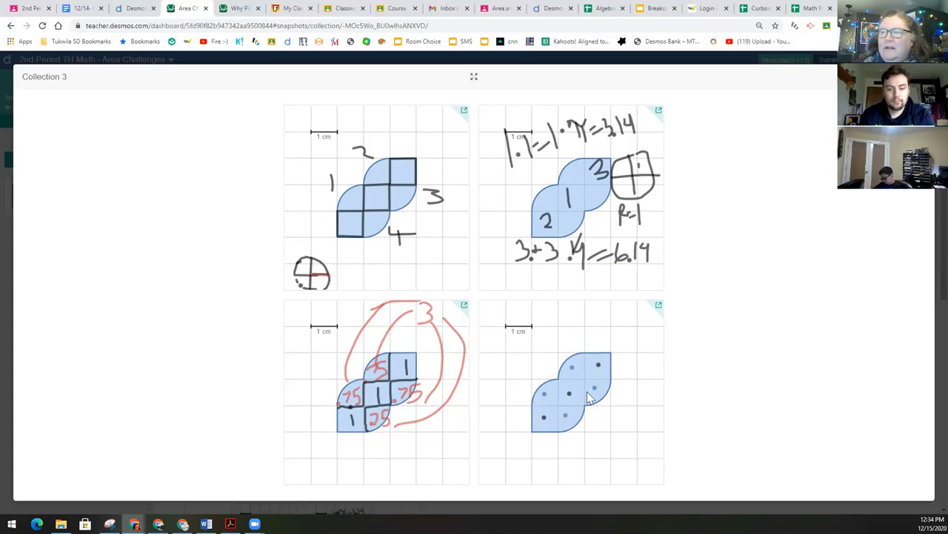
pyautogui.moveTo(578, 370)
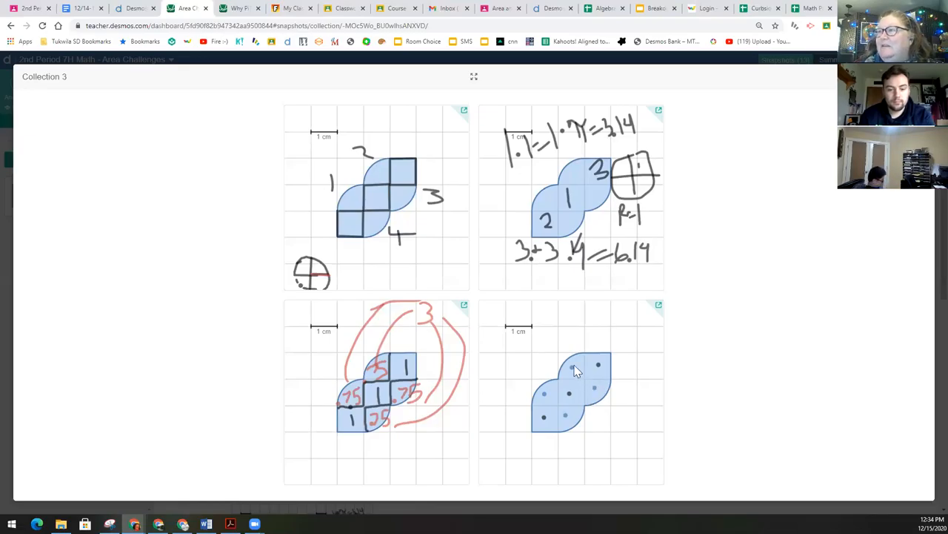
pyautogui.moveTo(602, 371)
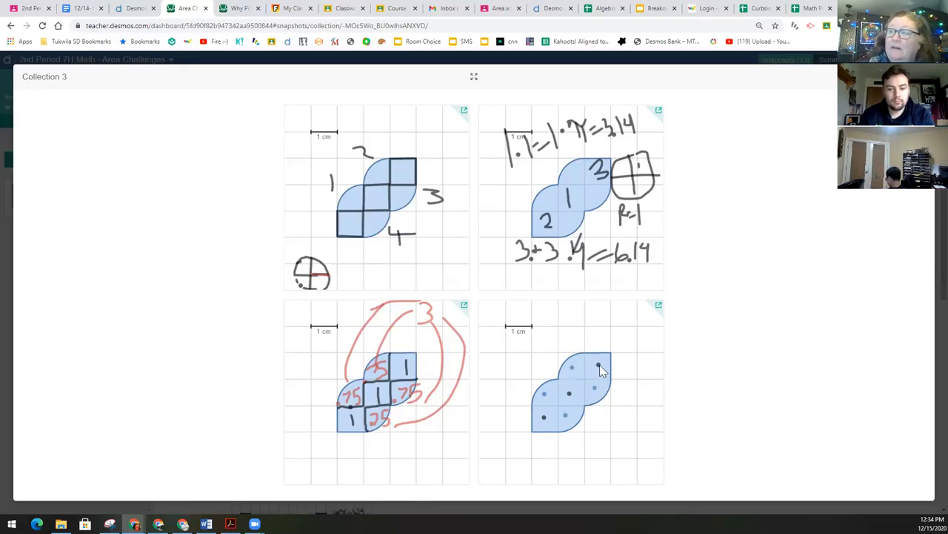
pyautogui.moveTo(548, 427)
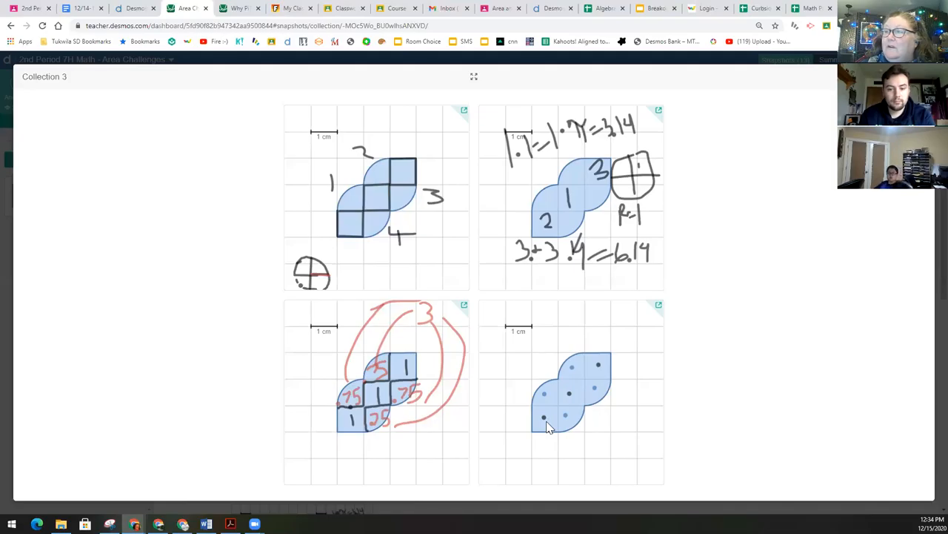
pyautogui.moveTo(577, 371)
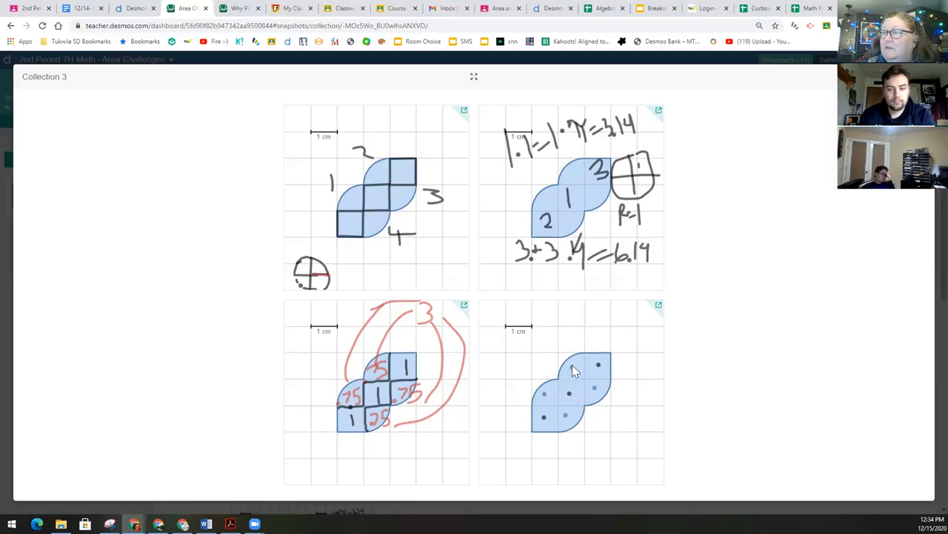
pyautogui.moveTo(833, 189)
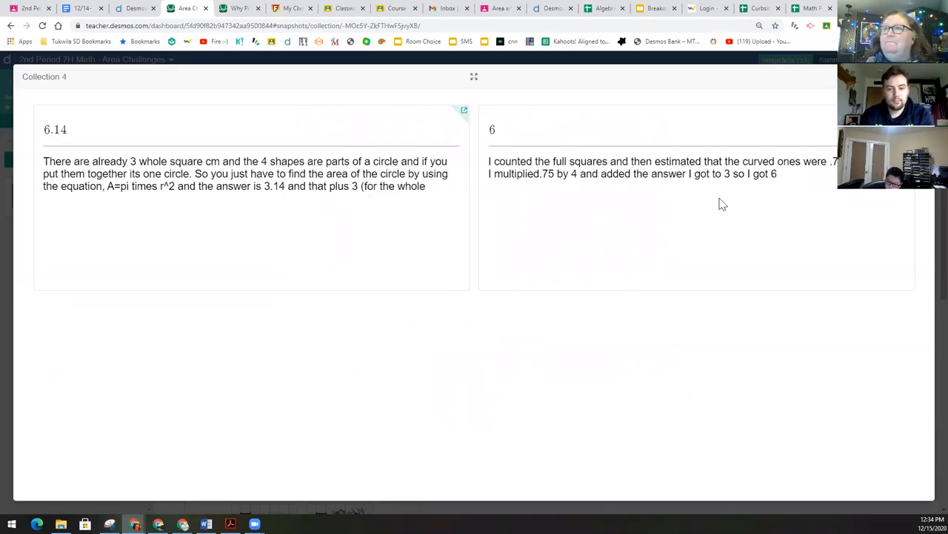
pyautogui.moveTo(412, 278)
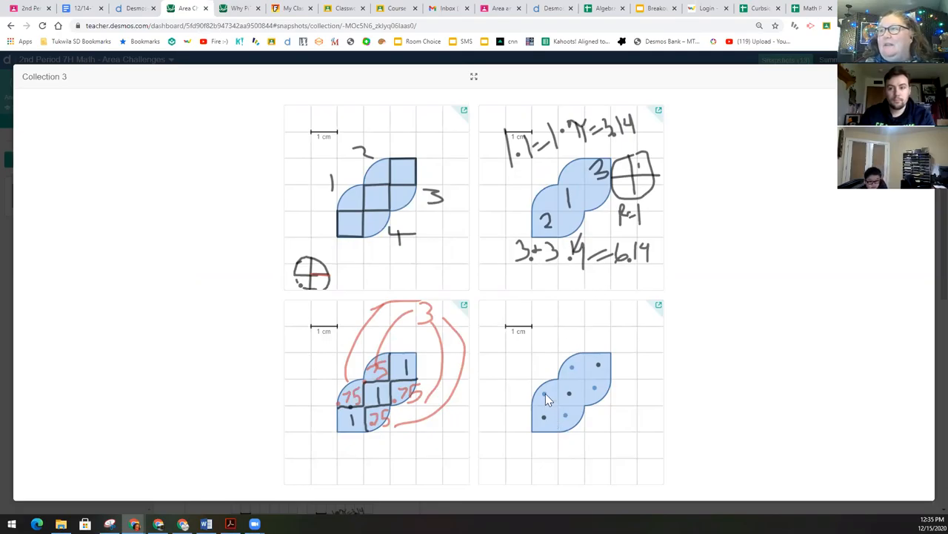
pyautogui.moveTo(571, 392)
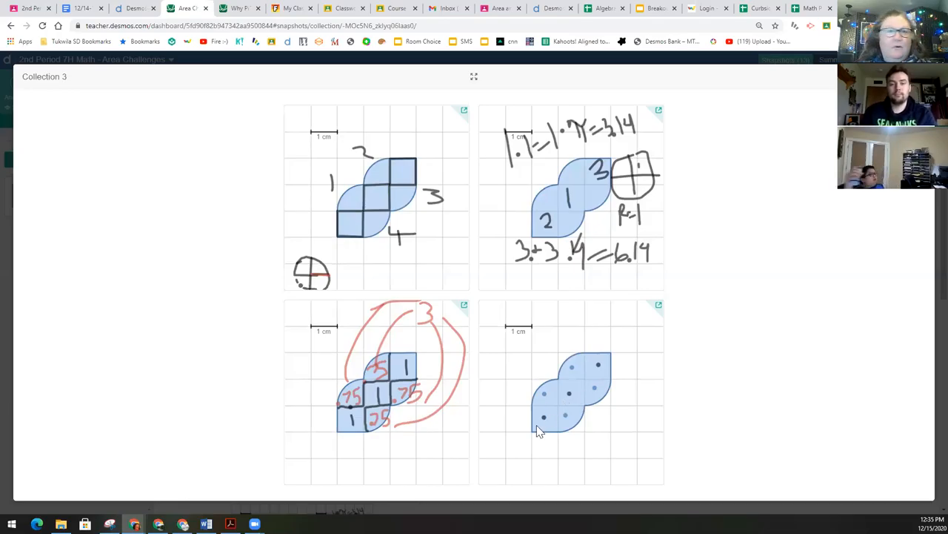
pyautogui.moveTo(528, 432)
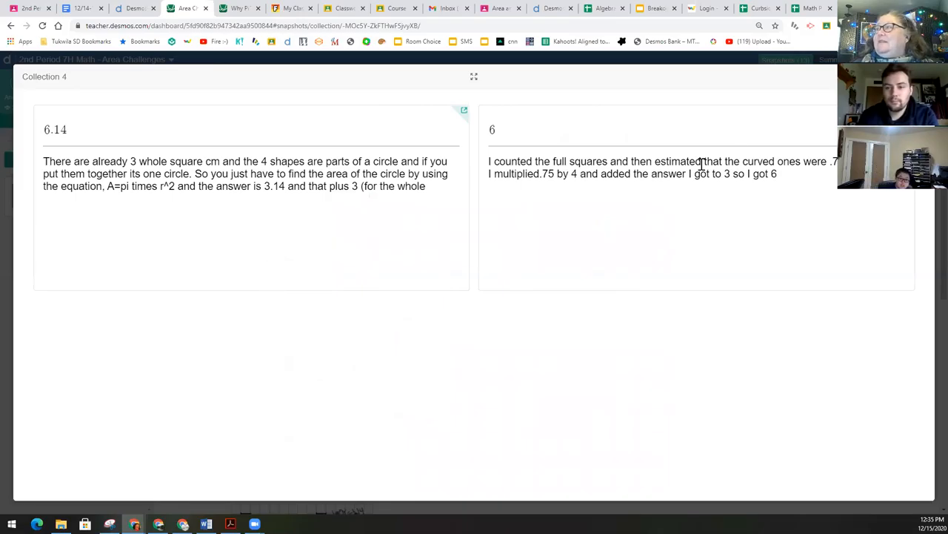
pyautogui.moveTo(426, 125)
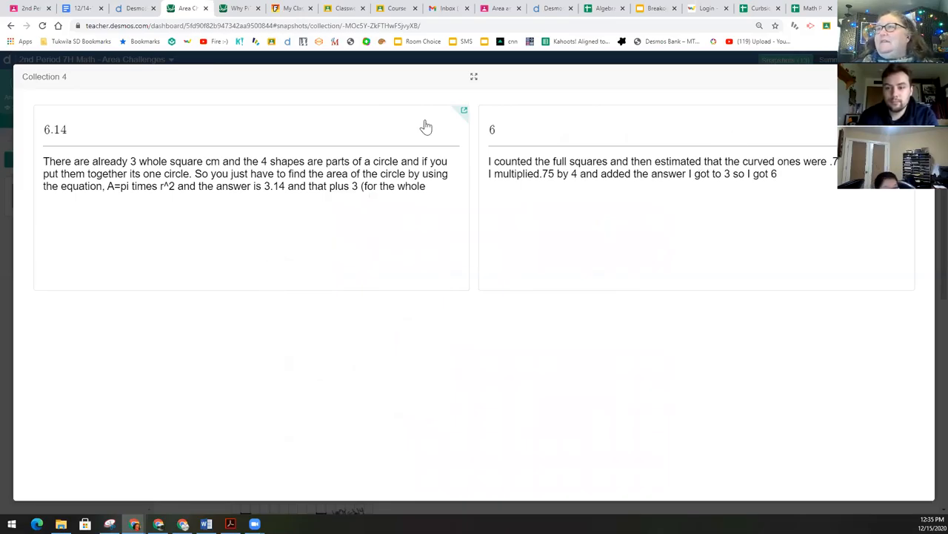
pyautogui.moveTo(439, 145)
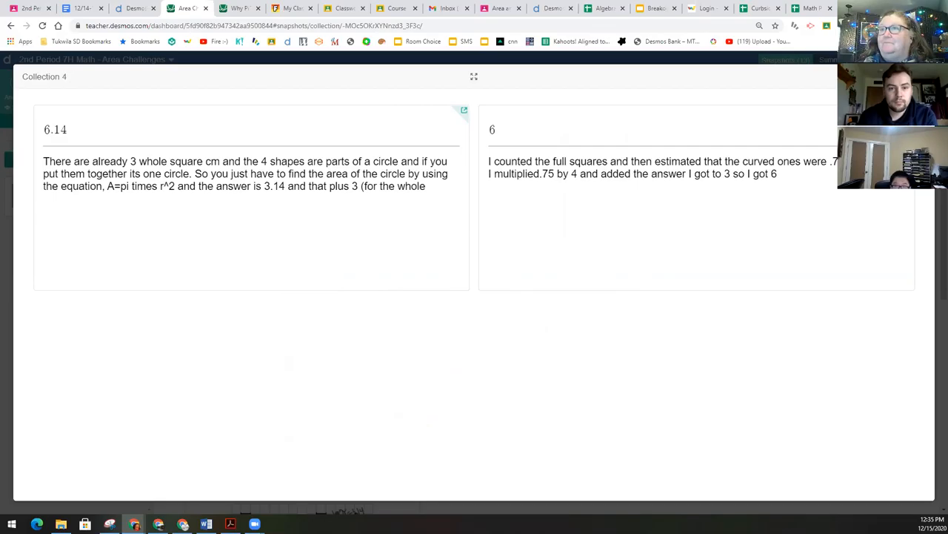
pyautogui.moveTo(200, 250)
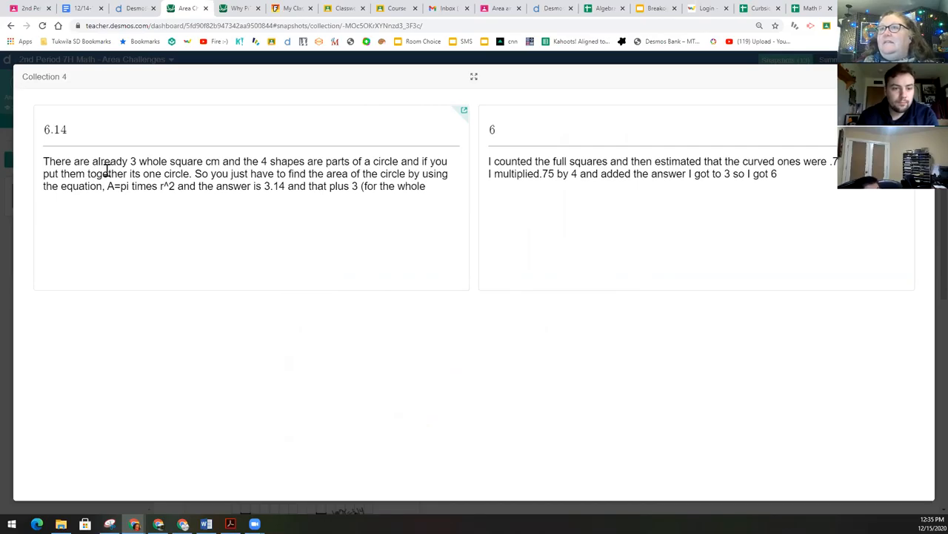
# Step: Highlight the phrase 'one circle' in the first student explanation for the 6.14 answer
pyautogui.moveTo(127, 160); pyautogui.dragTo(228, 160)
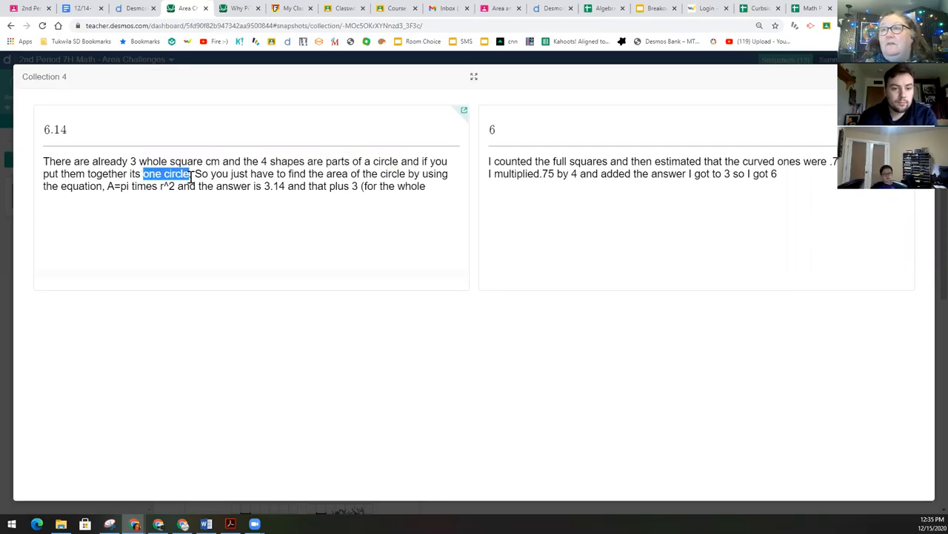
pyautogui.moveTo(199, 174)
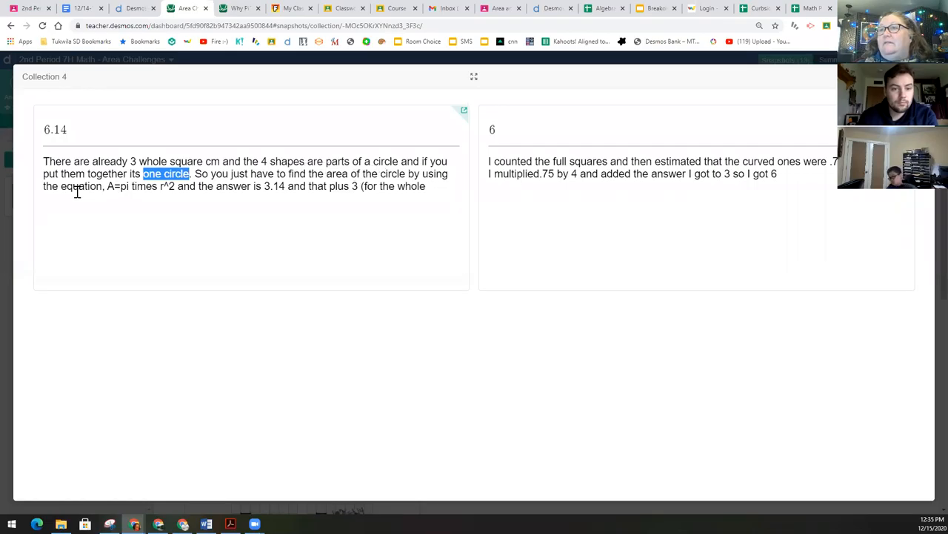
pyautogui.moveTo(164, 199)
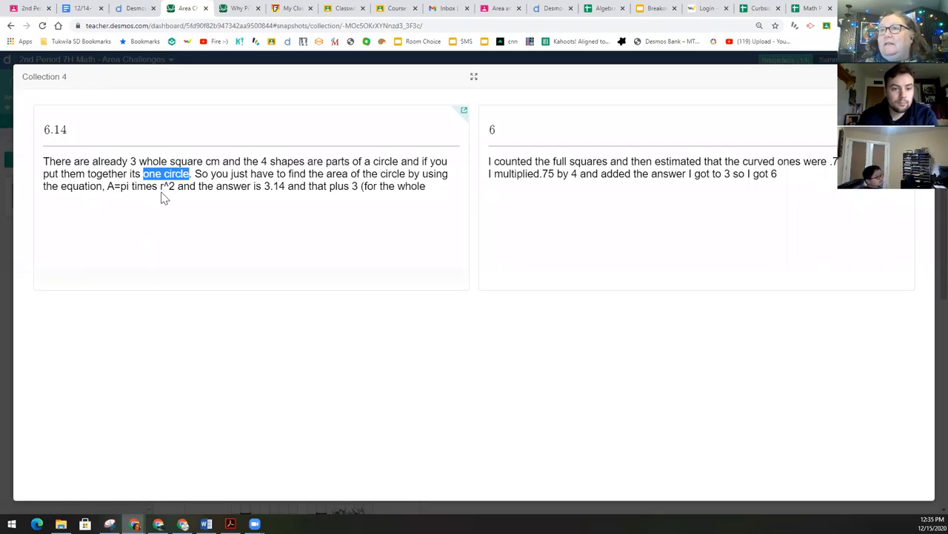
pyautogui.moveTo(275, 201)
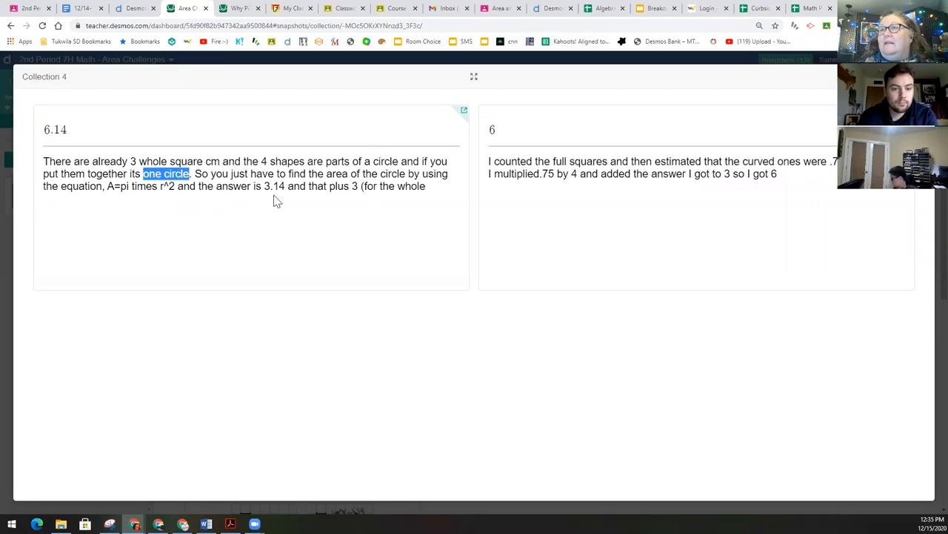
pyautogui.moveTo(352, 198)
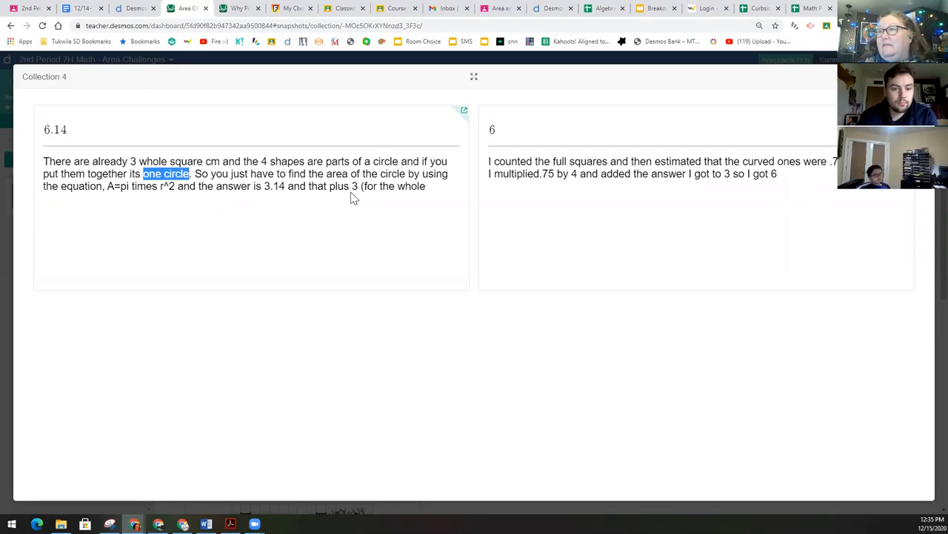
pyautogui.moveTo(406, 201)
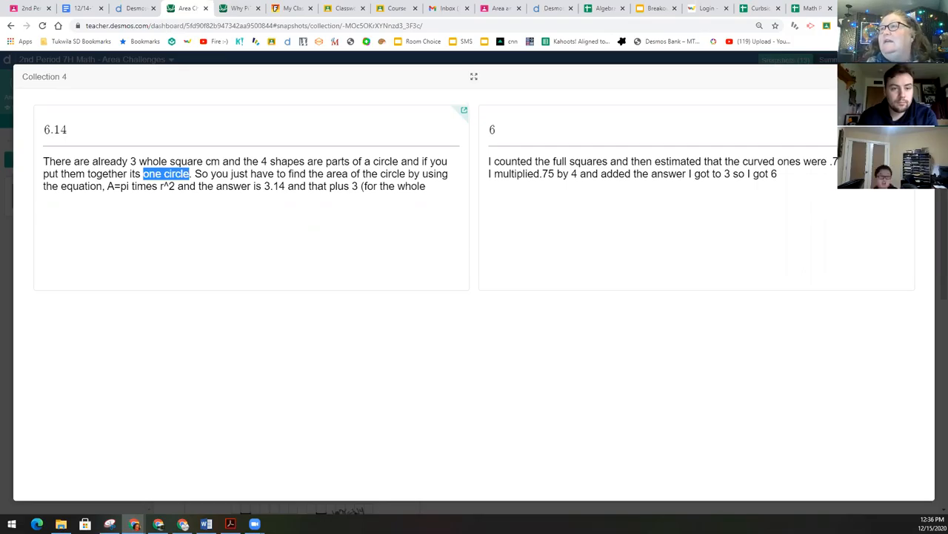
pyautogui.moveTo(311, 227)
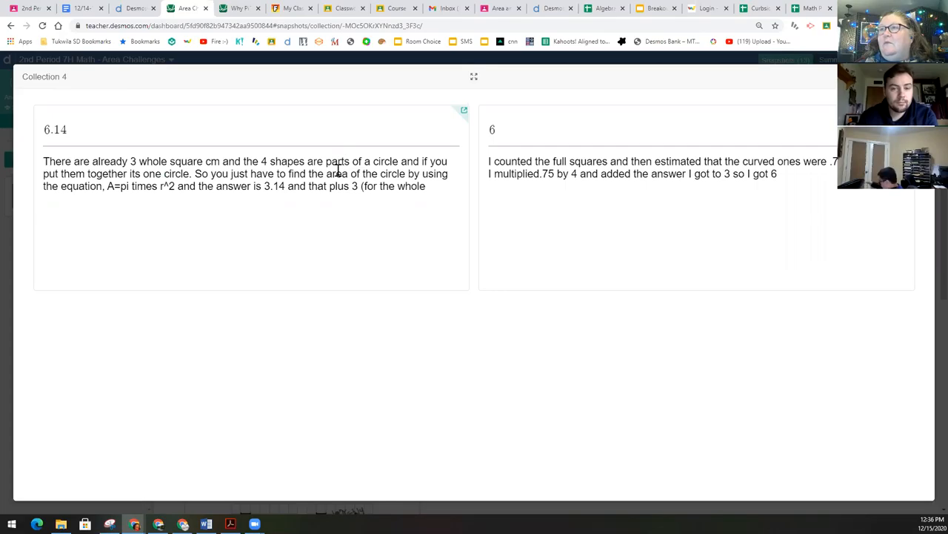
pyautogui.moveTo(625, 187)
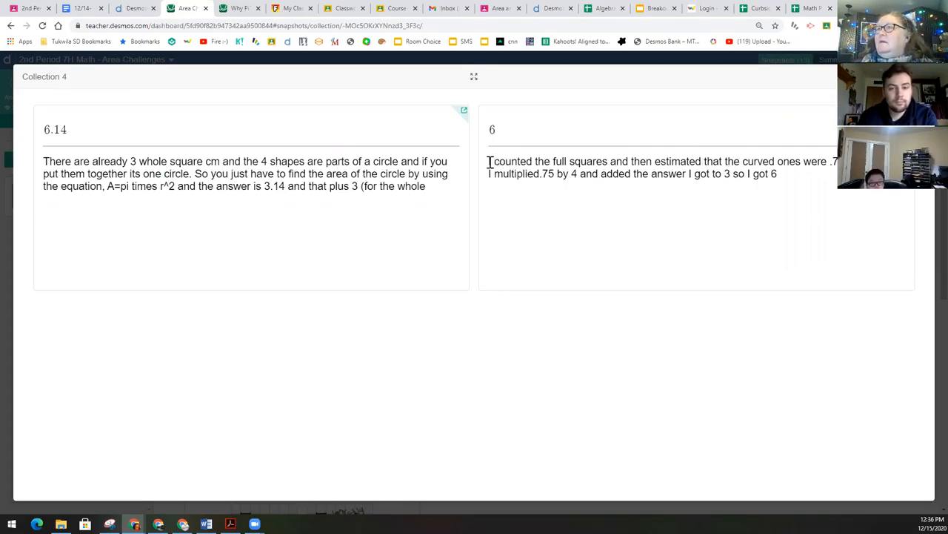
# Step: Highlight the first line of the second explanation, then emphasize its .75
pyautogui.moveTo(489, 161); pyautogui.dragTo(549, 173)
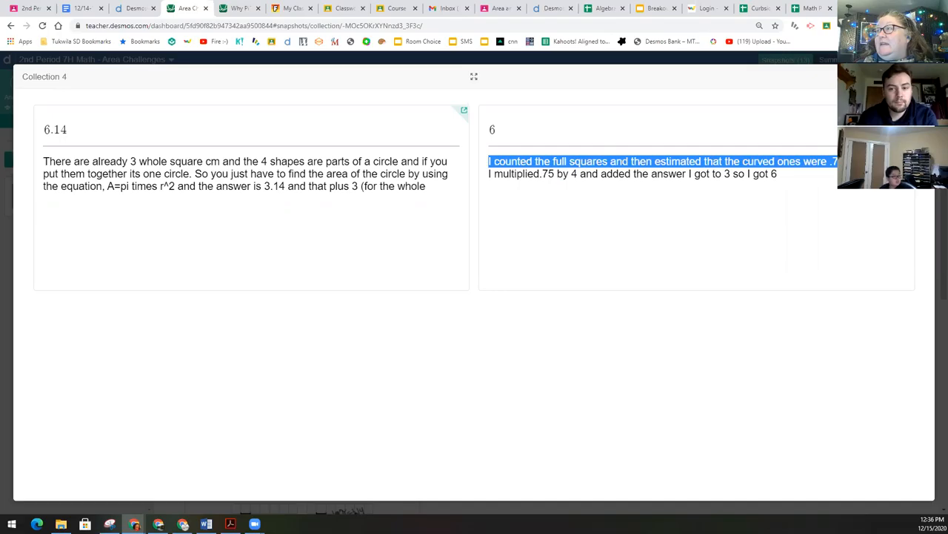
pyautogui.moveTo(584, 189)
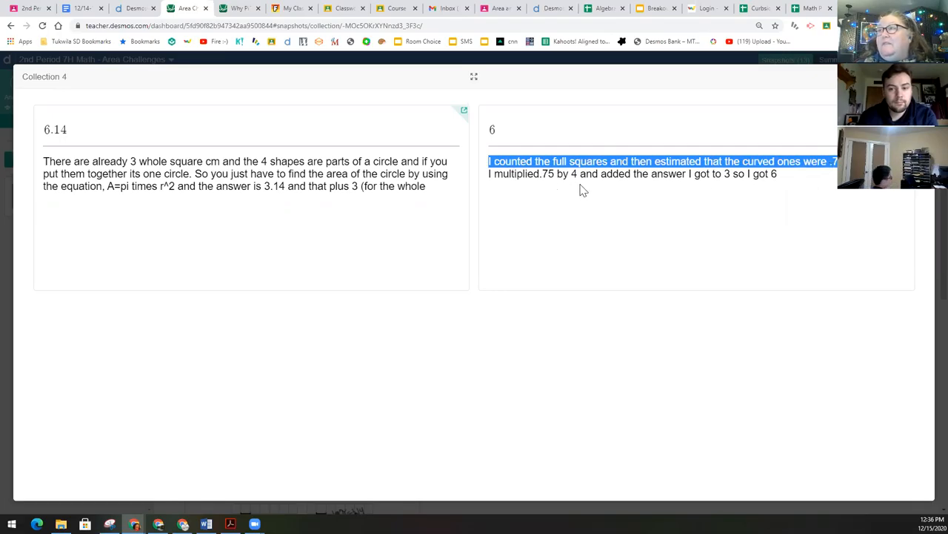
pyautogui.moveTo(729, 178)
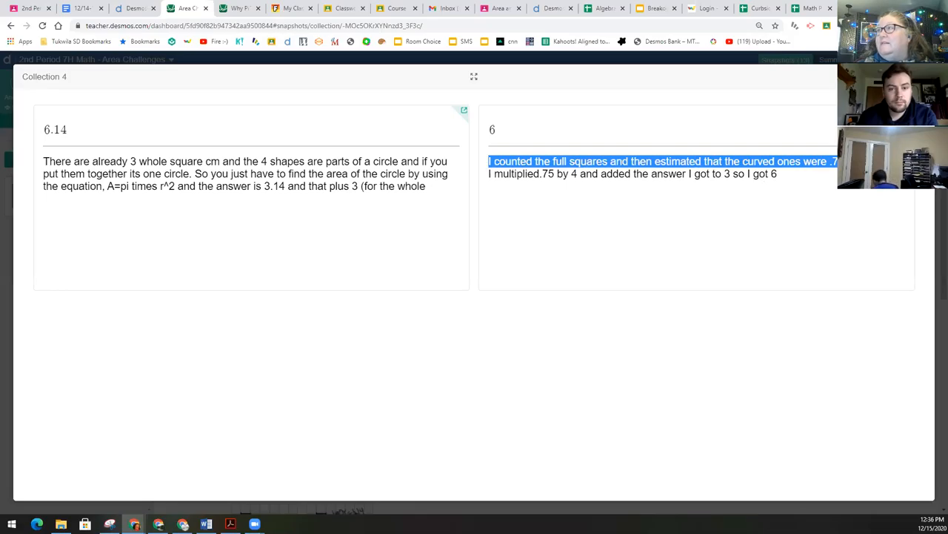
pyautogui.click(542, 174)
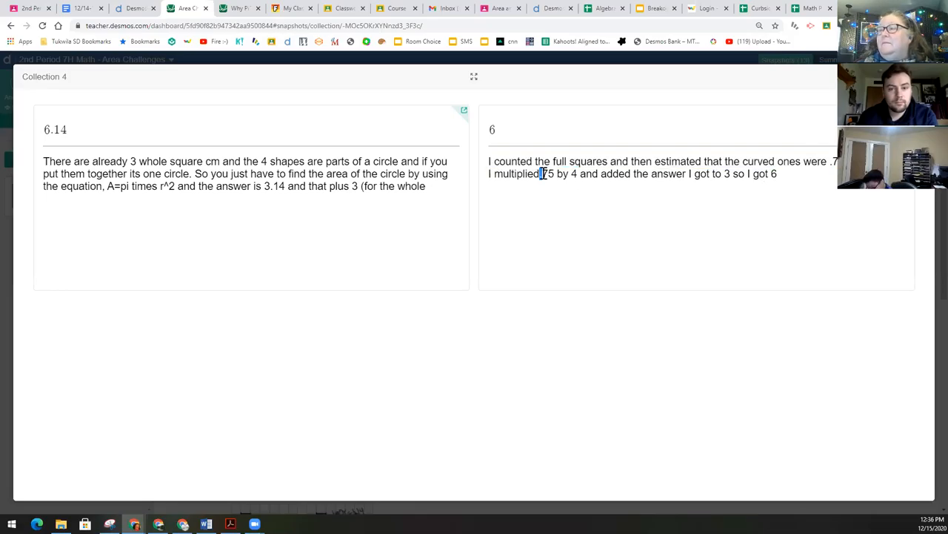
pyautogui.doubleClick(547, 173)
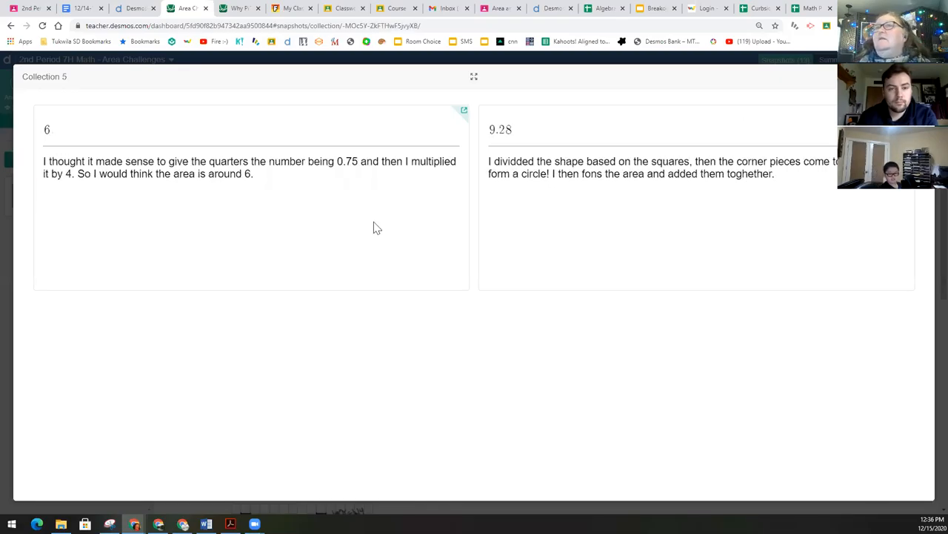
pyautogui.moveTo(89, 187)
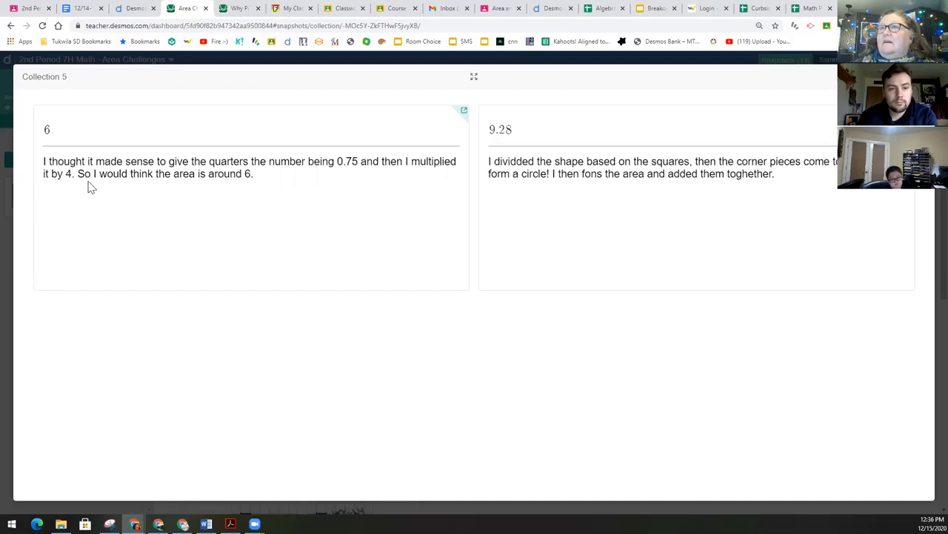
pyautogui.moveTo(332, 178)
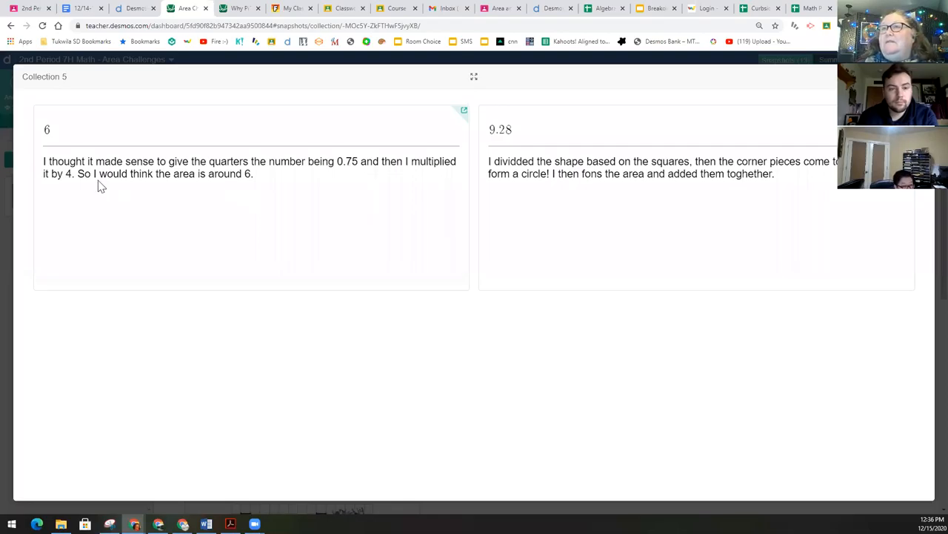
pyautogui.moveTo(210, 173)
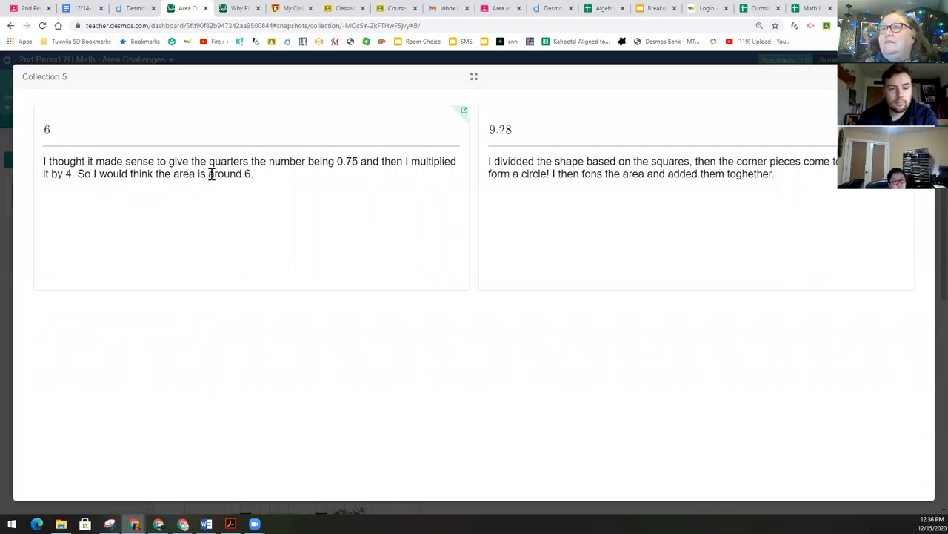
# Step: Highlight the 6 in the first explanation, then how the second student divided the shape
pyautogui.doubleClick(222, 174)
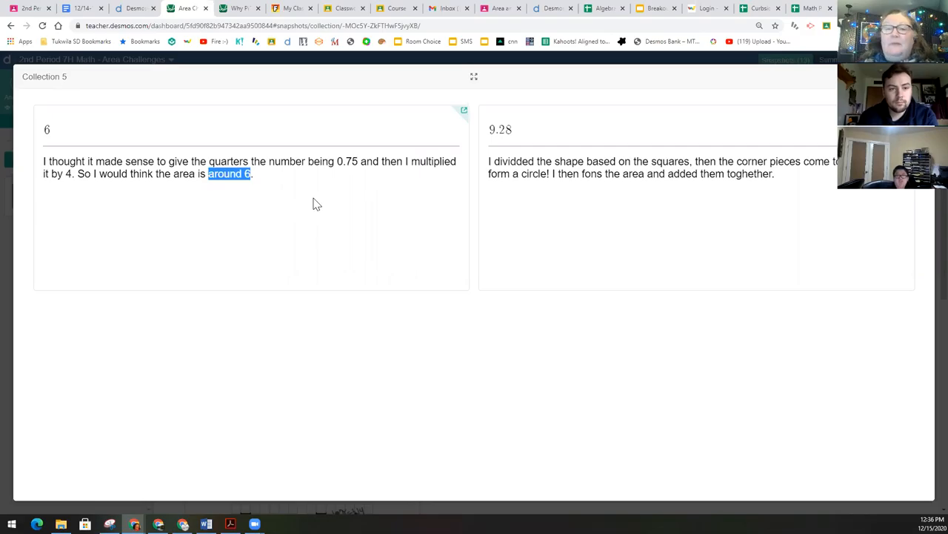
pyautogui.moveTo(506, 186)
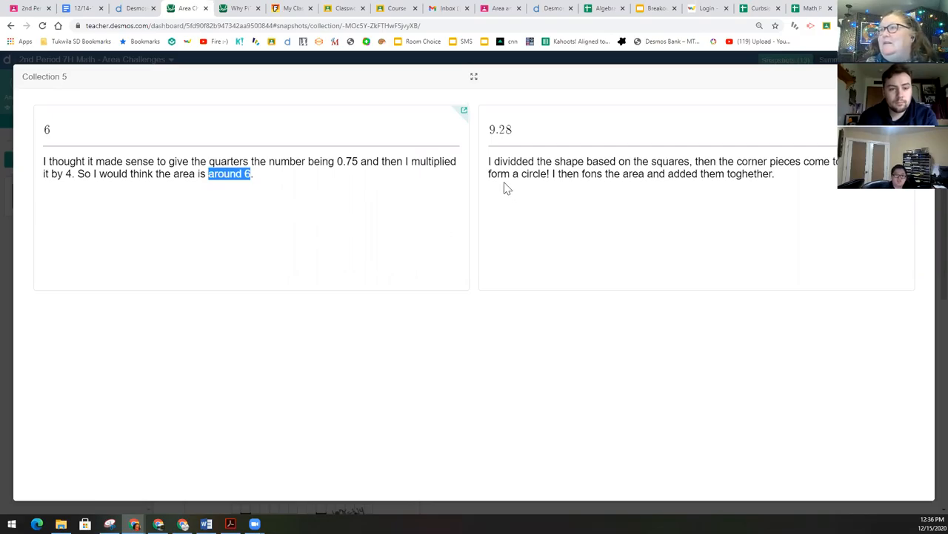
pyautogui.click(507, 173)
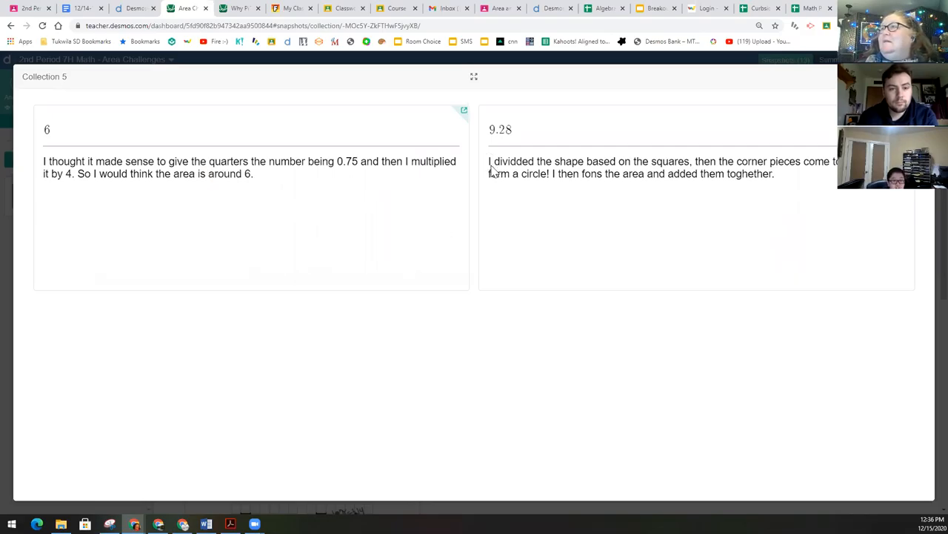
pyautogui.moveTo(489, 160); pyautogui.dragTo(689, 160)
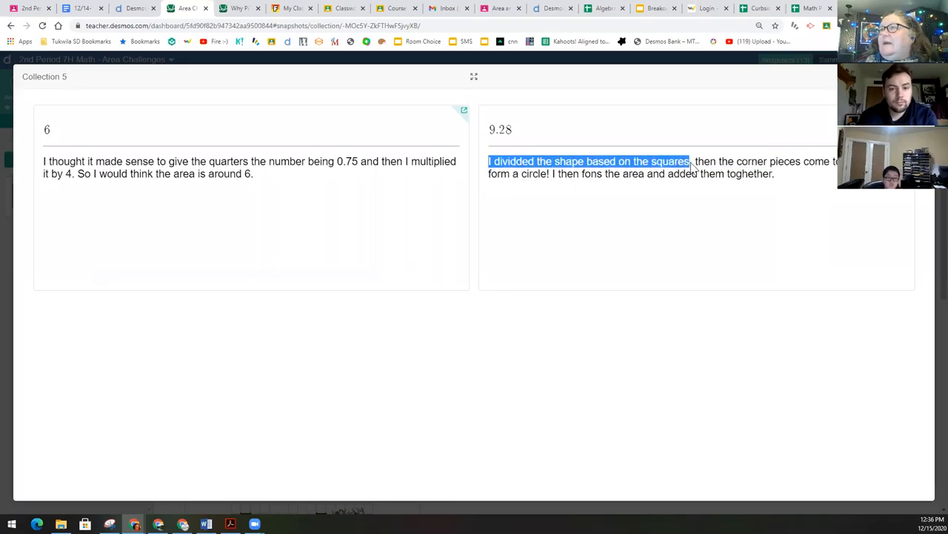
pyautogui.moveTo(818, 166)
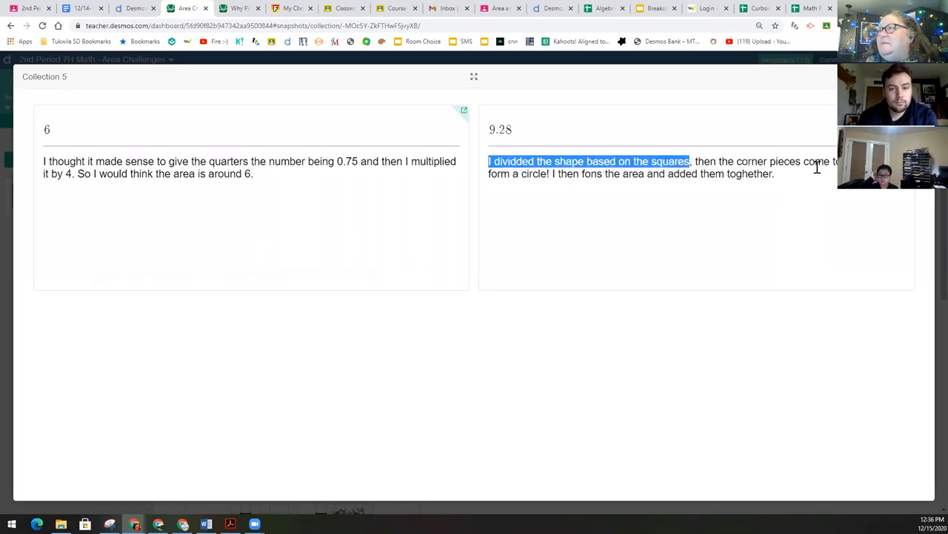
pyautogui.moveTo(578, 186)
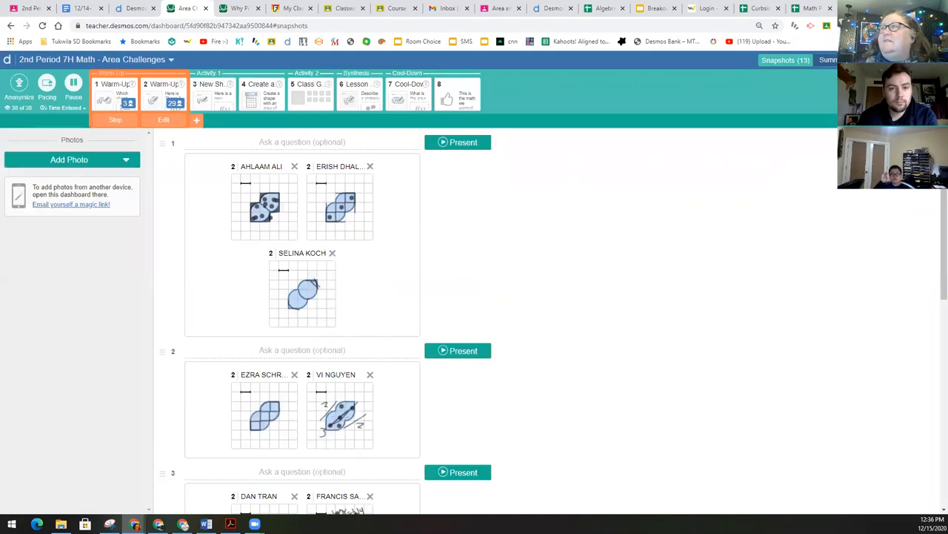
# Step: View Warm-Up screen 2 responses, then preview the first Warm-Up screen as students see it
pyautogui.click(162, 87)
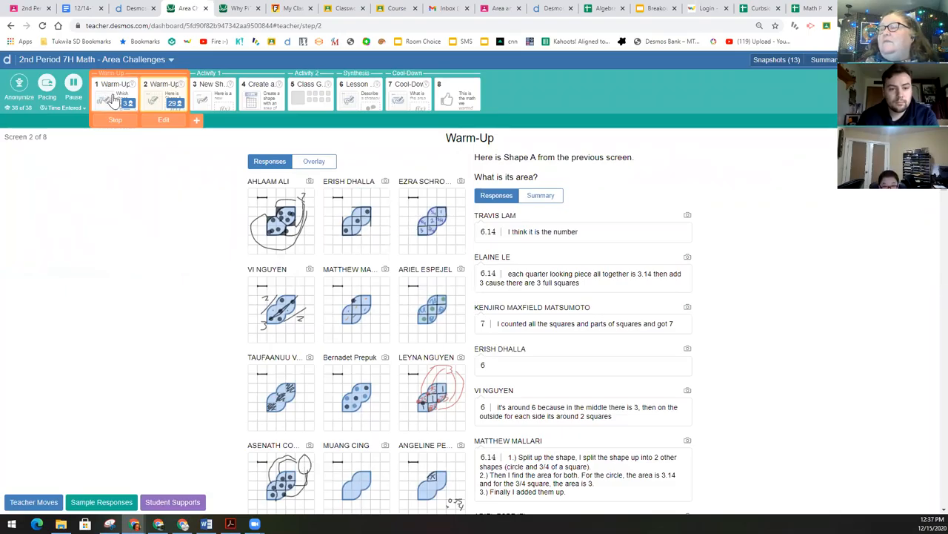
pyautogui.click(114, 98)
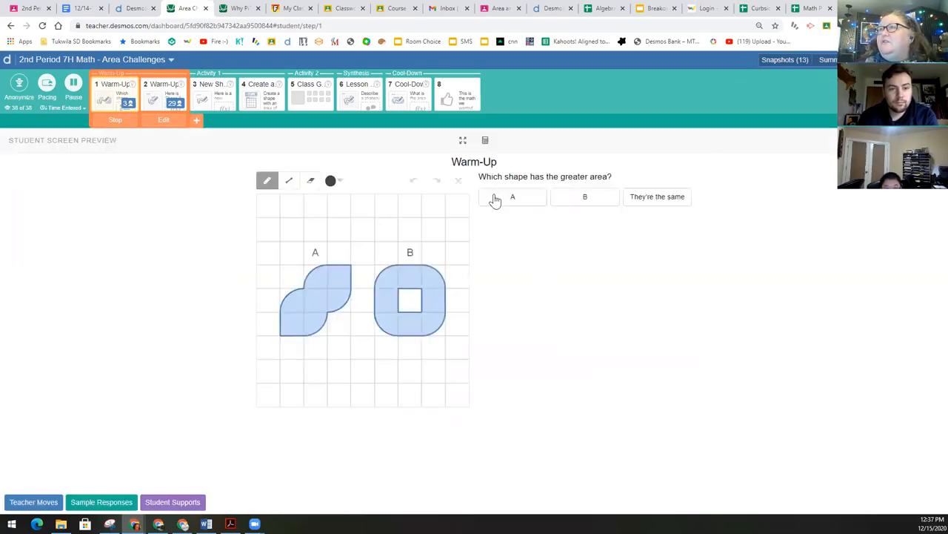
pyautogui.moveTo(783, 62)
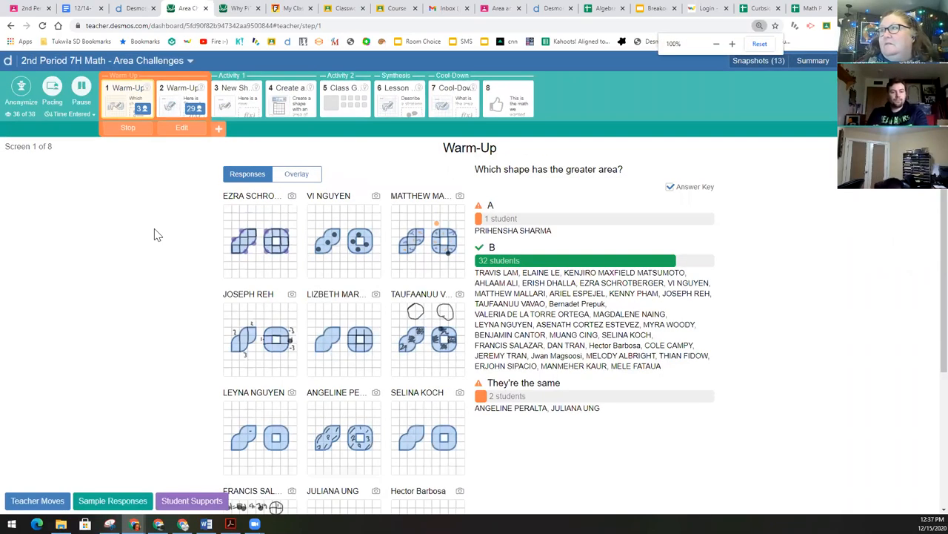
pyautogui.click(732, 43)
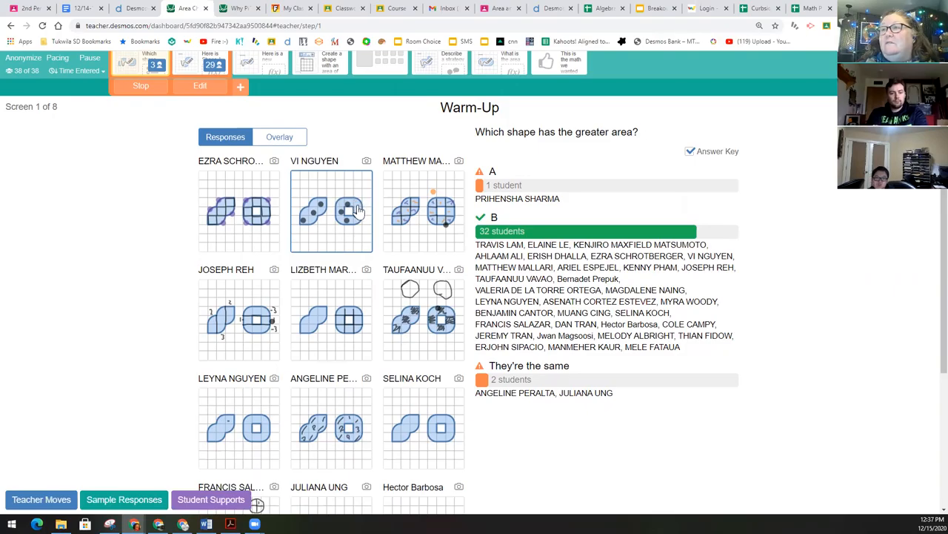
pyautogui.moveTo(350, 215)
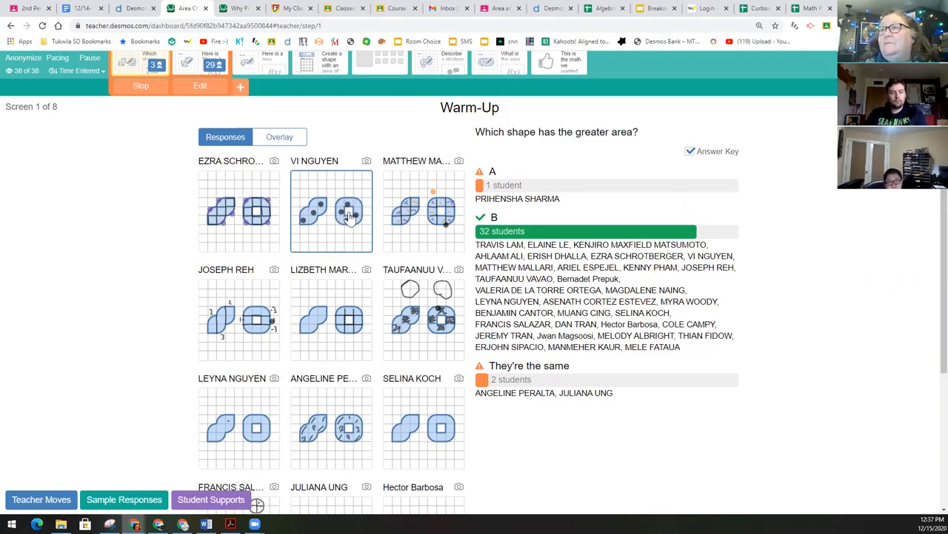
pyautogui.moveTo(581, 323)
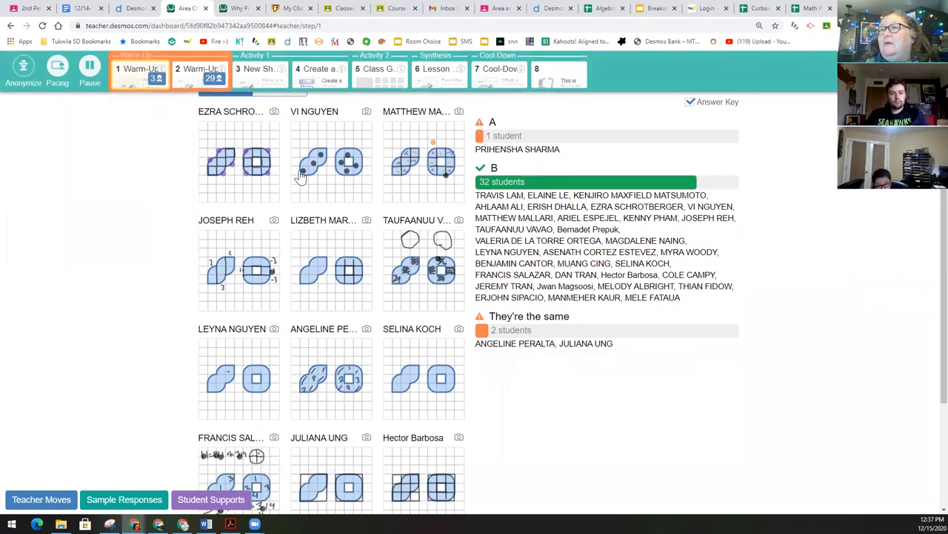
# Step: Scroll through the student sketches and answer tally for the Warm-Up screen
pyautogui.click(239, 162)
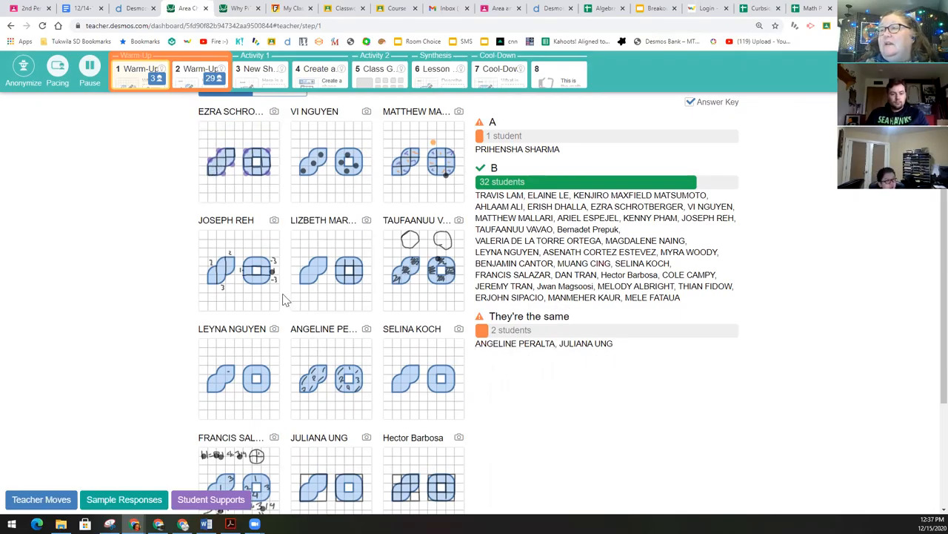
pyautogui.scroll(-3)
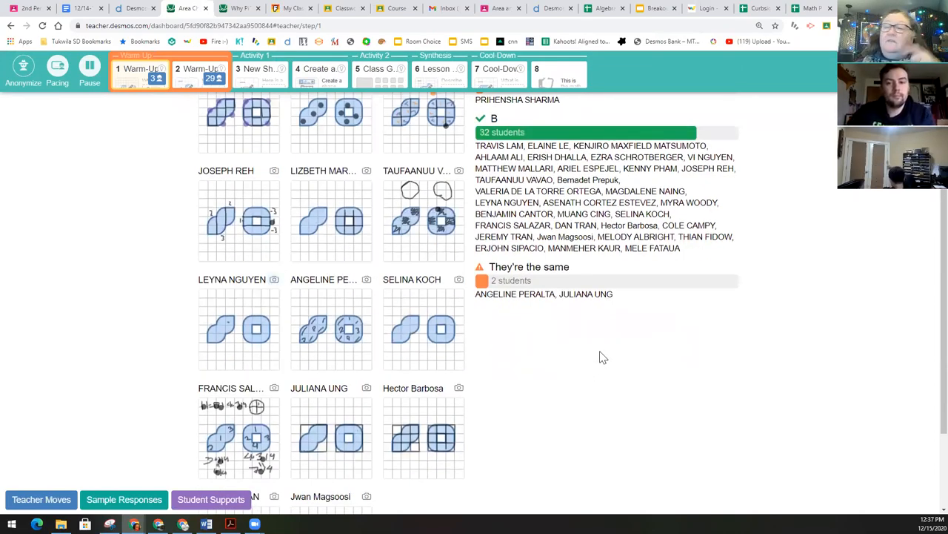
pyautogui.moveTo(788, 378)
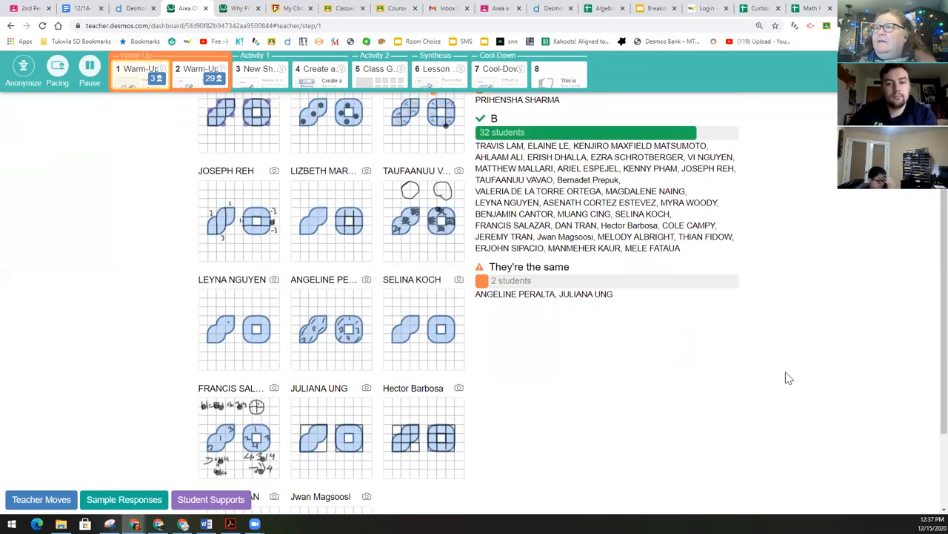
pyautogui.scroll(-3)
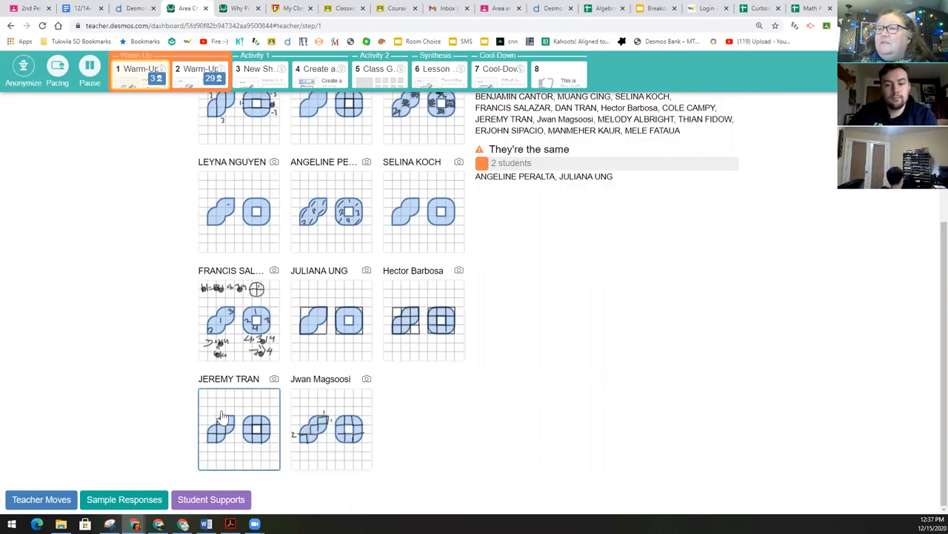
pyautogui.moveTo(264, 400)
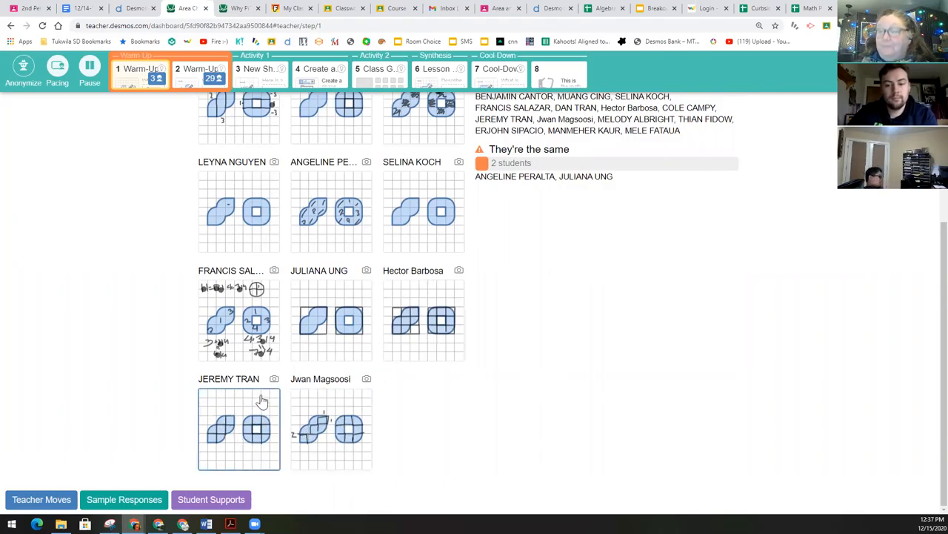
pyautogui.moveTo(212, 353)
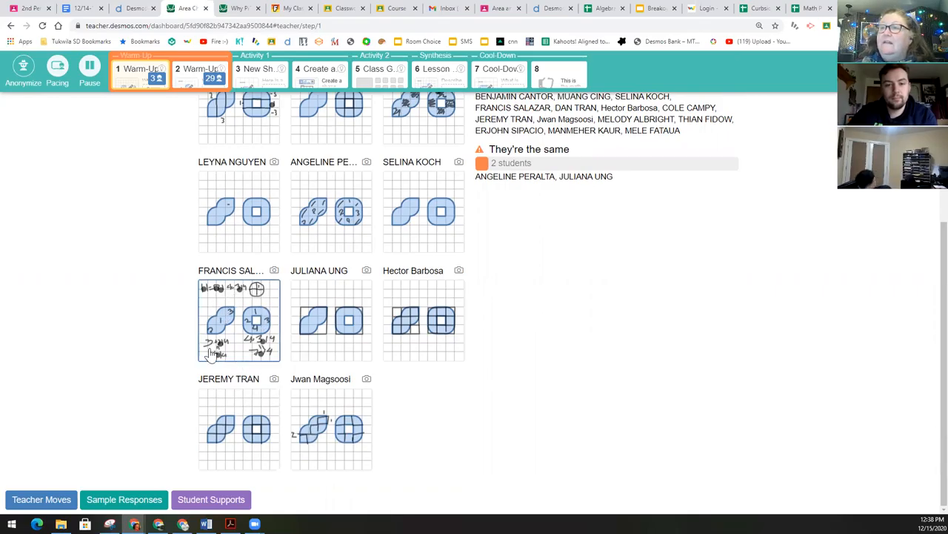
pyautogui.scroll(3)
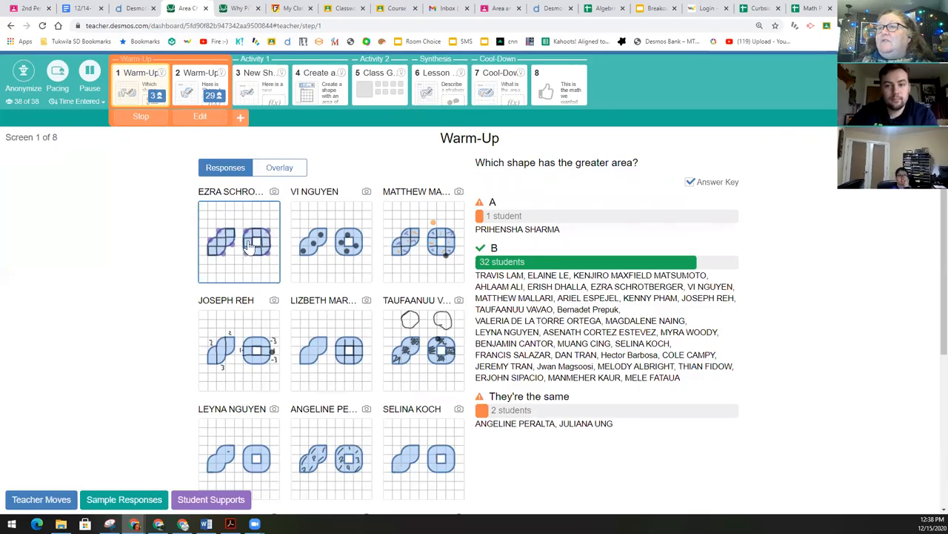
pyautogui.moveTo(400, 267)
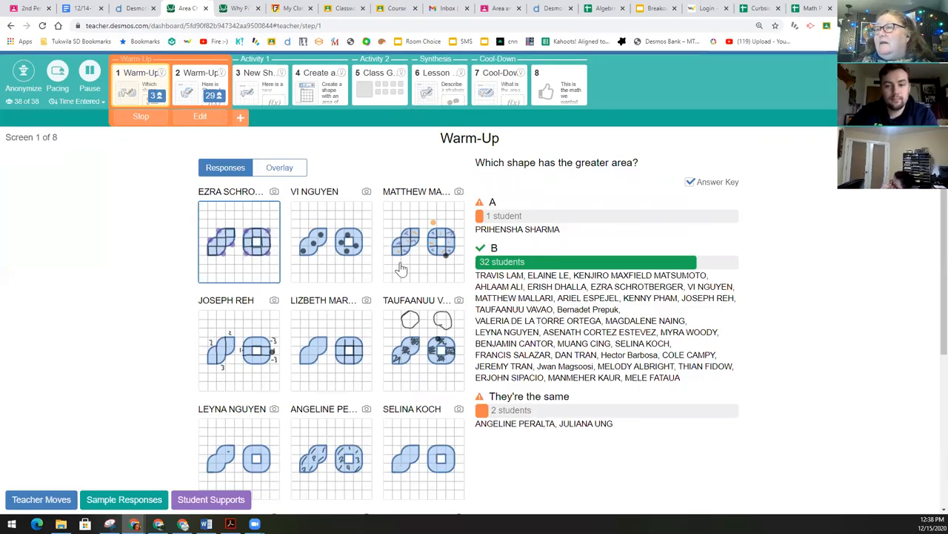
pyautogui.moveTo(497, 89)
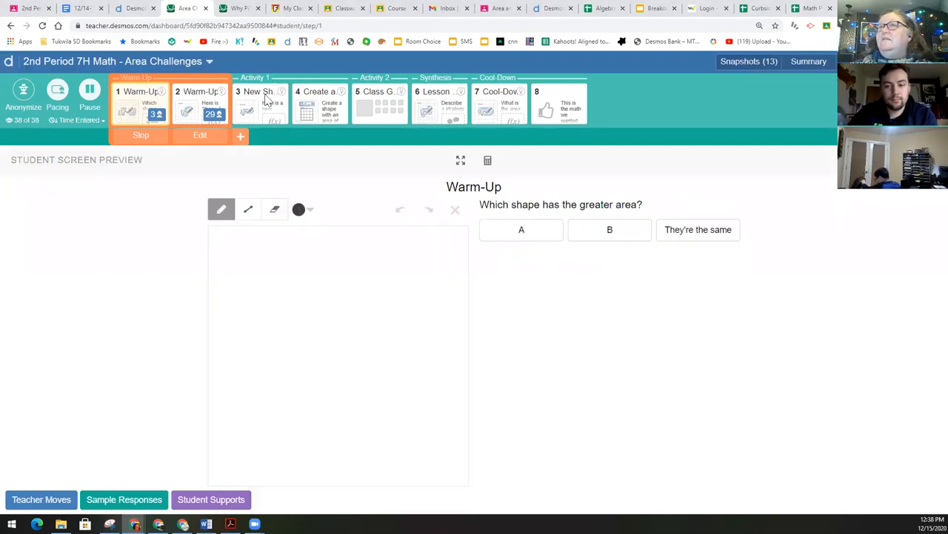
pyautogui.click(260, 102)
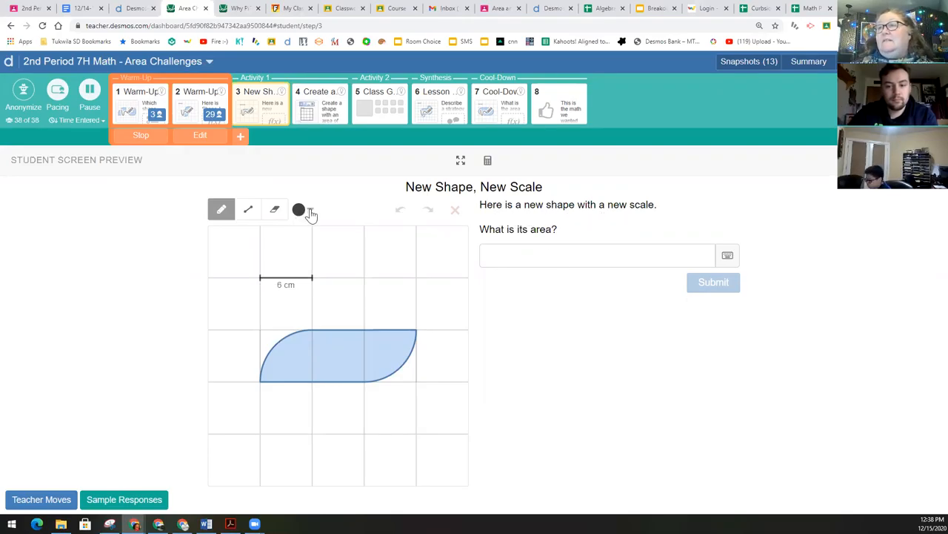
pyautogui.click(300, 209)
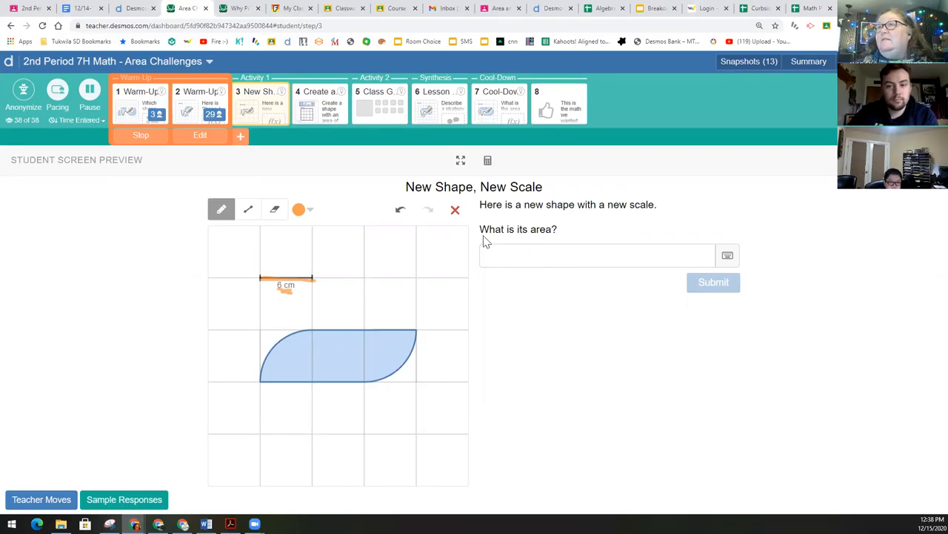
pyautogui.click(320, 104)
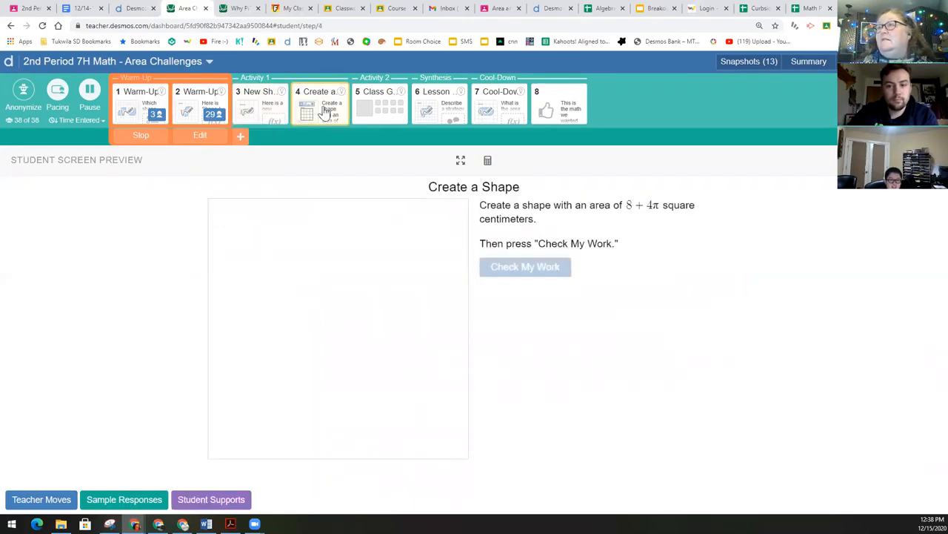
pyautogui.click(320, 104)
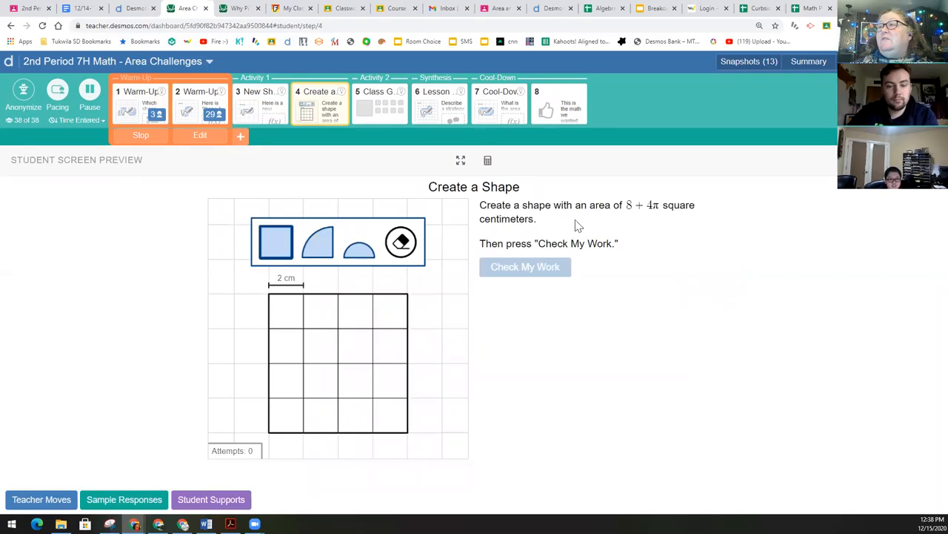
pyautogui.moveTo(625, 206)
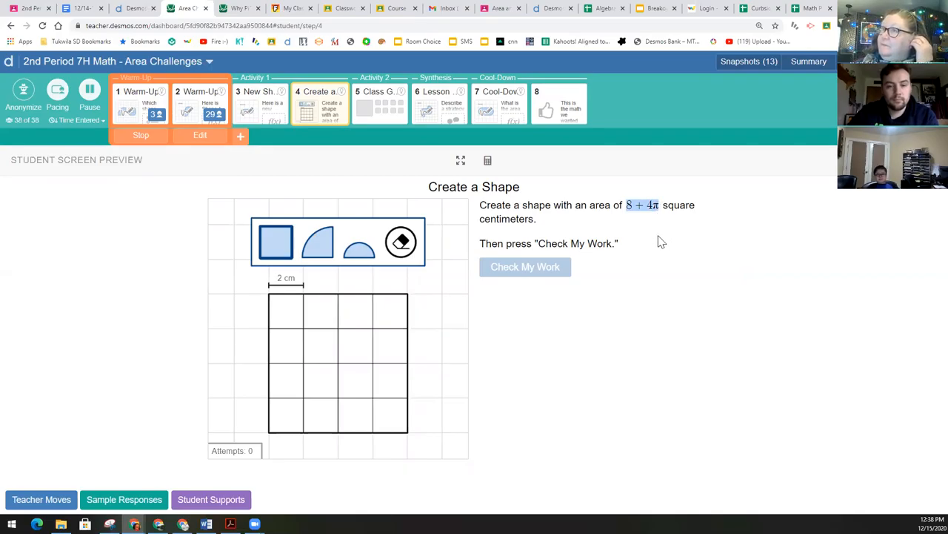
pyautogui.moveTo(655, 216)
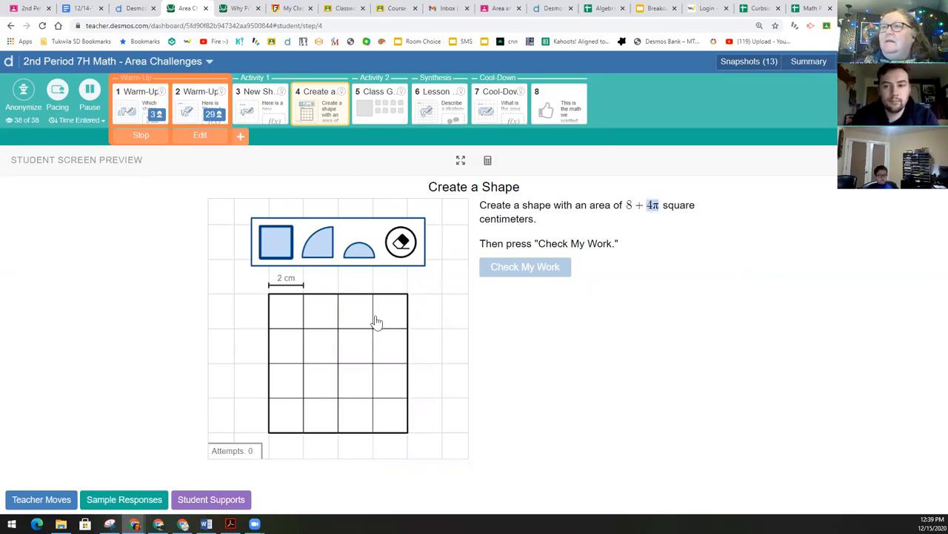
pyautogui.moveTo(656, 224)
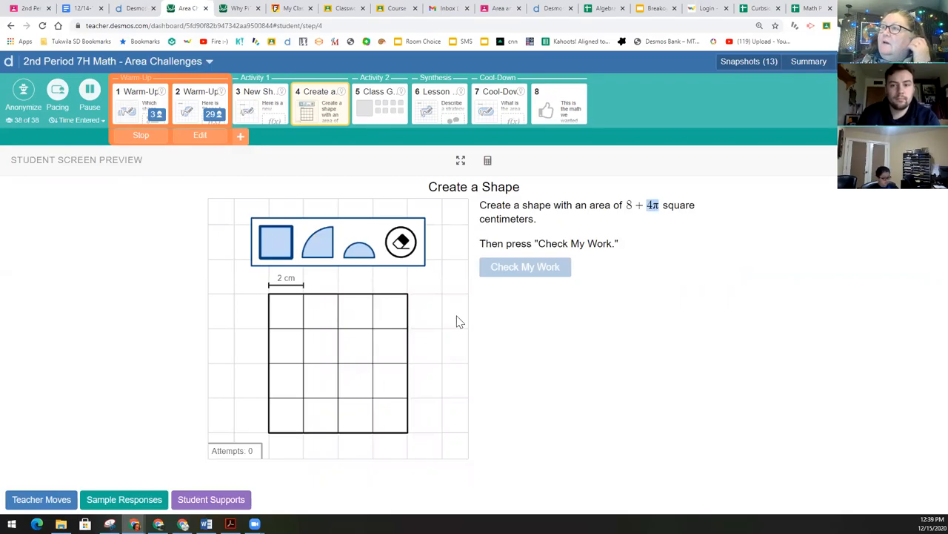
pyautogui.moveTo(621, 222)
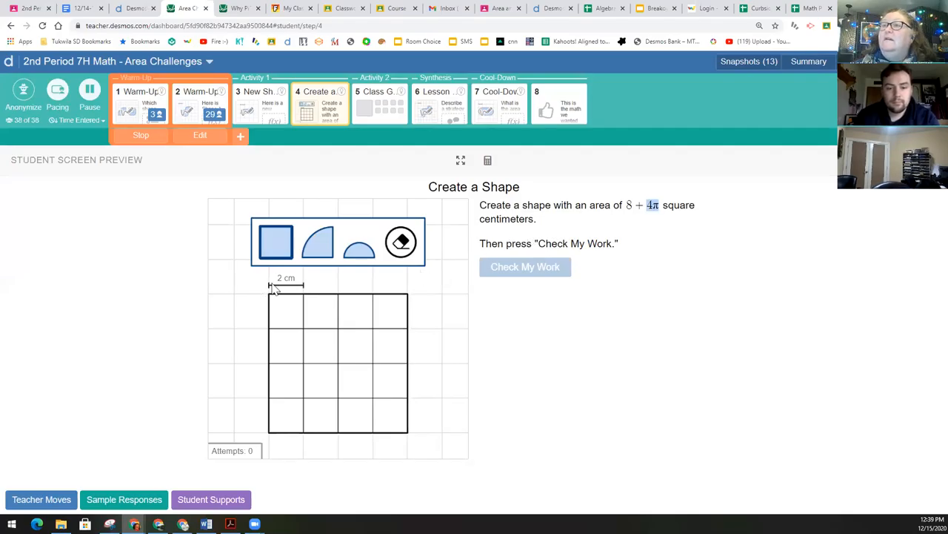
pyautogui.moveTo(302, 294)
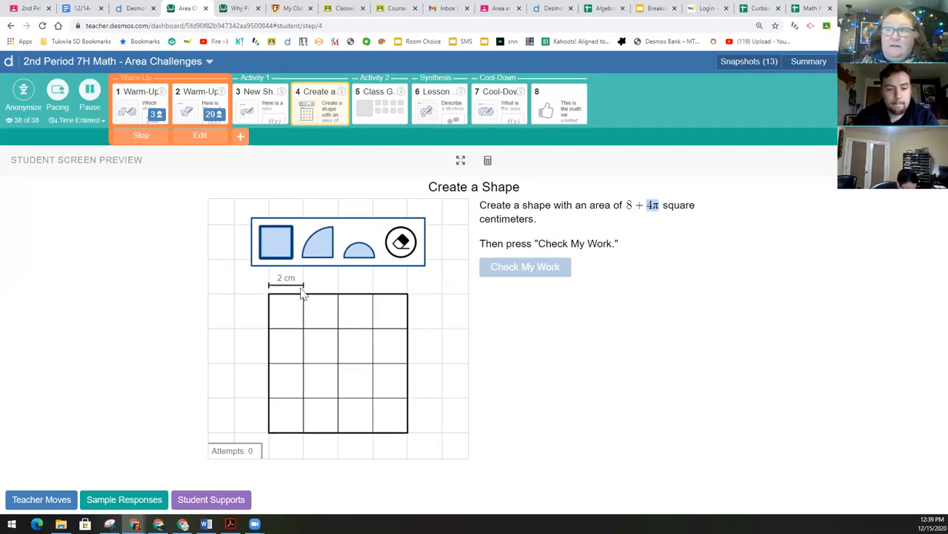
pyautogui.moveTo(273, 291)
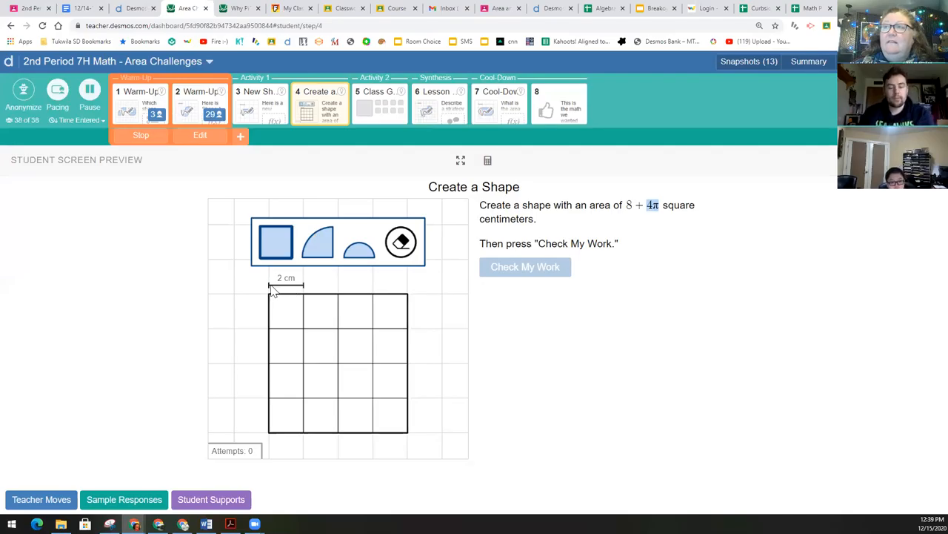
pyautogui.moveTo(585, 303)
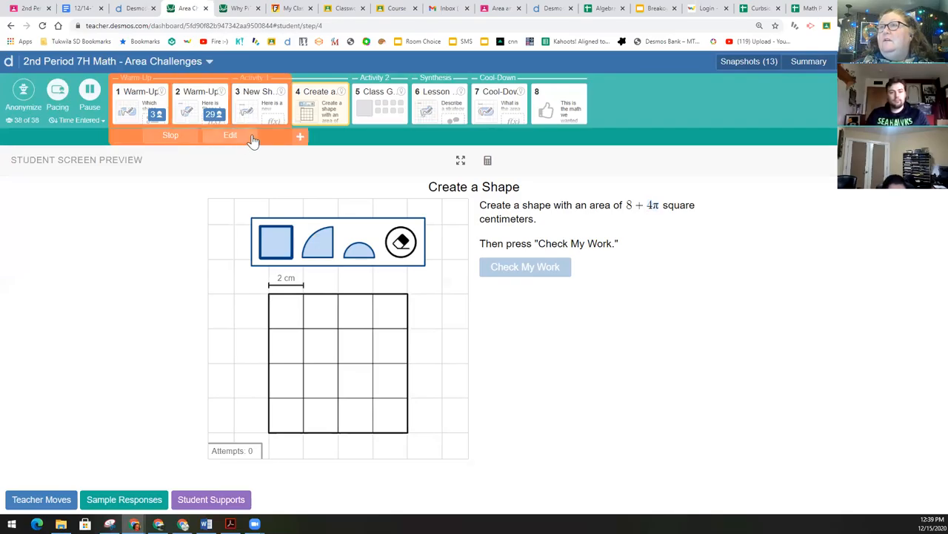
# Step: Restrict class pacing to screens 3–4 and switch to the eraser on the sketch
pyautogui.click(258, 102)
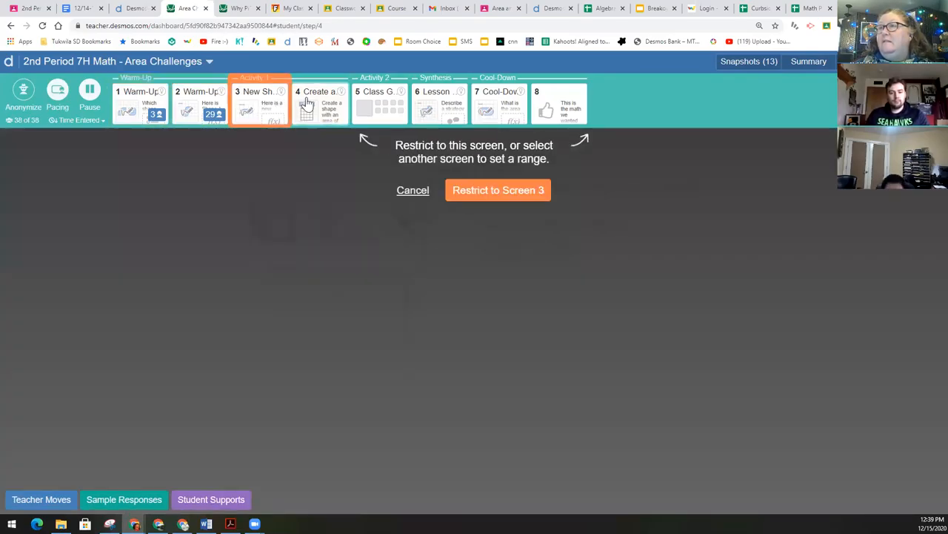
pyautogui.click(320, 103)
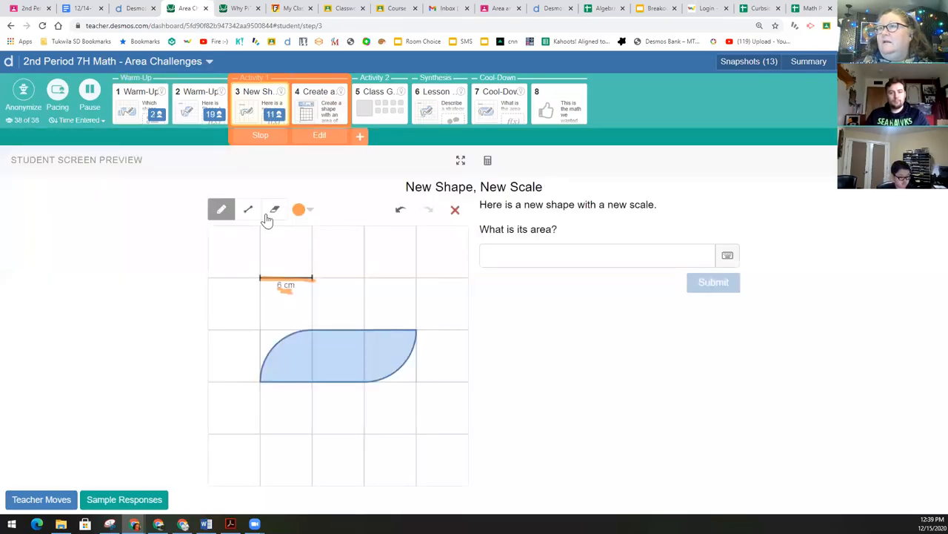
pyautogui.click(274, 209)
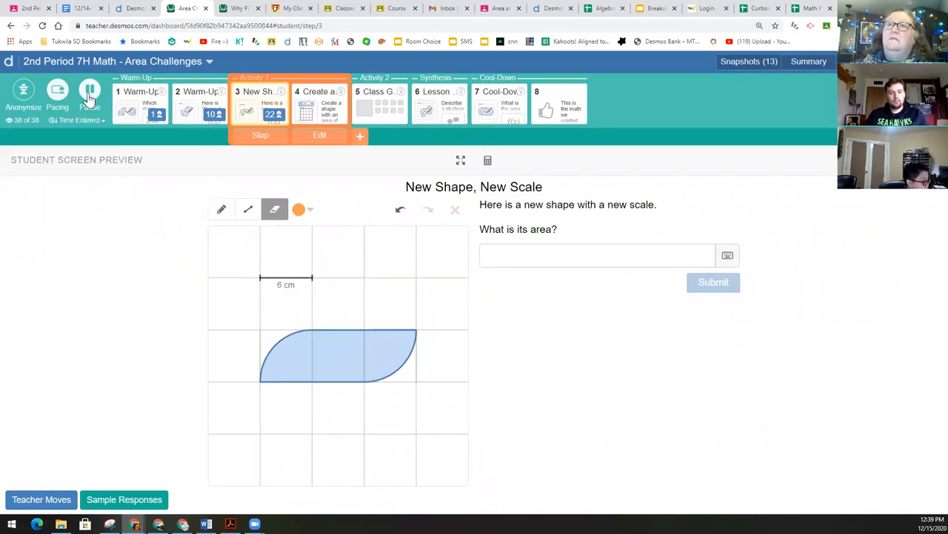
pyautogui.click(89, 89)
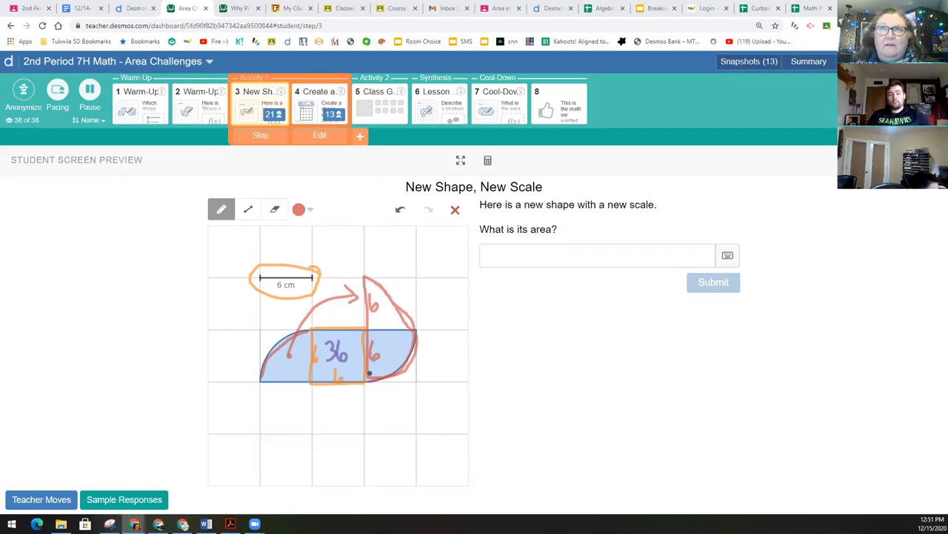
pyautogui.moveTo(354, 409)
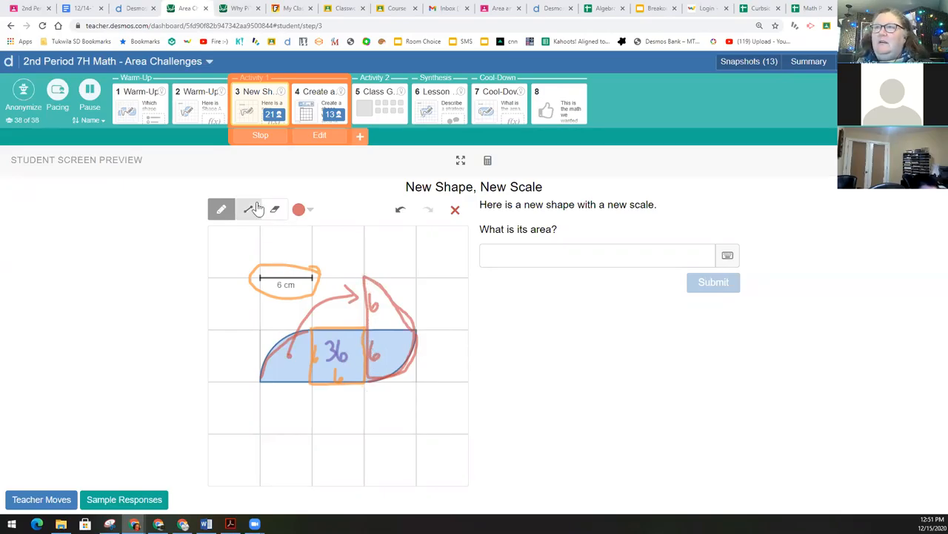
# Step: Bring up the ink colour choices for the sketch pen
pyautogui.click(299, 209)
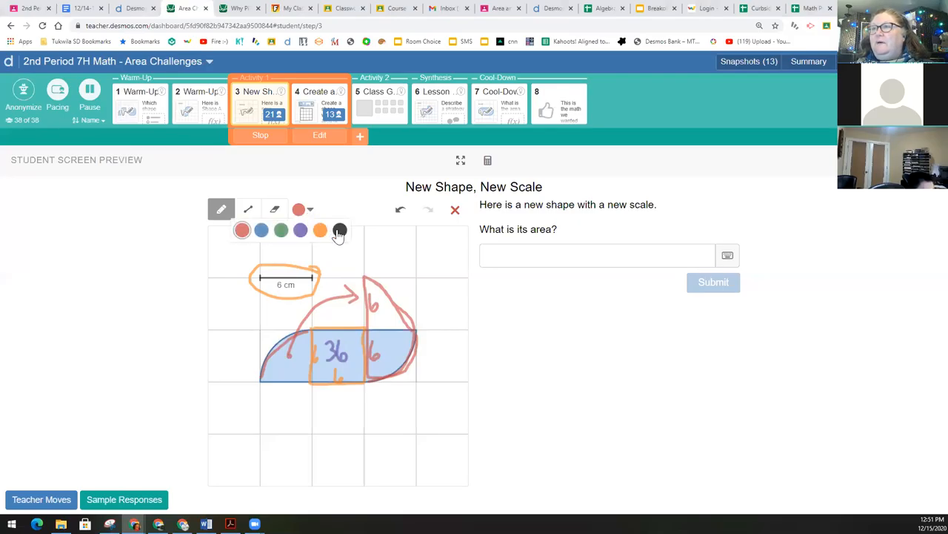
# Step: Write A=πr² and A=π36 in black below the shape, then switch to red ink
pyautogui.click(339, 230)
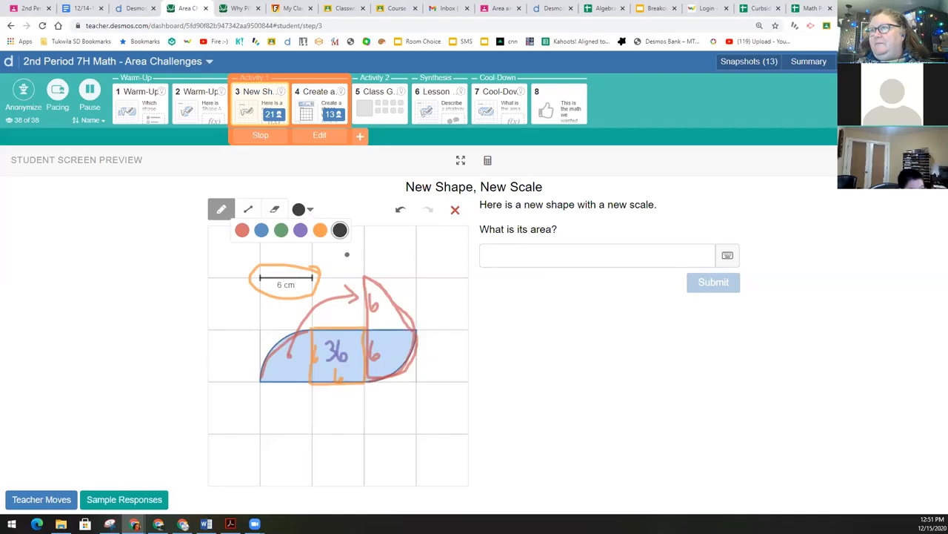
pyautogui.click(308, 209)
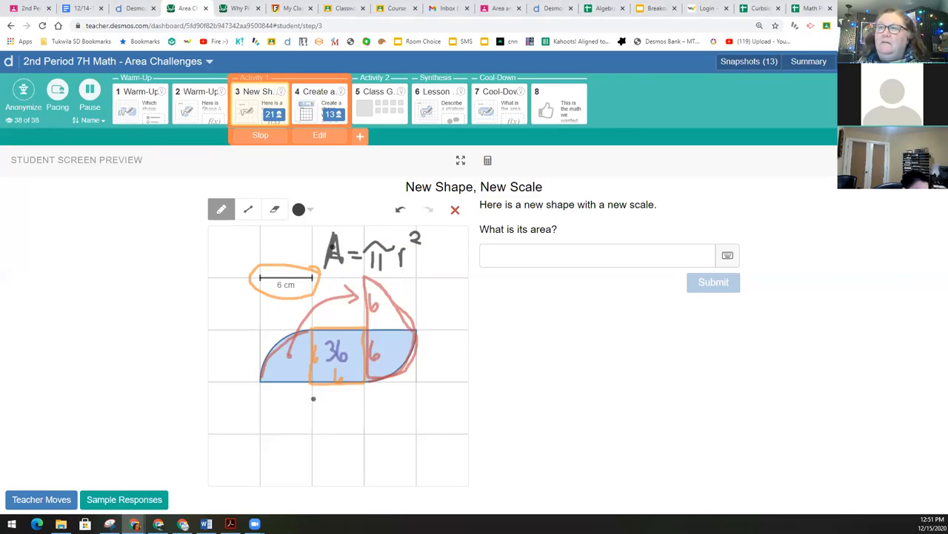
pyautogui.moveTo(308, 408); pyautogui.dragTo(319, 400)
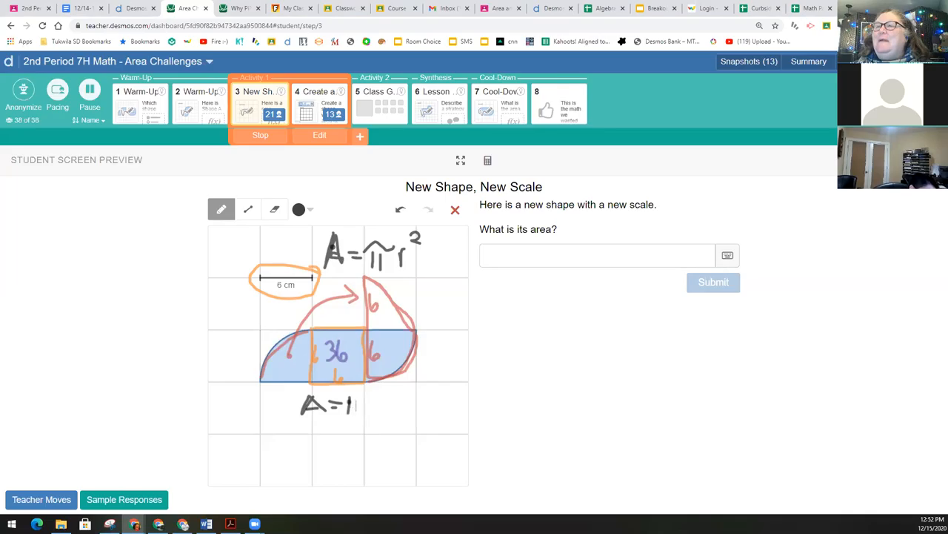
pyautogui.click(356, 403)
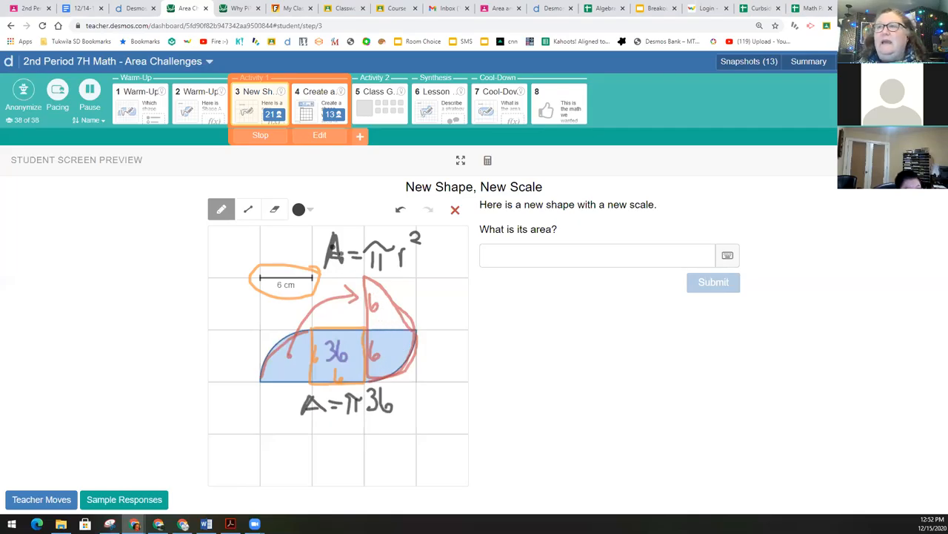
pyautogui.click(300, 209)
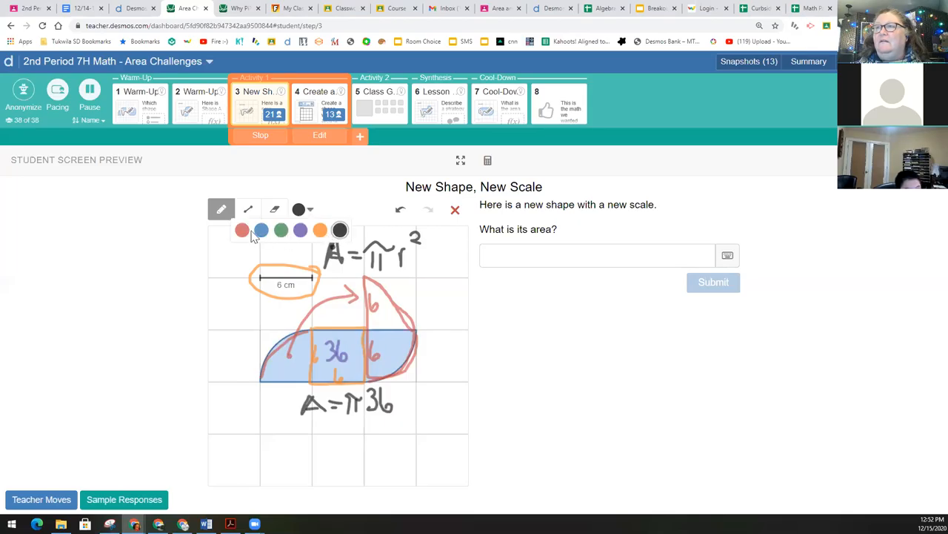
pyautogui.click(242, 230)
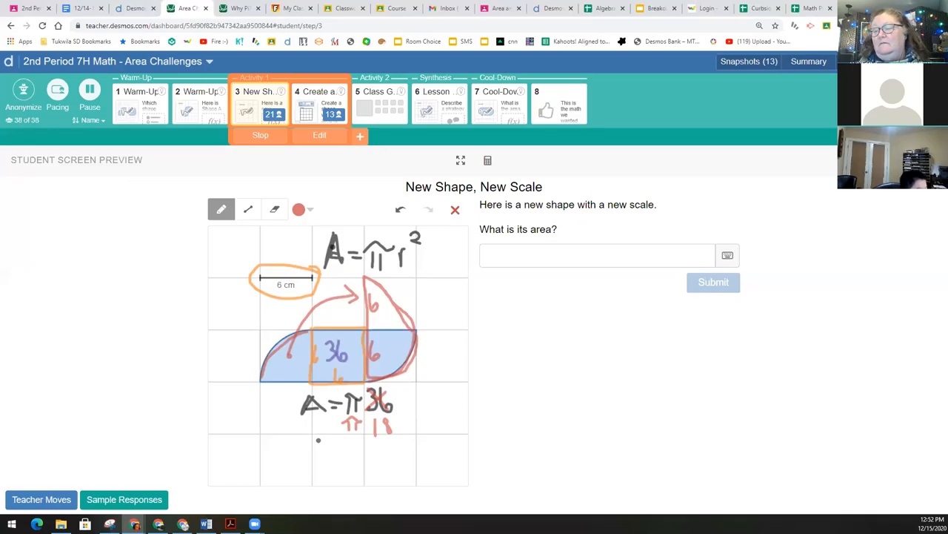
pyautogui.moveTo(508, 177)
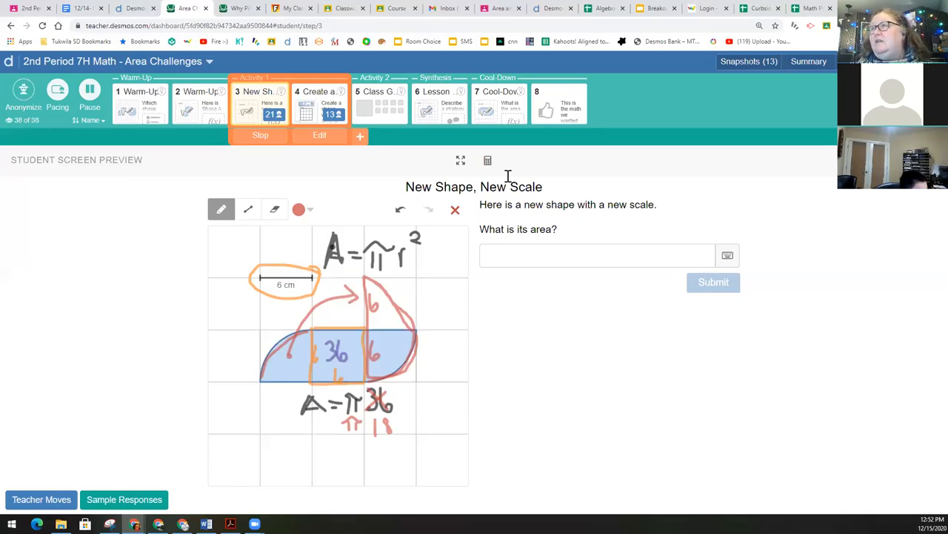
# Step: Compute the curved part's area plus 36 in the calculator
pyautogui.click(487, 160)
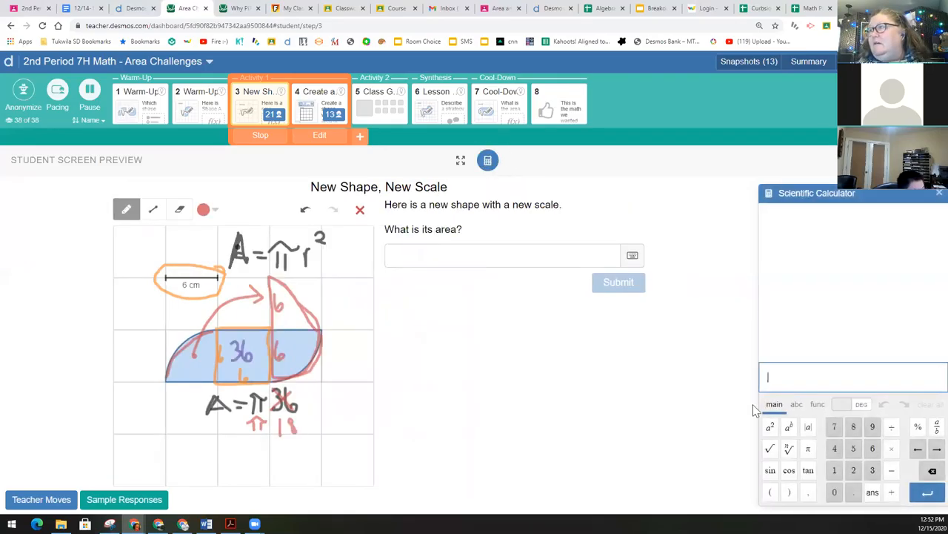
pyautogui.click(871, 470)
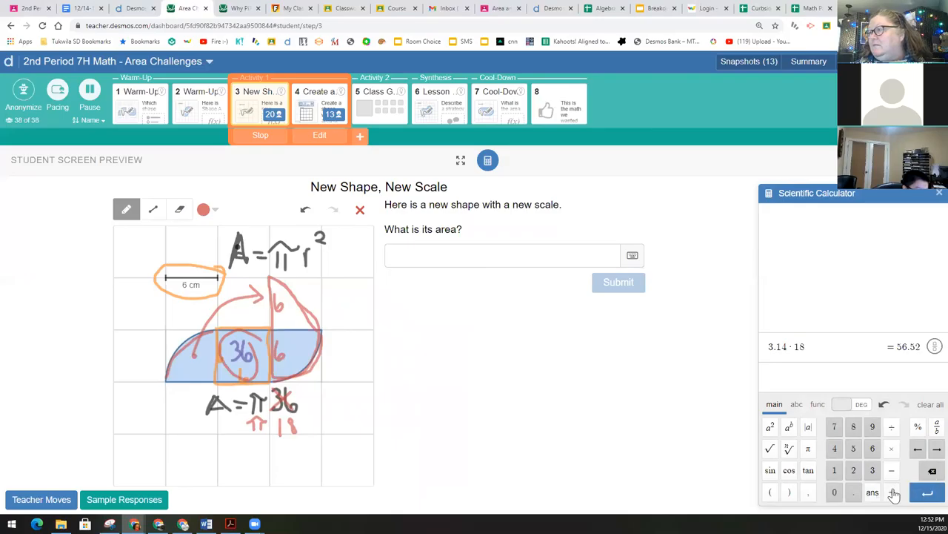
pyautogui.click(872, 468)
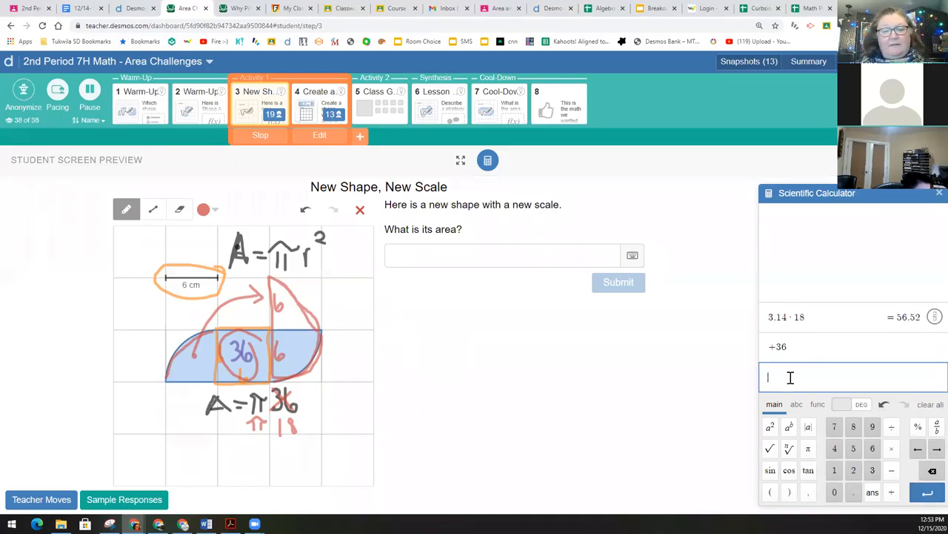
pyautogui.write('56.53')
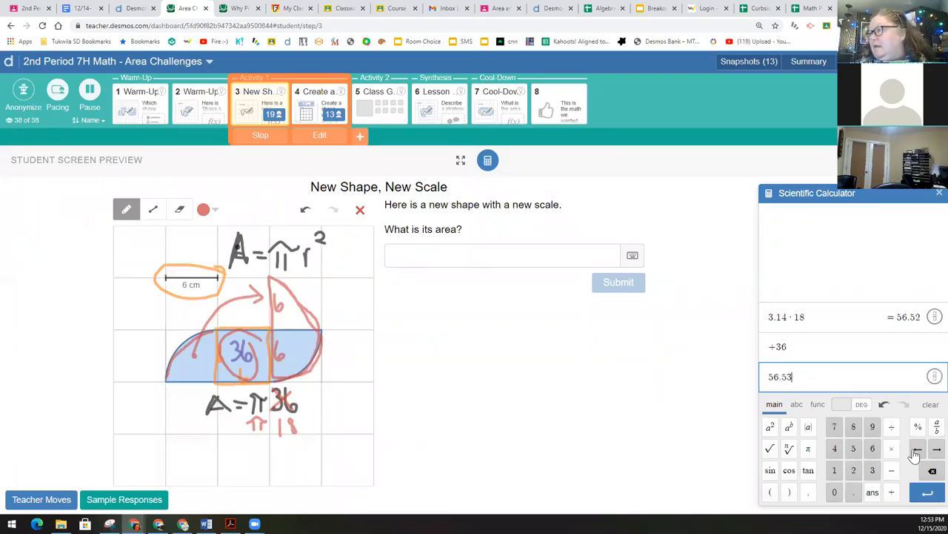
pyautogui.click(893, 492)
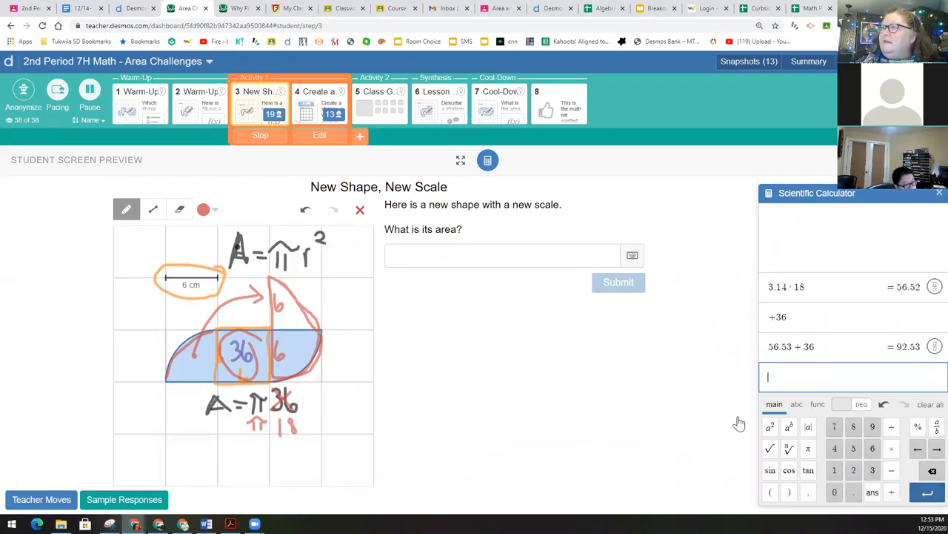
# Step: Submit 92.53 square centimeters as the area answer
pyautogui.click(503, 255)
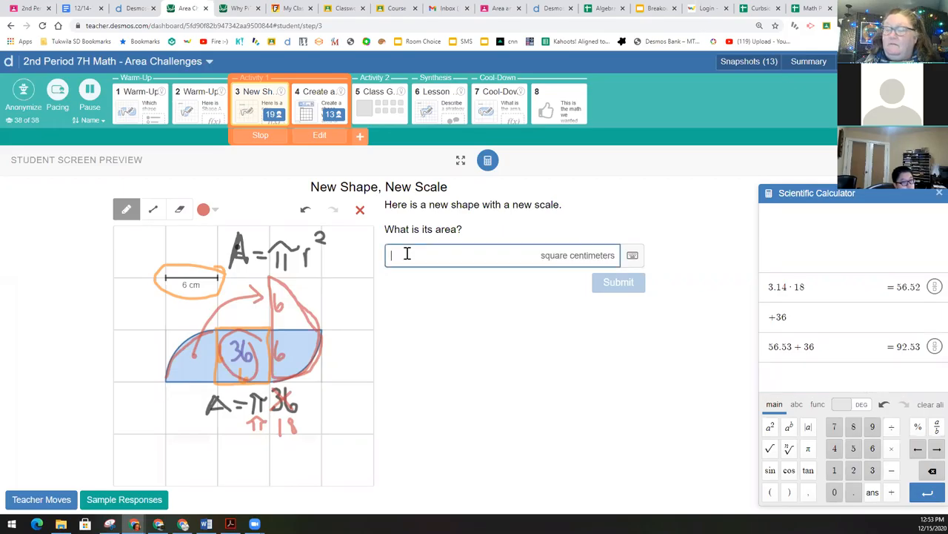
pyautogui.write('92.53')
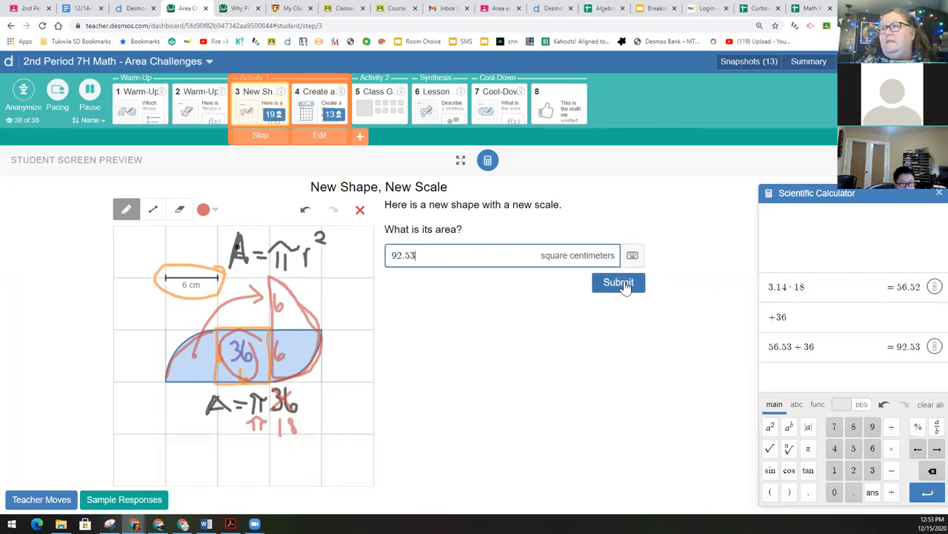
pyautogui.click(618, 281)
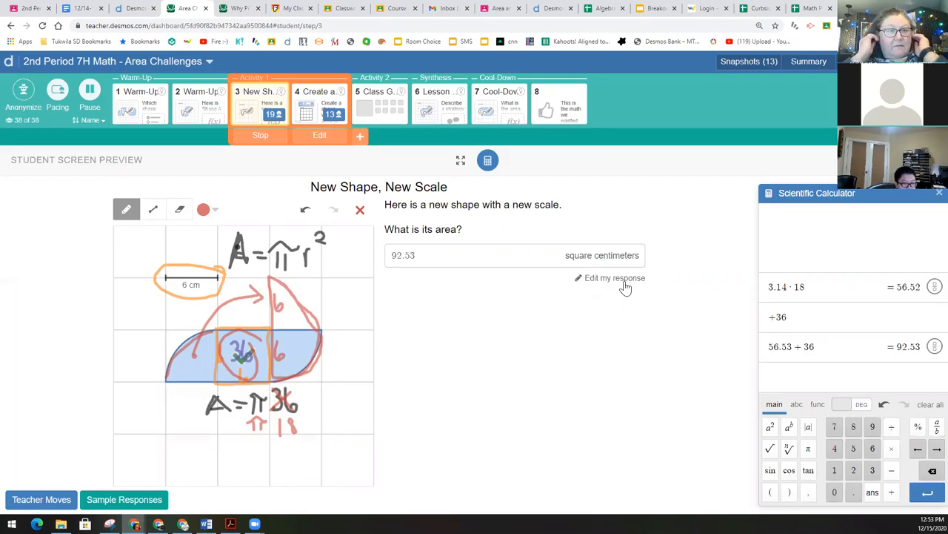
pyautogui.moveTo(535, 281)
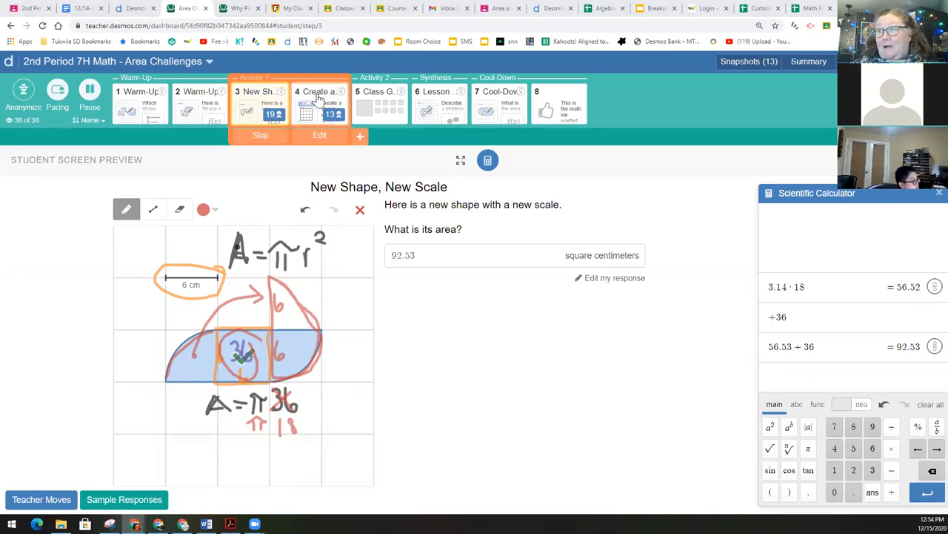
# Step: Preview the Create a Shape screen asking for area 8 + 4π
pyautogui.click(319, 104)
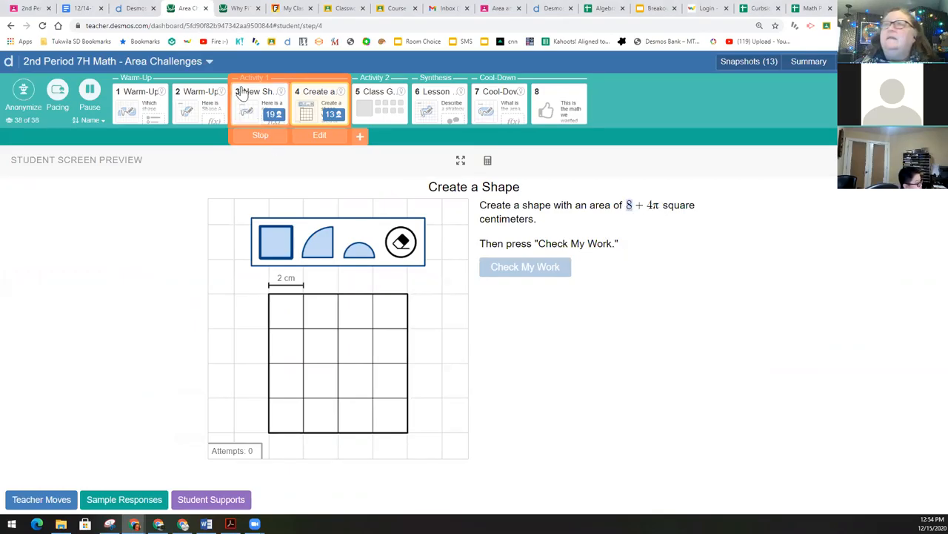
# Step: Return to New Shape, New Scale, erase A = πr² and write 36 + π·18 in black
pyautogui.click(255, 104)
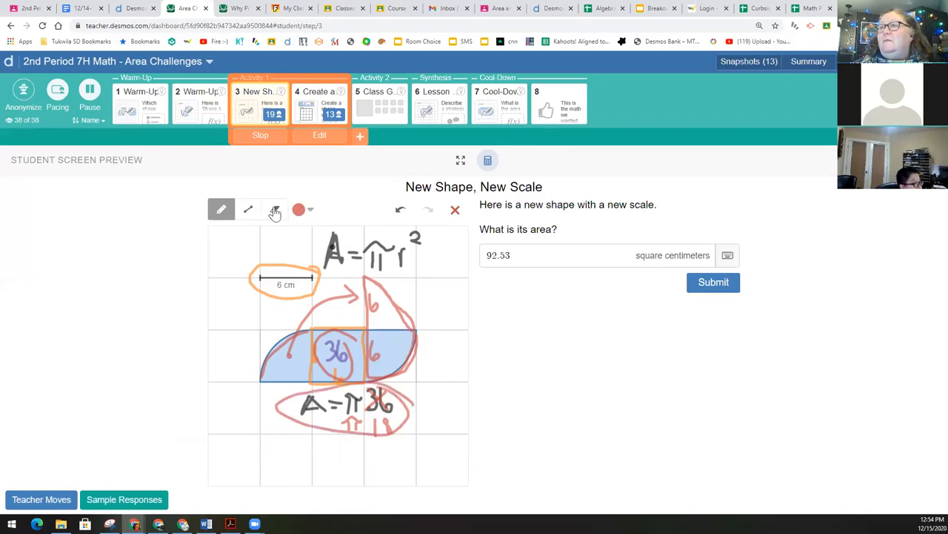
pyautogui.click(274, 209)
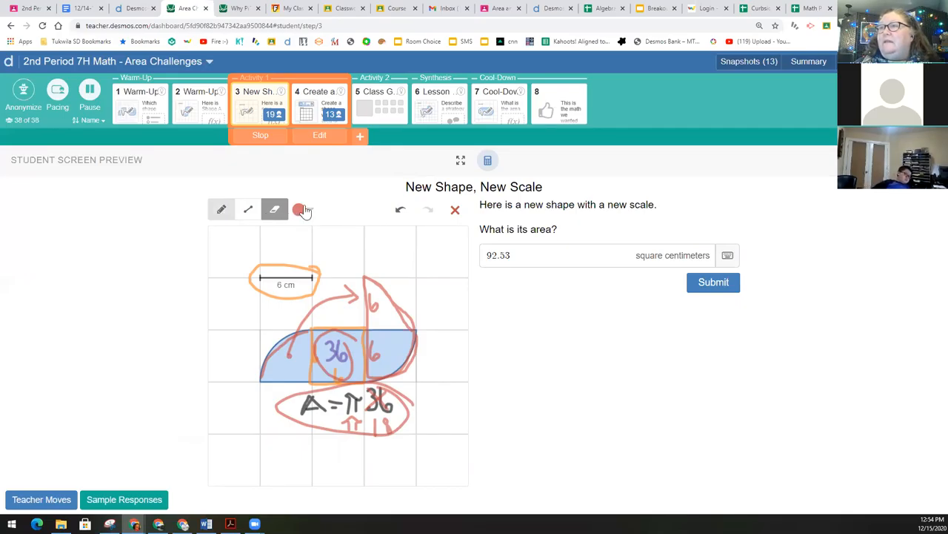
pyautogui.click(299, 209)
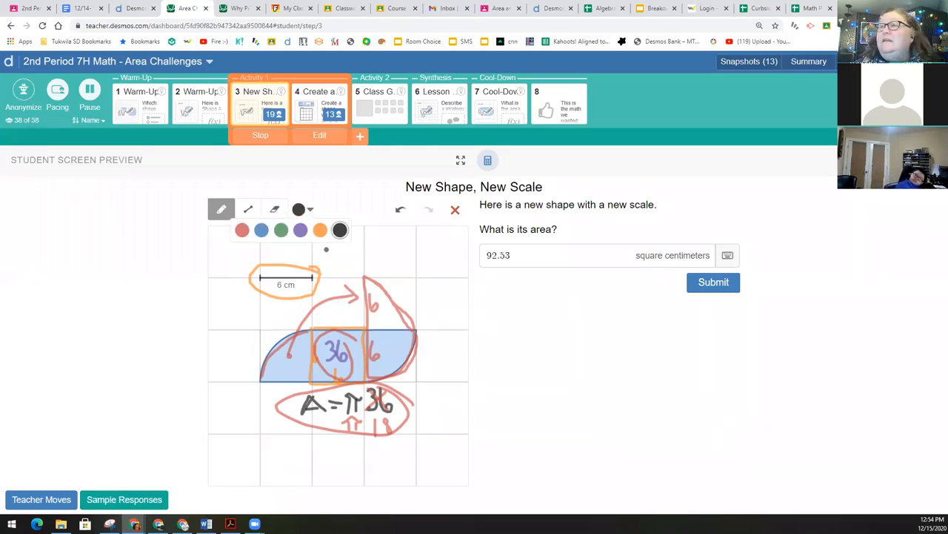
pyautogui.click(308, 208)
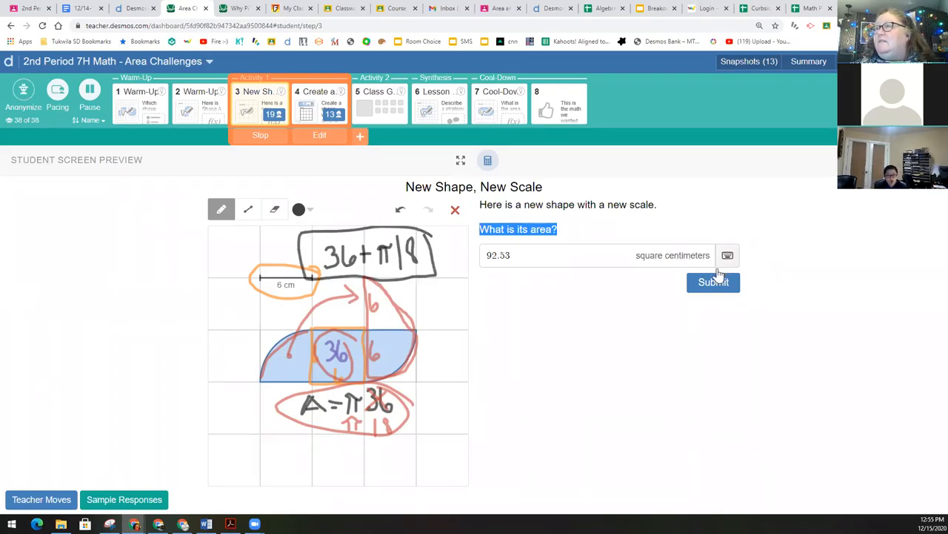
pyautogui.moveTo(719, 276)
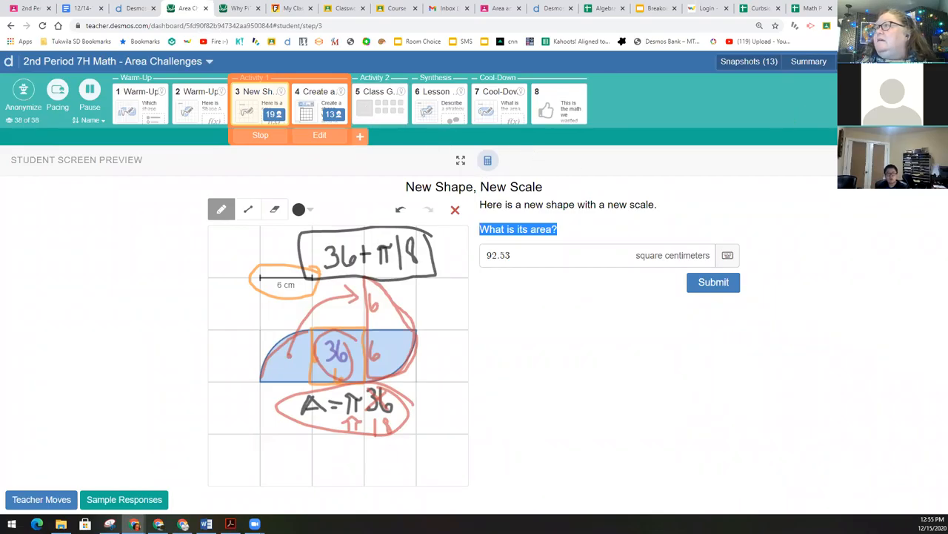
# Step: Move past Create a Shape and bring up the Lesson Synthesis class responses
pyautogui.click(321, 101)
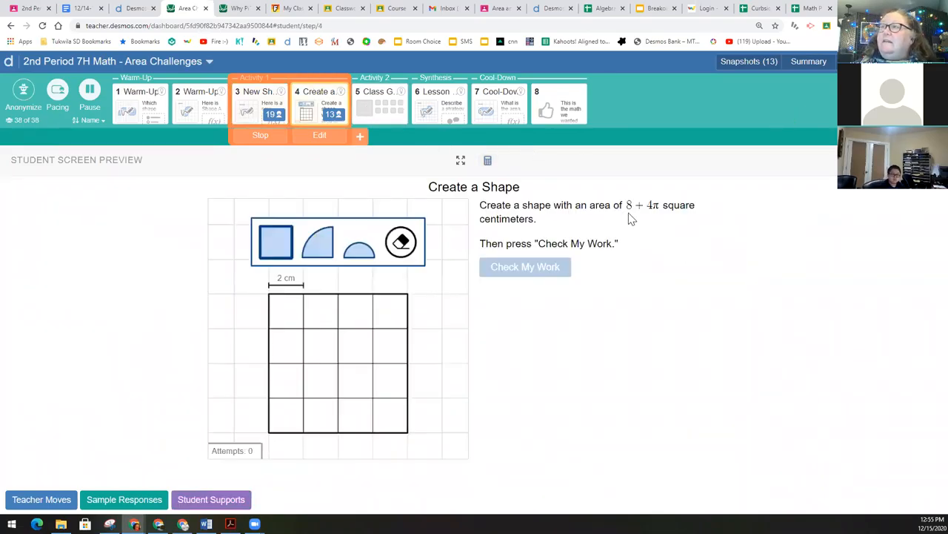
pyautogui.moveTo(652, 219)
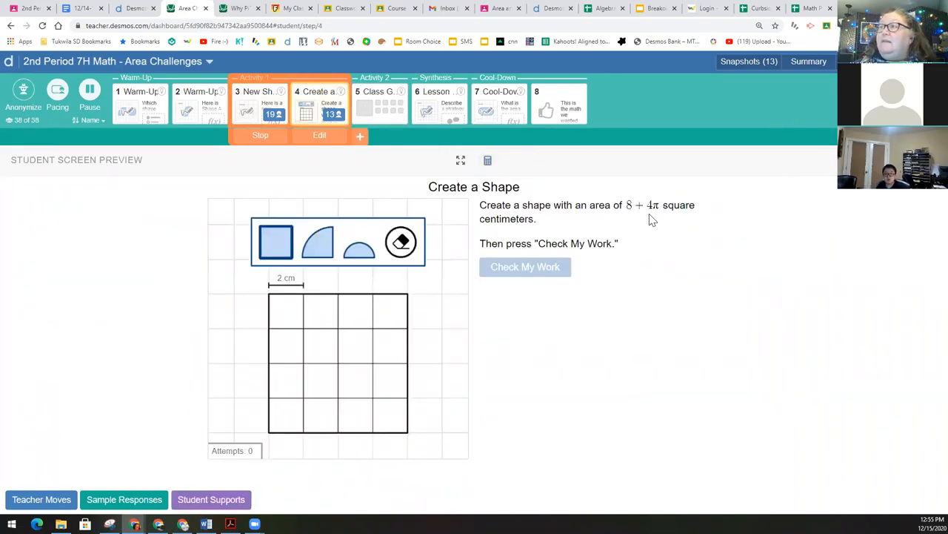
pyautogui.moveTo(664, 225)
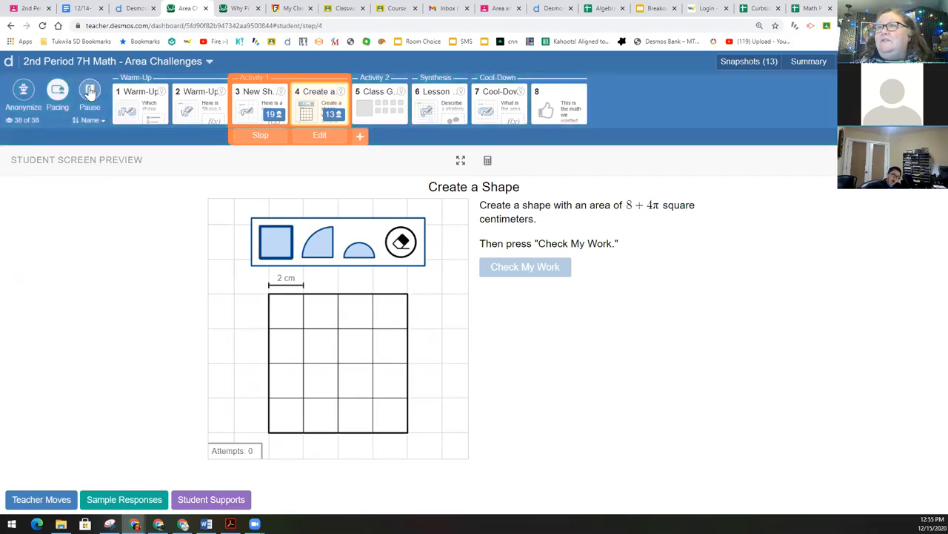
pyautogui.click(89, 89)
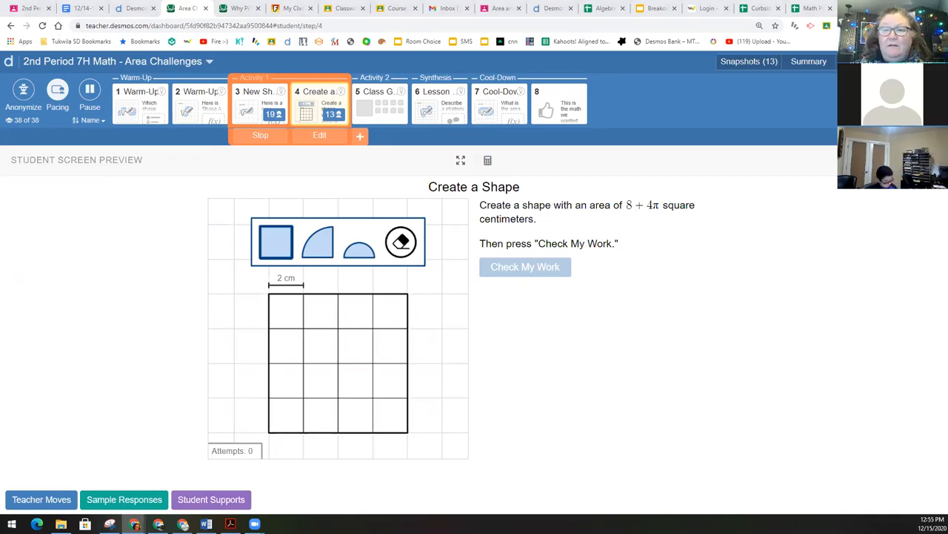
pyautogui.click(436, 104)
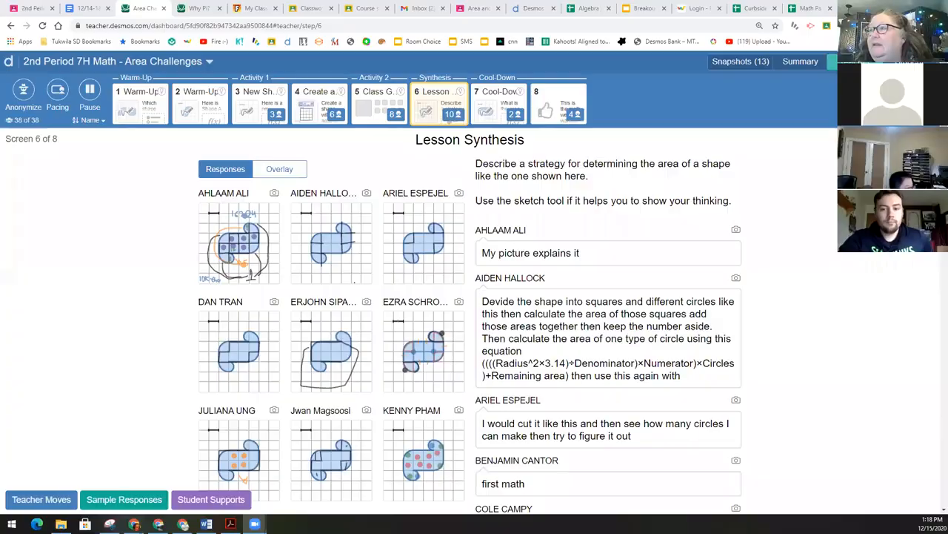
pyautogui.moveTo(359, 258)
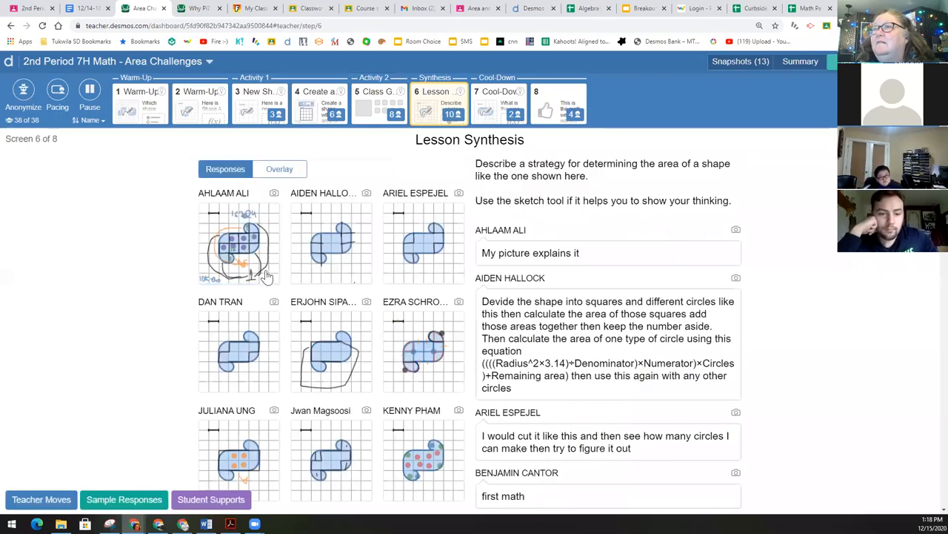
pyautogui.click(239, 243)
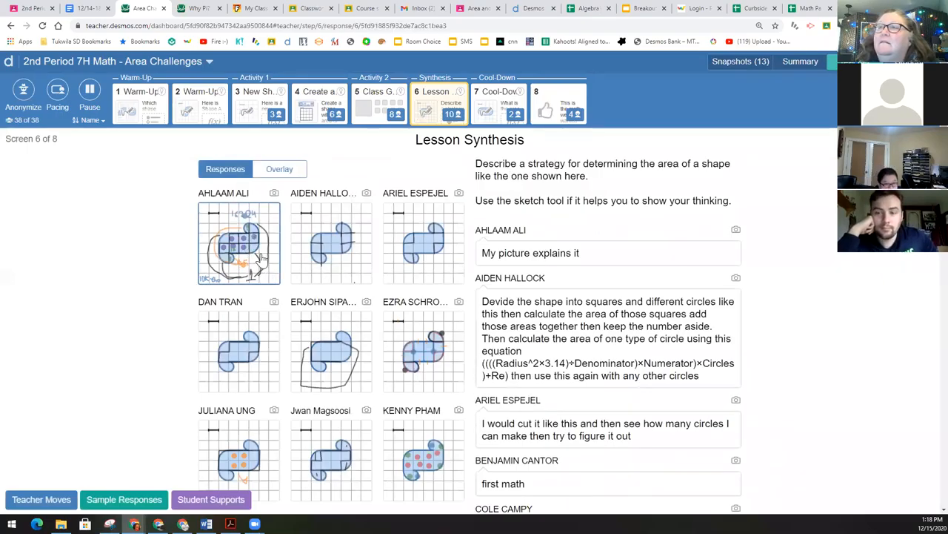
pyautogui.click(239, 243)
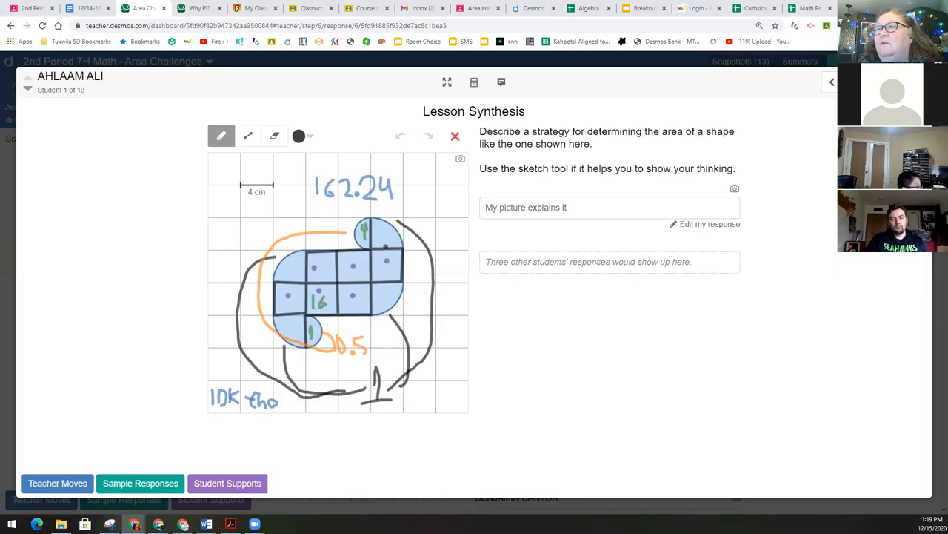
pyautogui.click(400, 136)
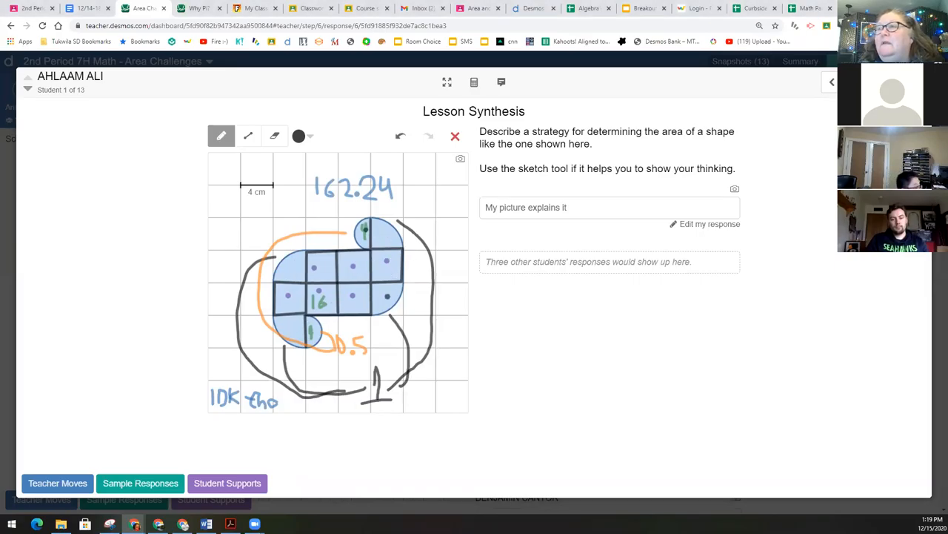
pyautogui.moveTo(800, 89)
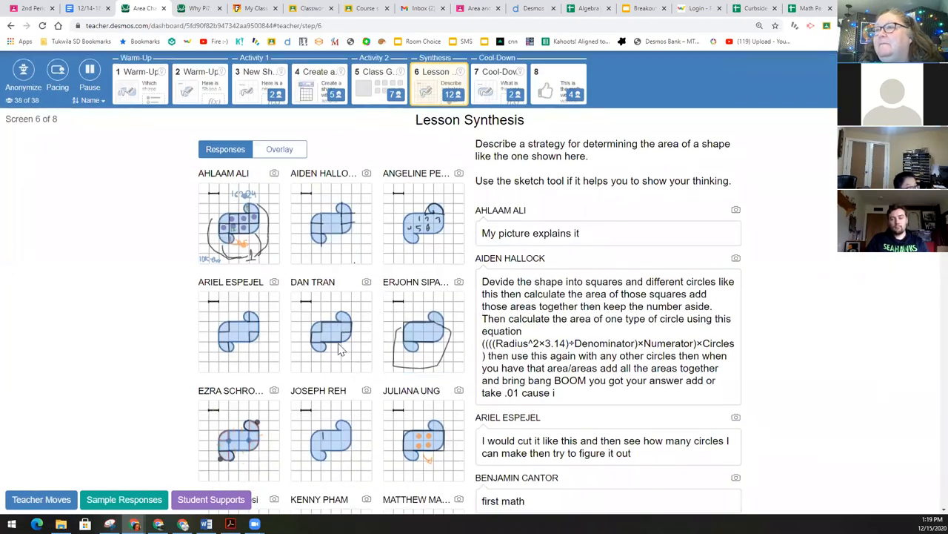
# Step: Open the bottom-left student's response with orange and purple tracing and 150.349507 units squared
pyautogui.scroll(-3)
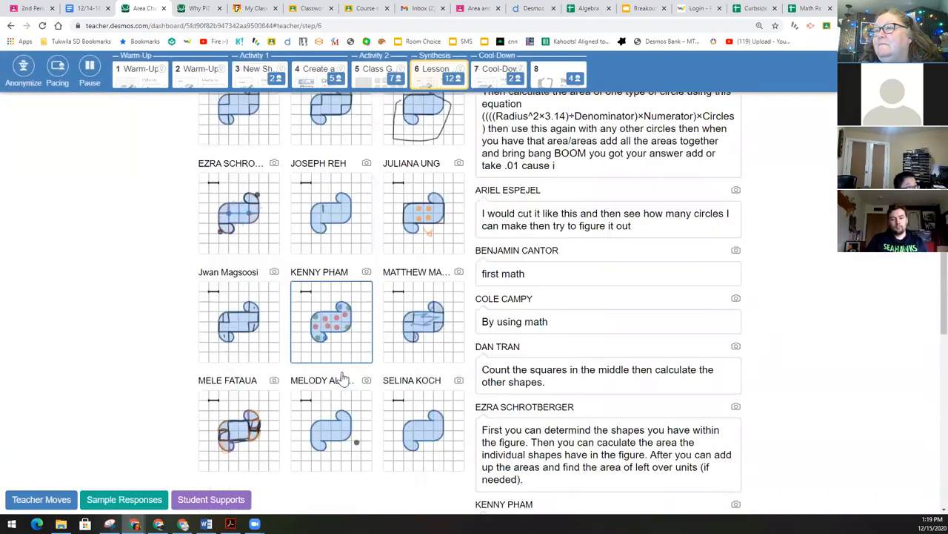
pyautogui.scroll(-3)
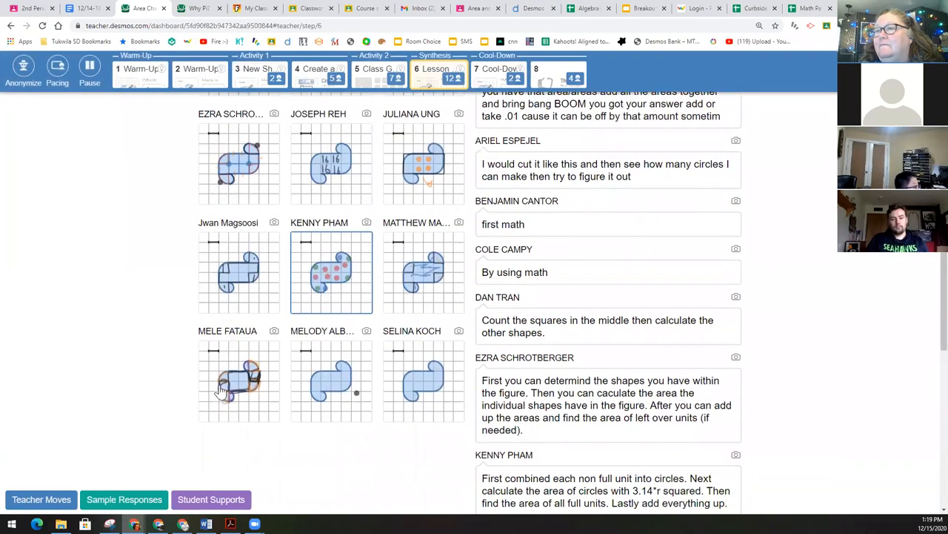
pyautogui.click(238, 381)
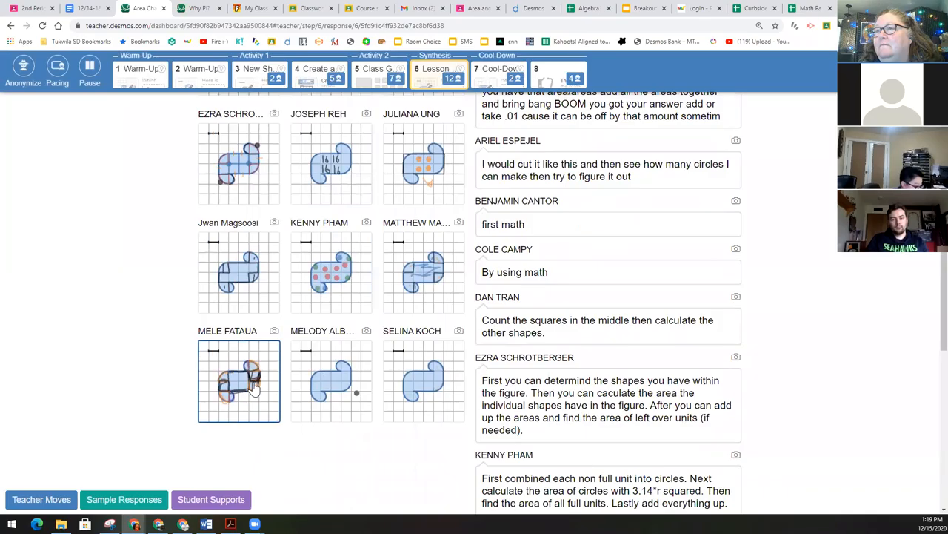
pyautogui.click(239, 381)
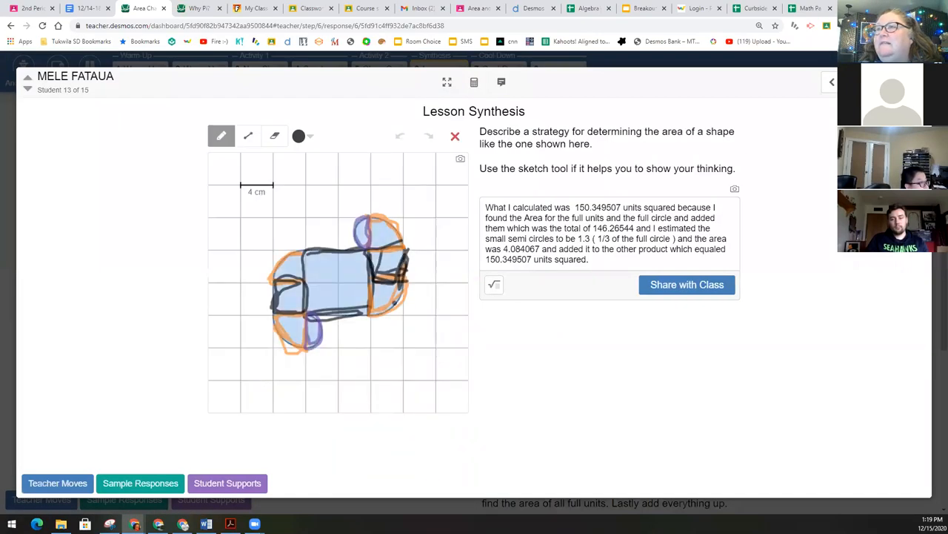
pyautogui.moveTo(384, 318)
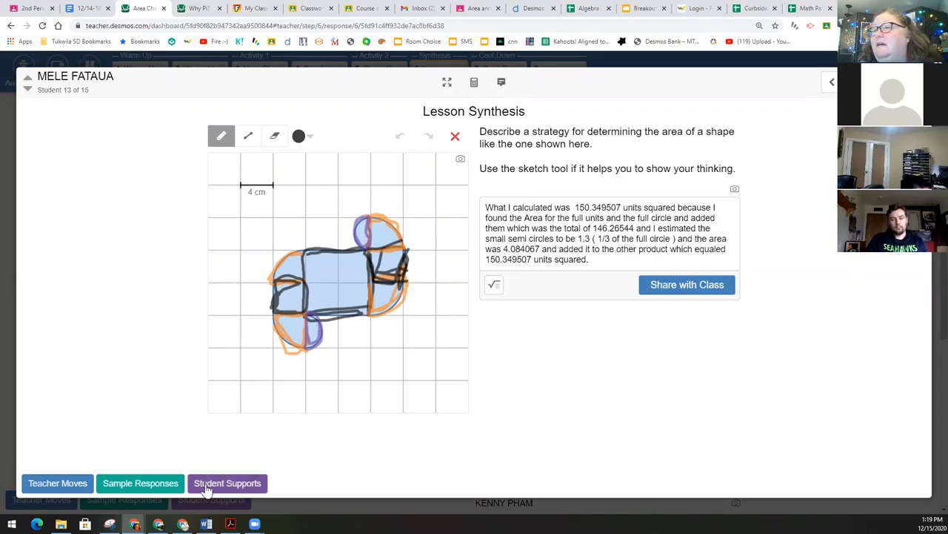
# Step: View the Sample Responses, return to the class grid, and open another student's Lesson Synthesis response
pyautogui.click(139, 483)
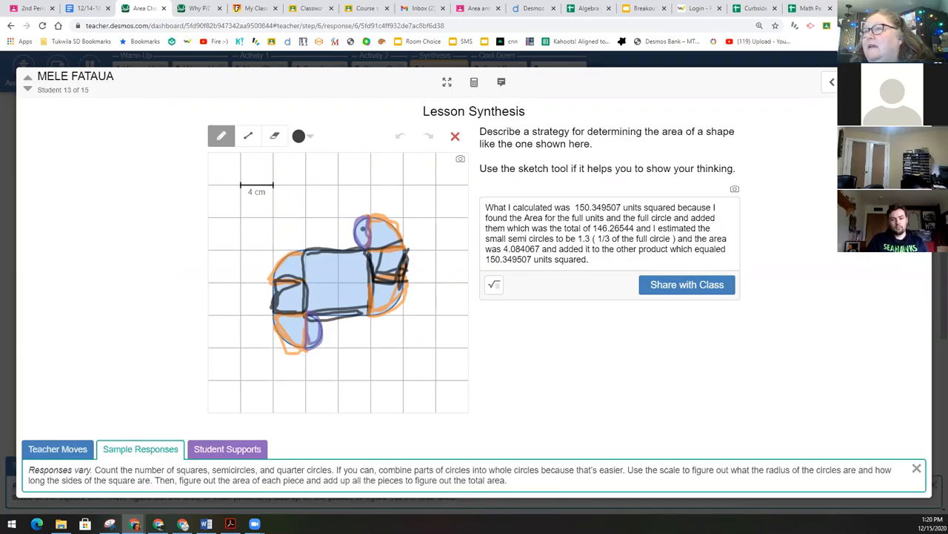
pyautogui.moveTo(339, 245)
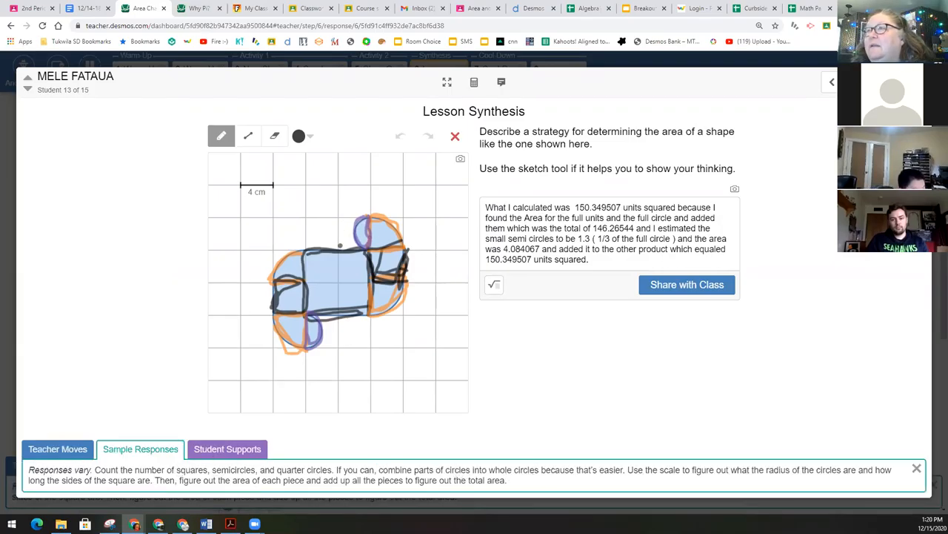
pyautogui.moveTo(349, 240)
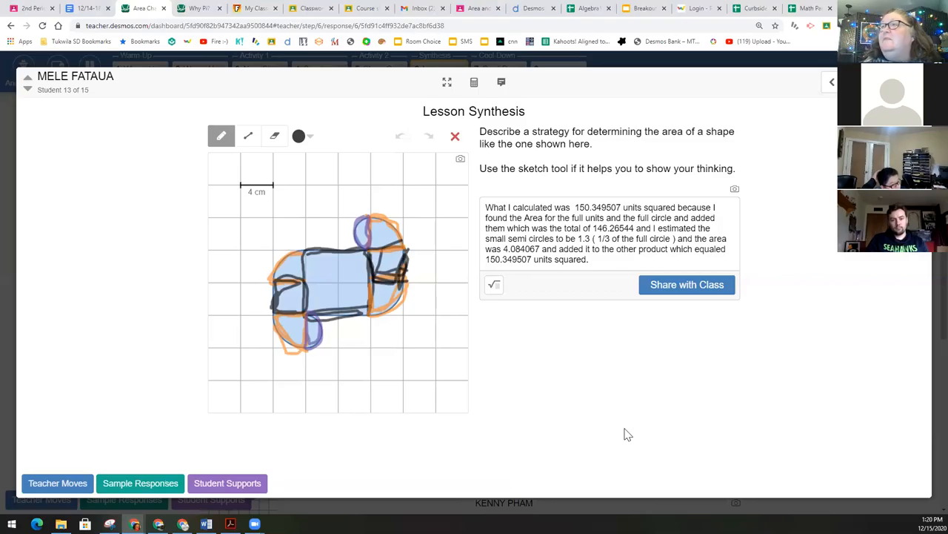
pyautogui.moveTo(436, 412)
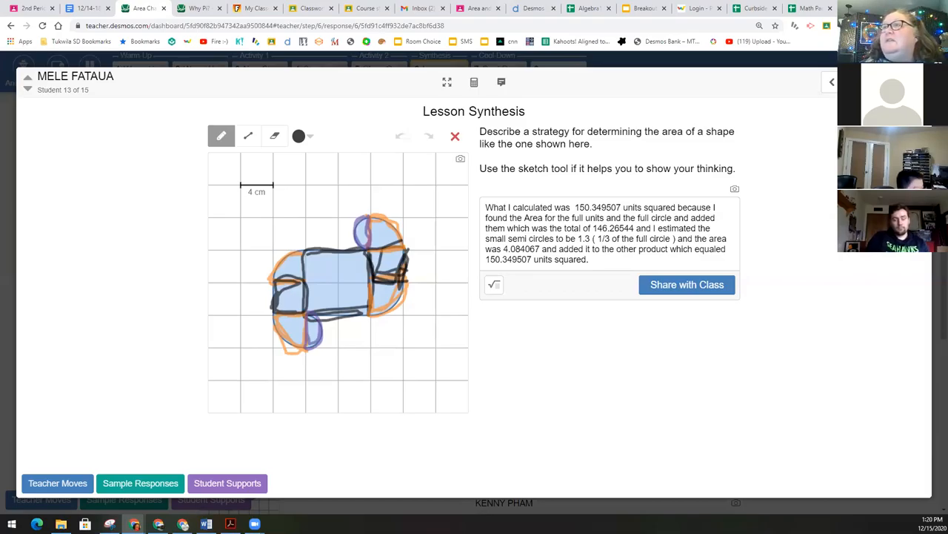
pyautogui.moveTo(228, 92)
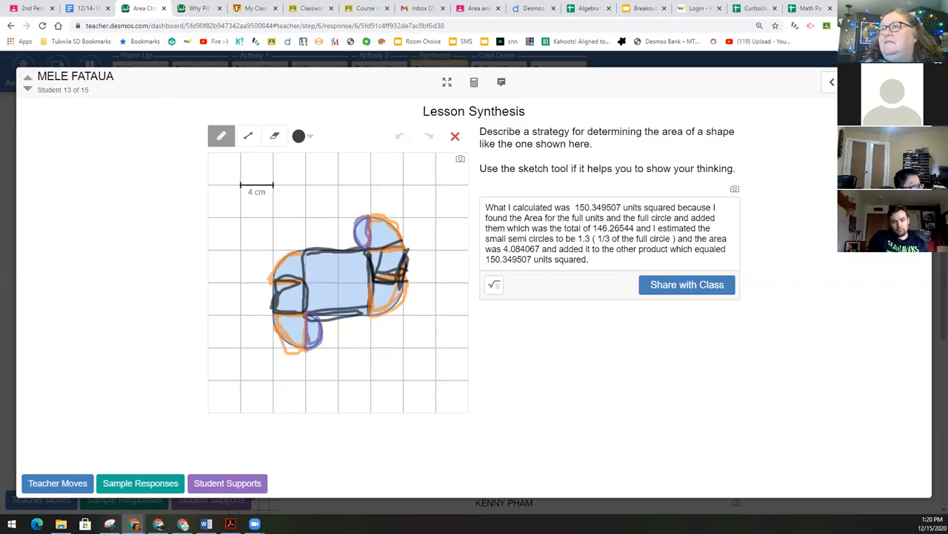
pyautogui.click(832, 82)
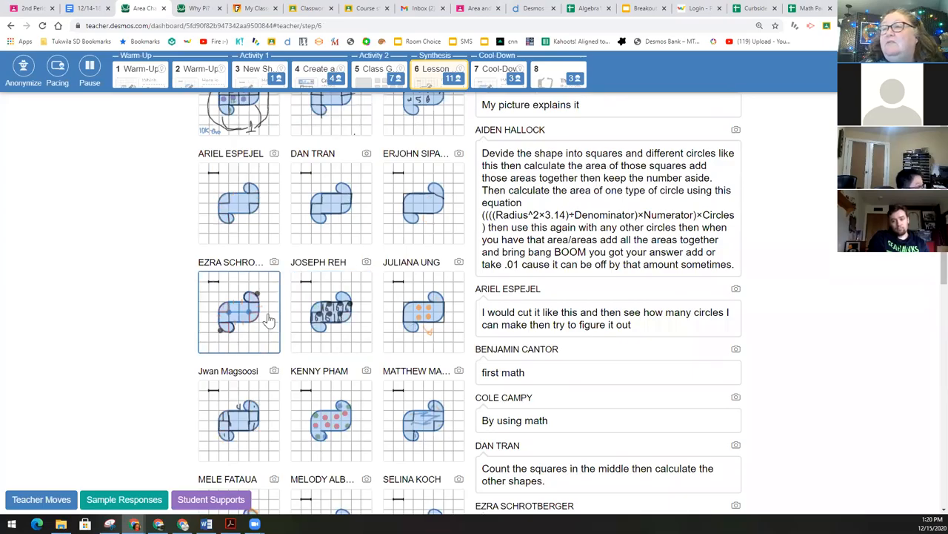
pyautogui.moveTo(214, 294)
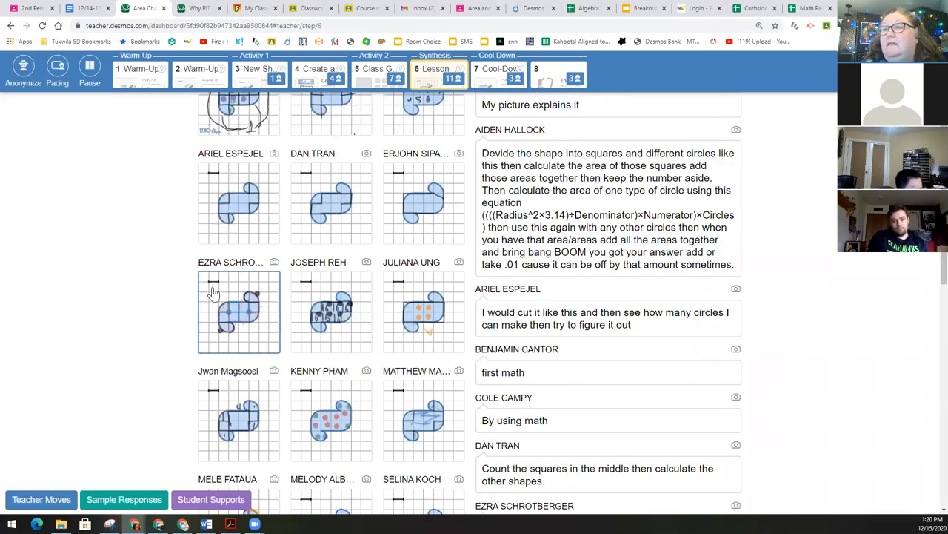
pyautogui.click(239, 311)
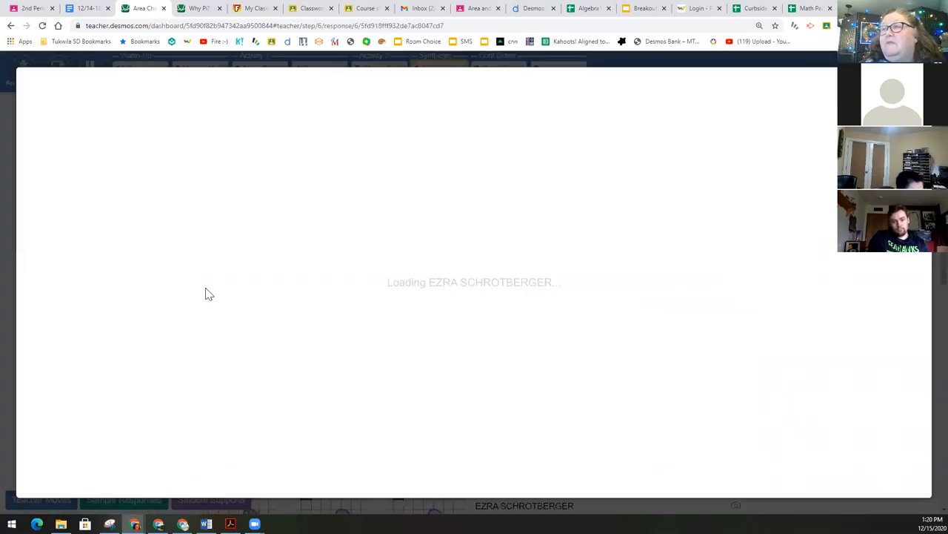